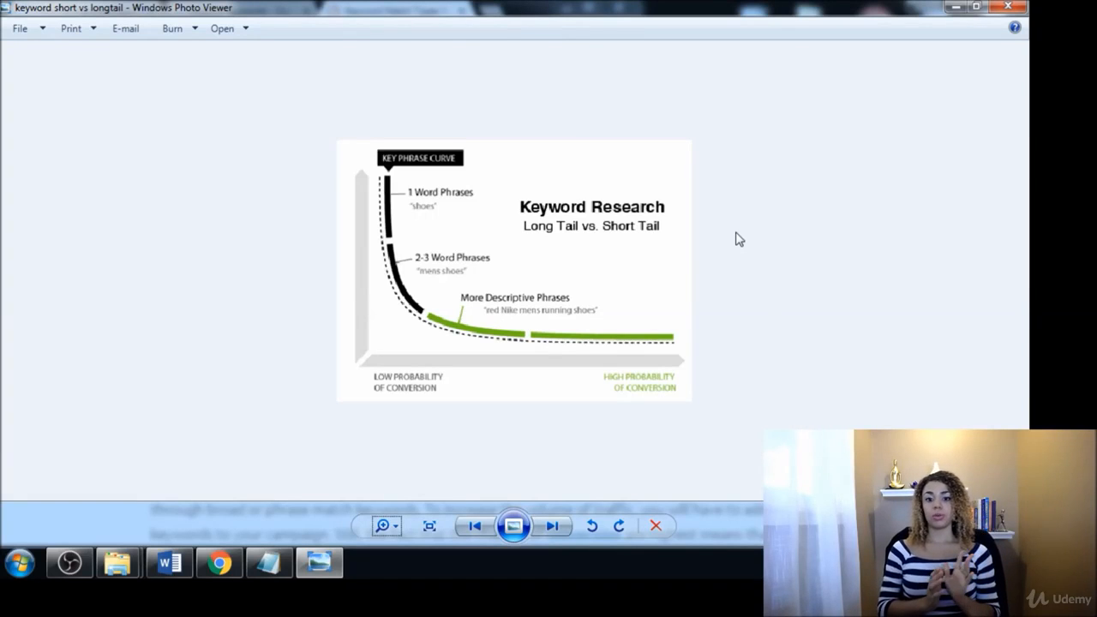
mouse_move(596, 406)
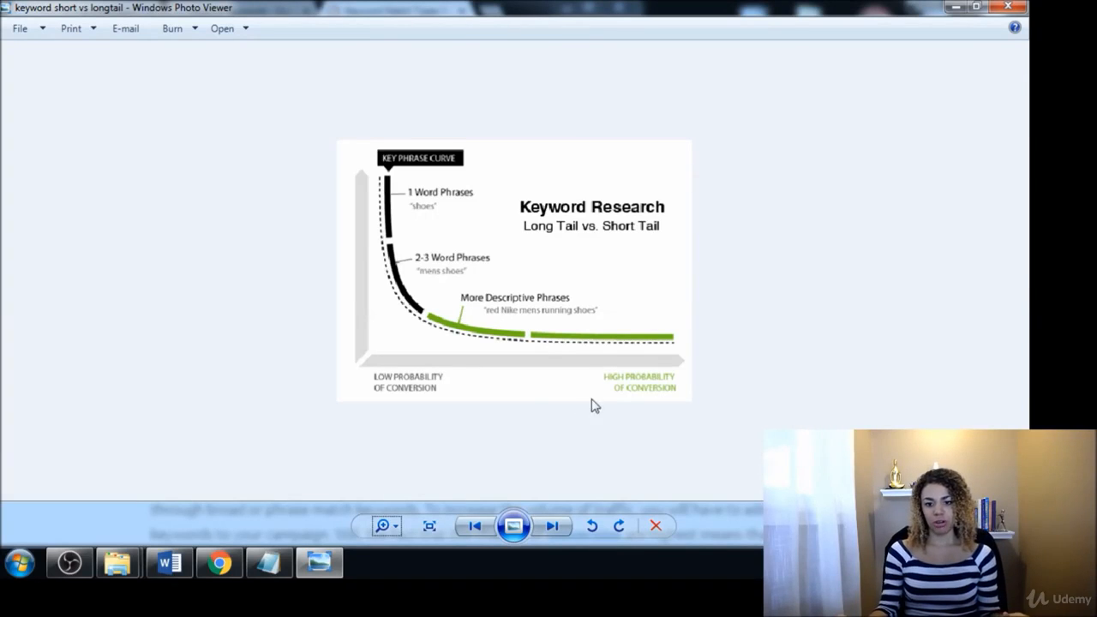
mouse_move(454, 370)
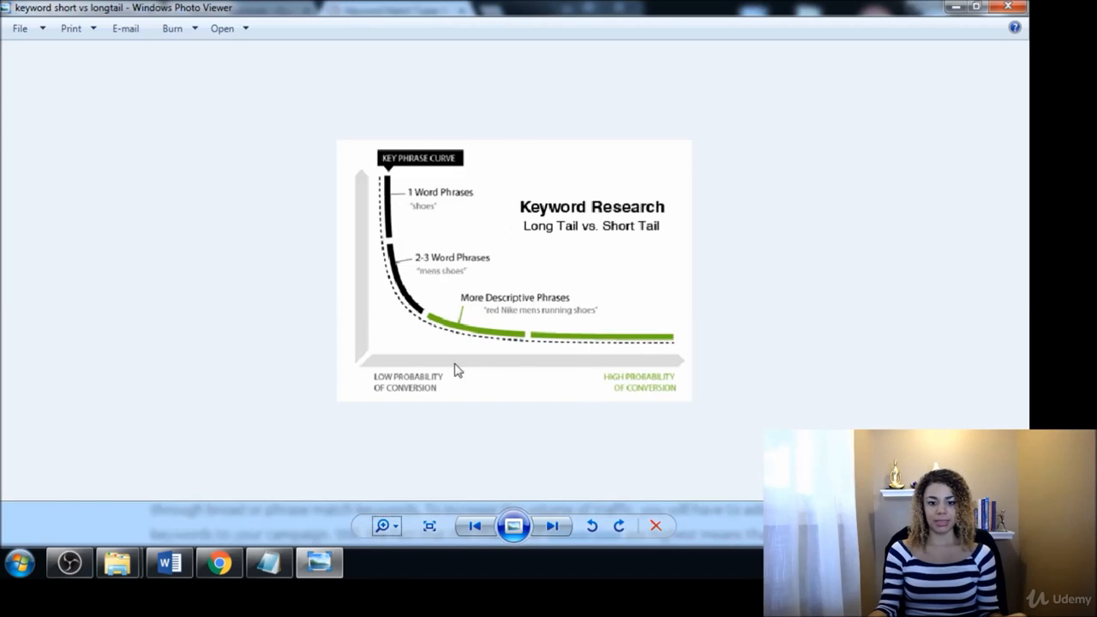
mouse_move(524, 463)
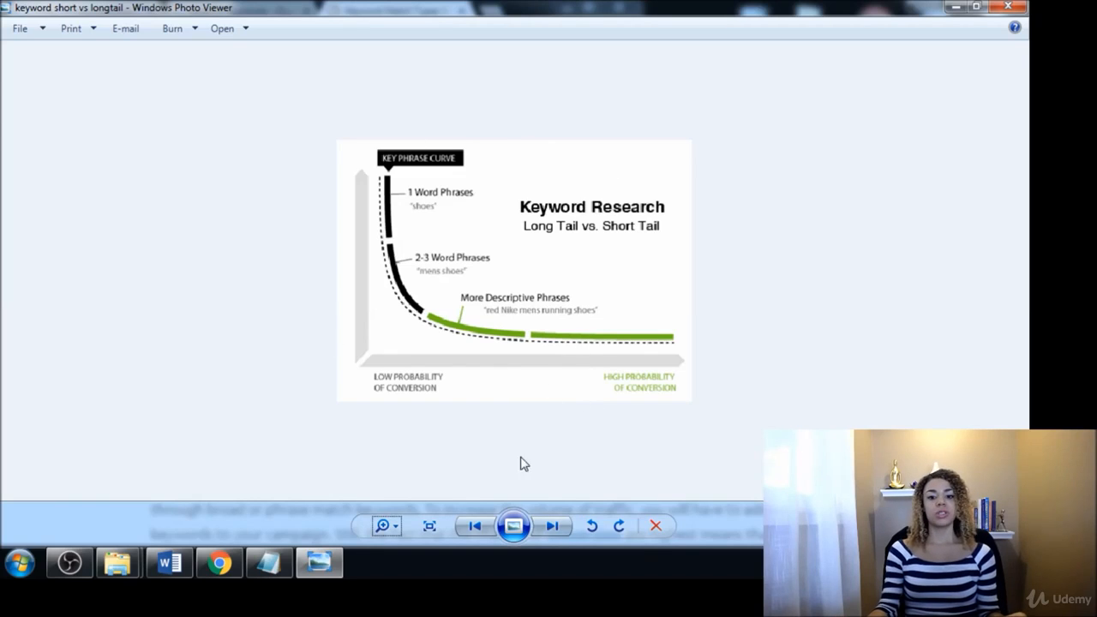
mouse_move(288, 313)
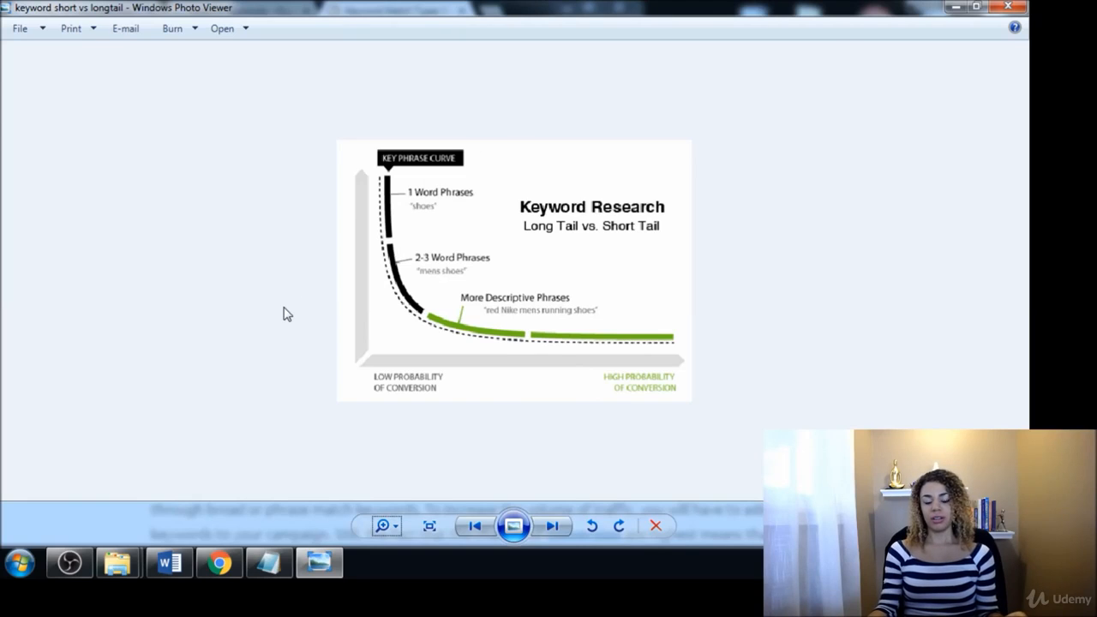
mouse_move(405, 287)
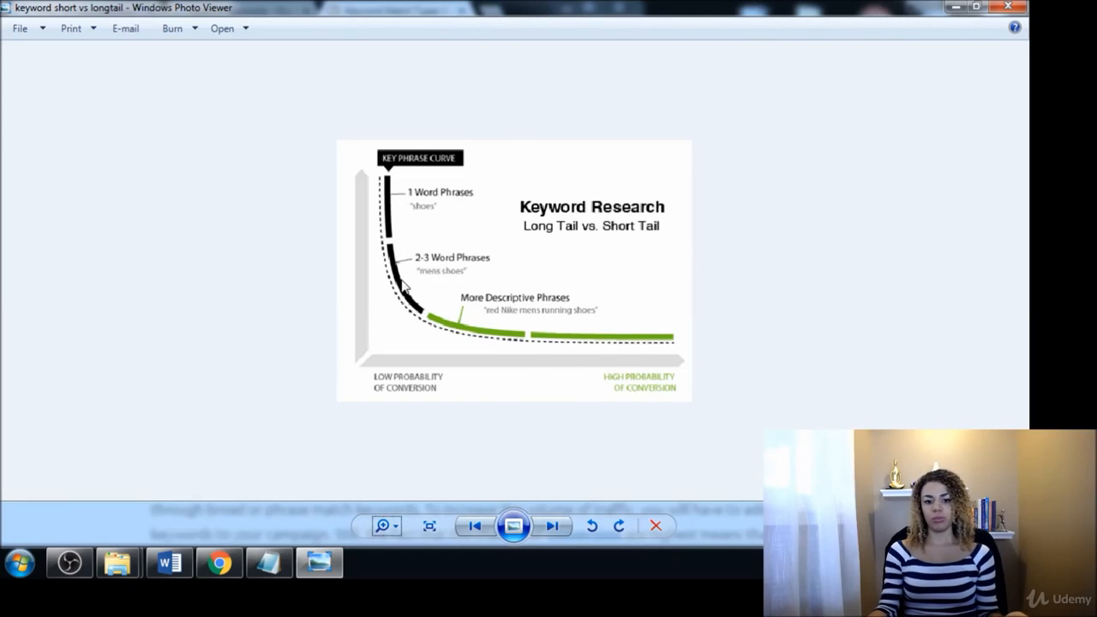
mouse_move(720, 350)
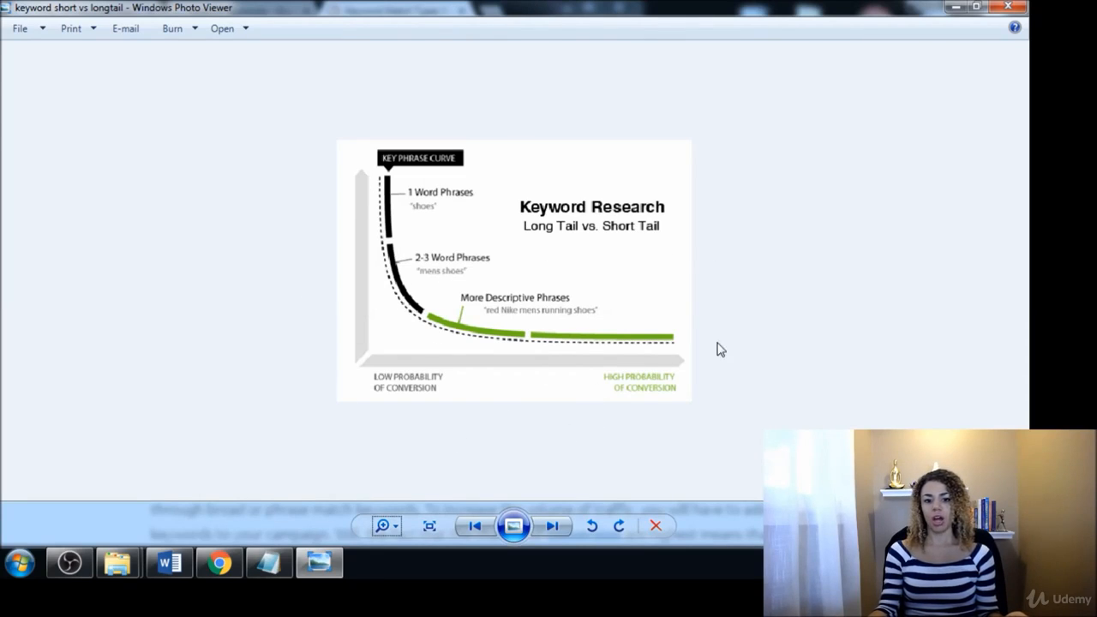
mouse_move(764, 343)
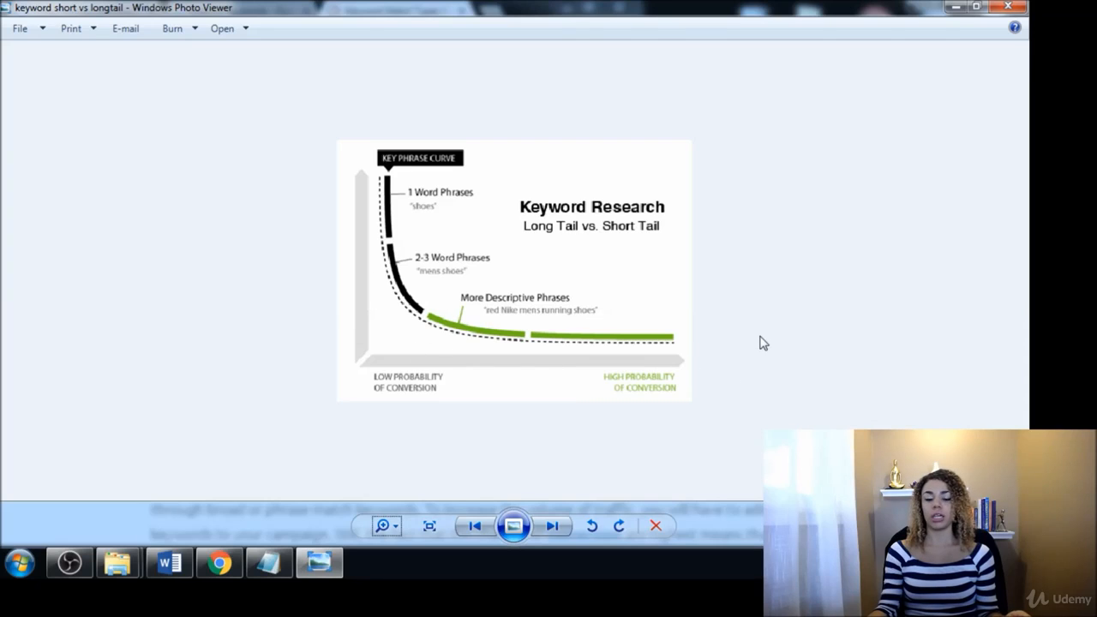
mouse_move(695, 238)
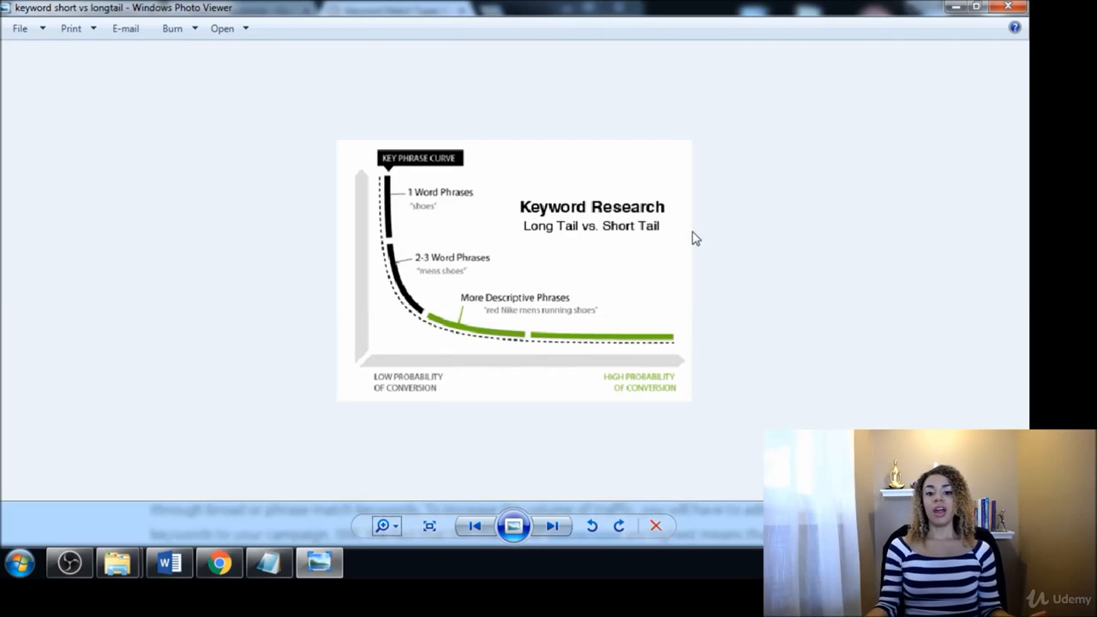
mouse_move(617, 246)
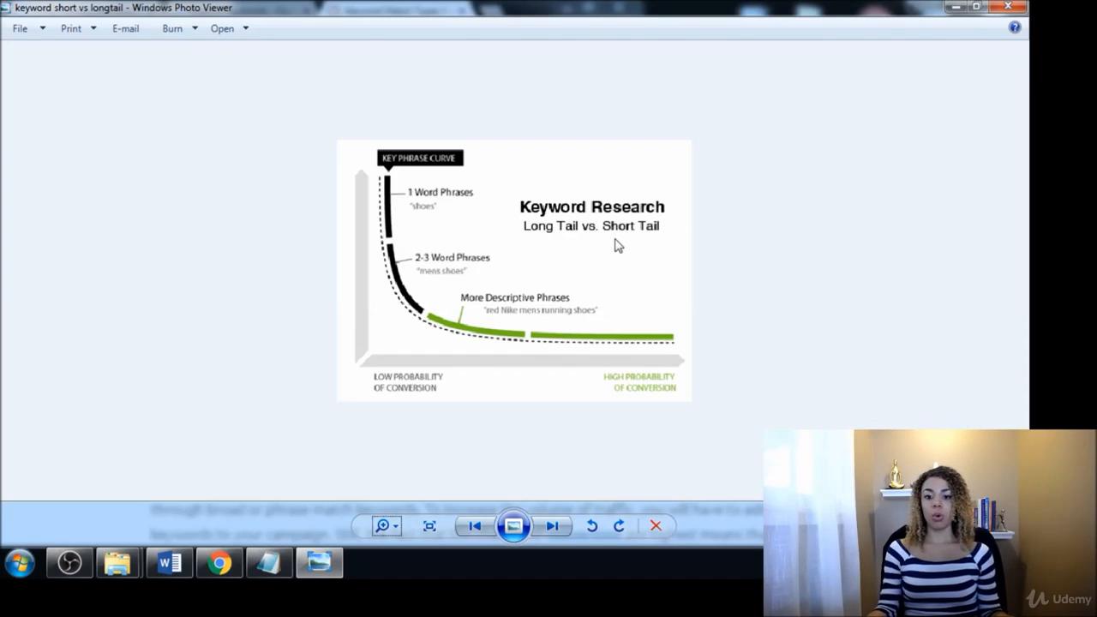
mouse_move(525, 226)
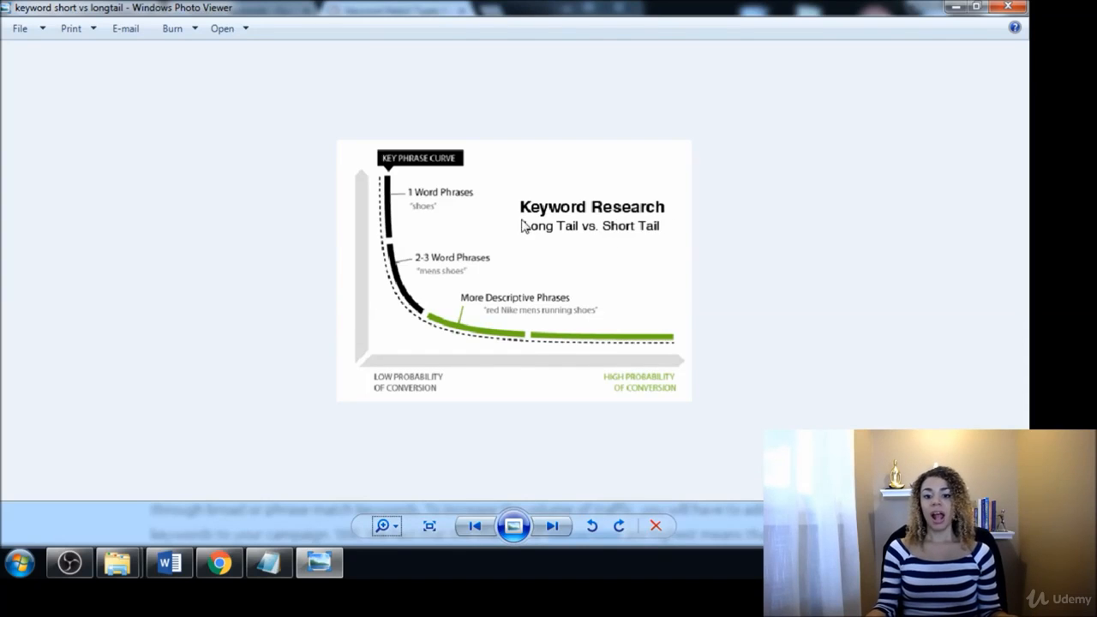
mouse_move(426, 247)
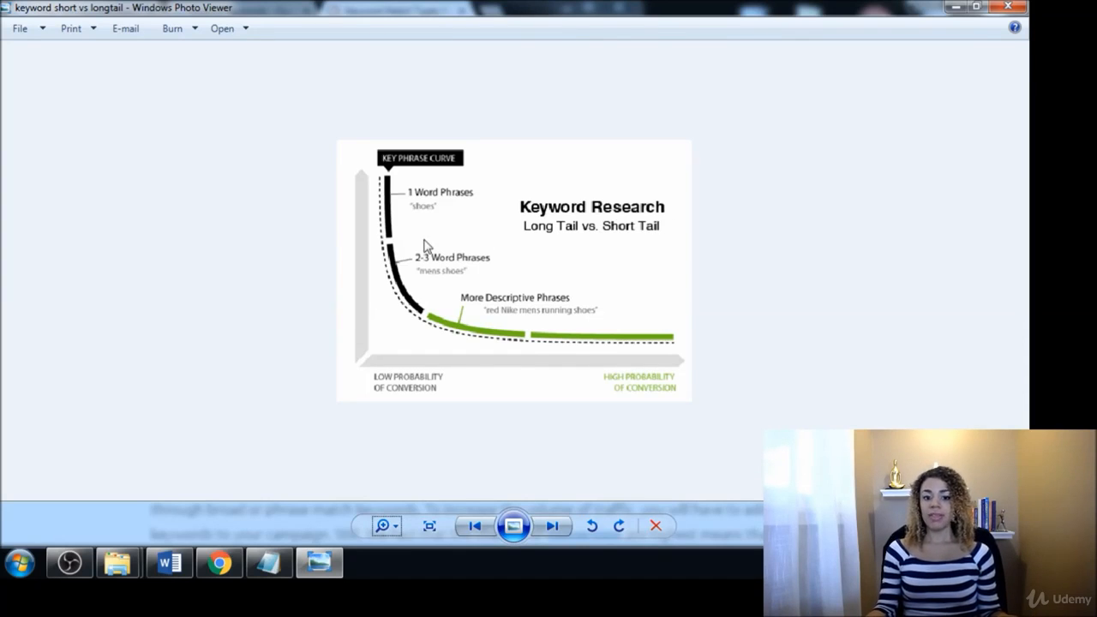
mouse_move(487, 267)
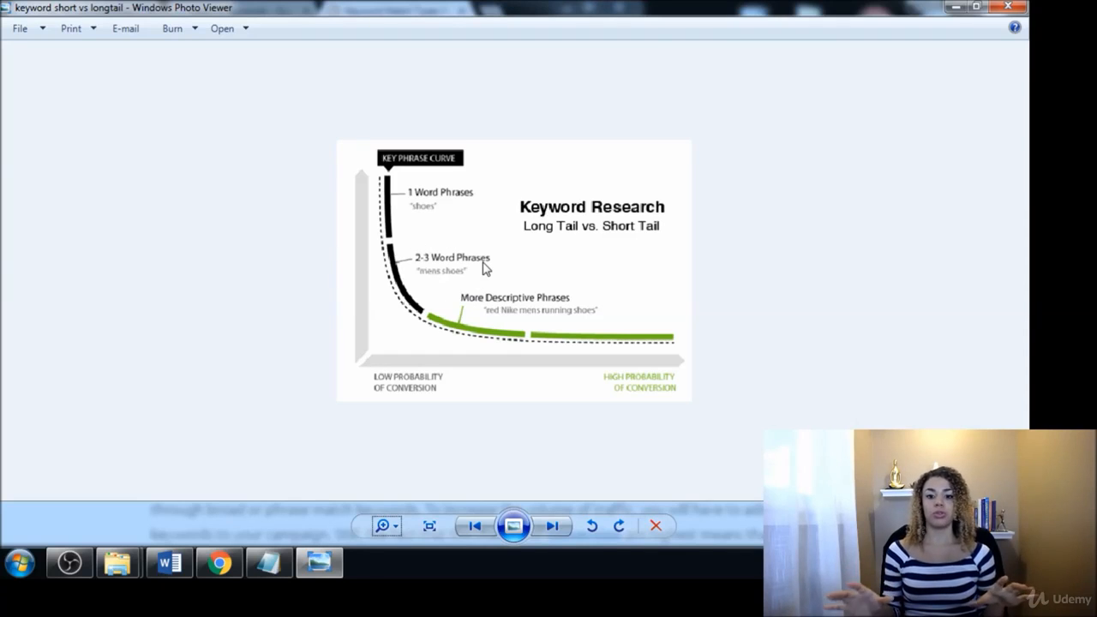
mouse_move(624, 244)
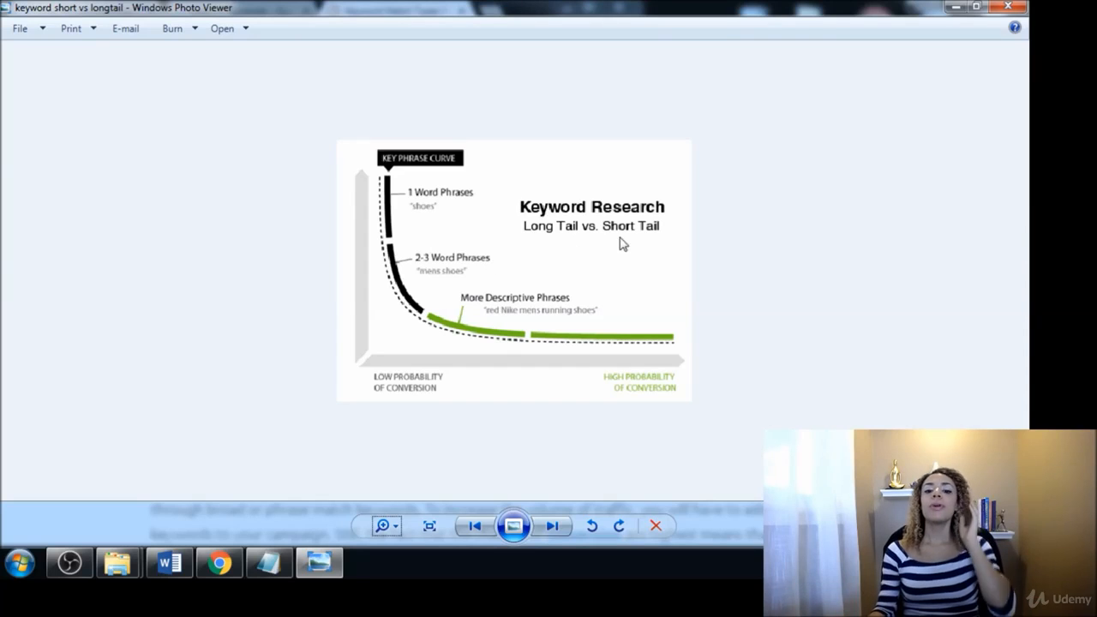
mouse_move(586, 236)
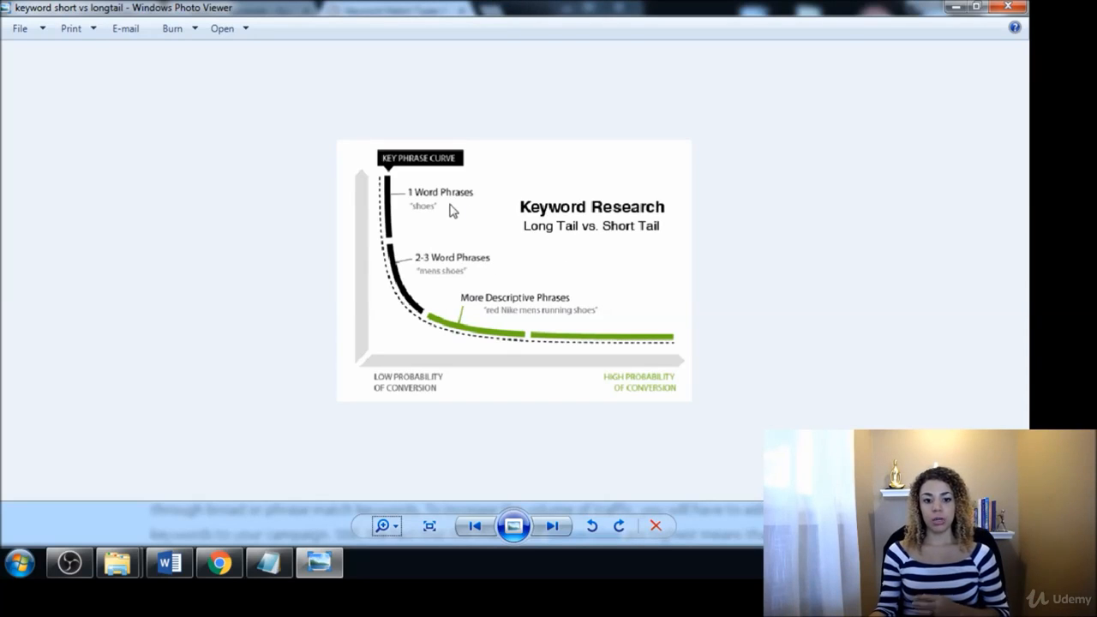
mouse_move(406, 221)
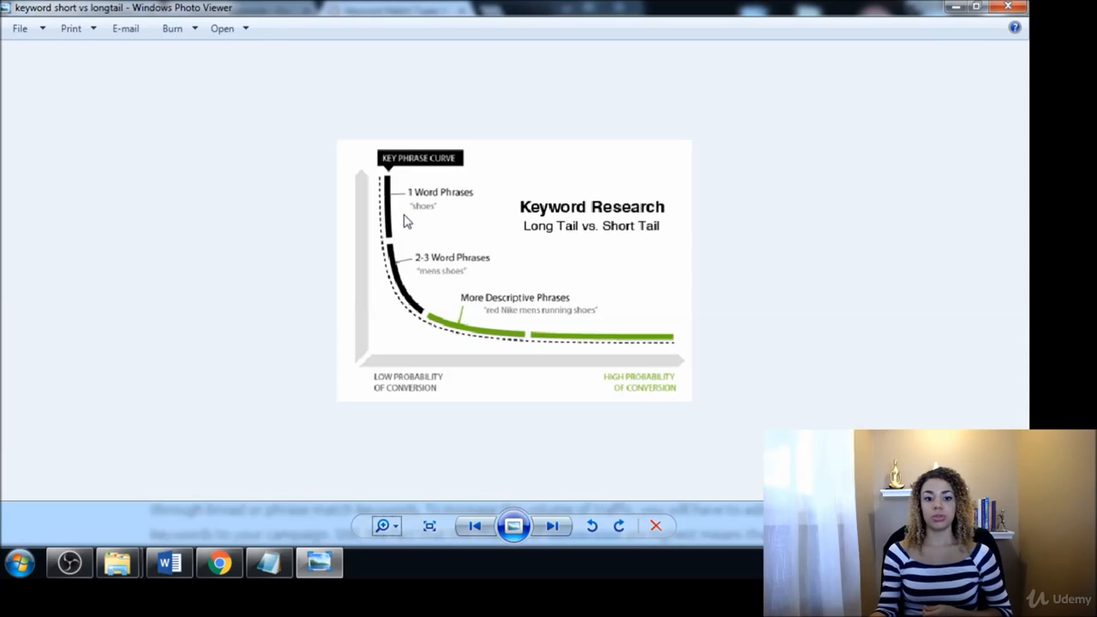
mouse_move(444, 223)
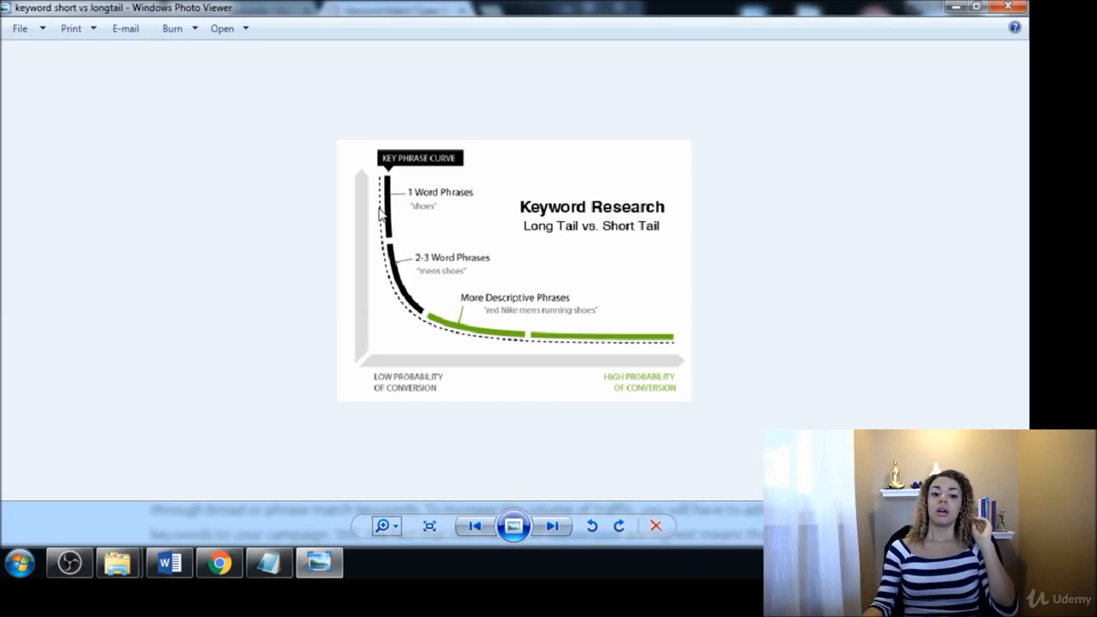
mouse_move(452, 224)
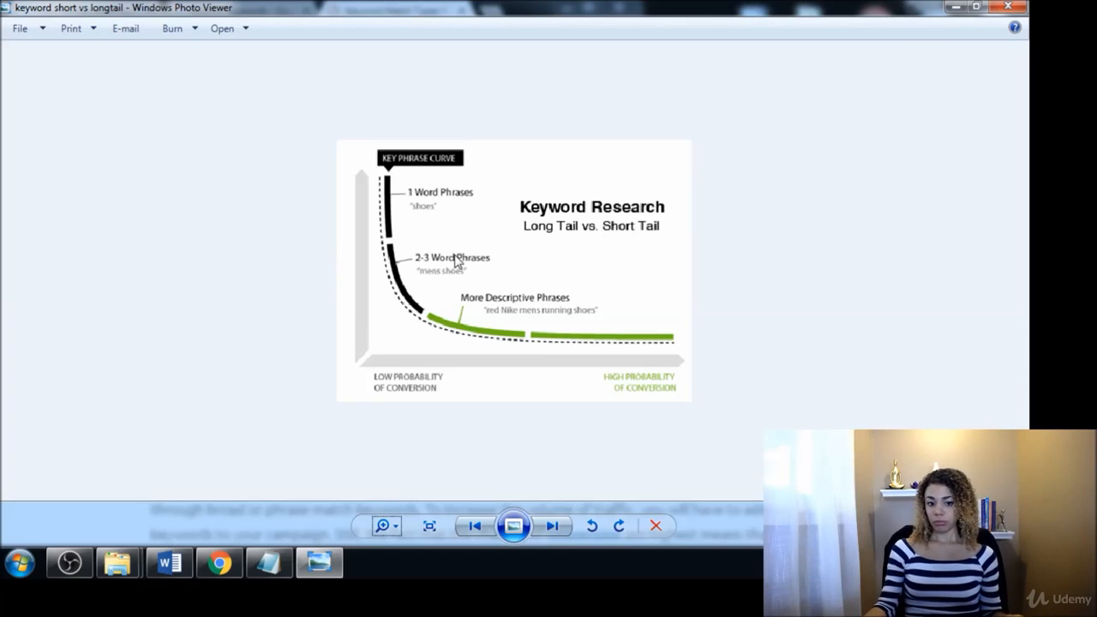
mouse_move(558, 292)
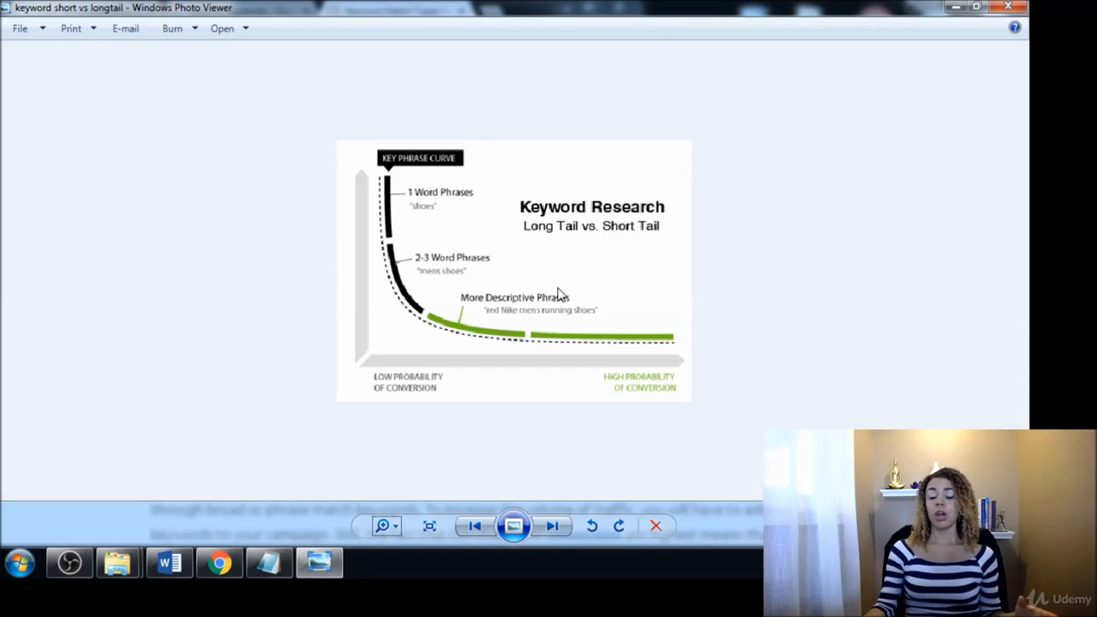
mouse_move(526, 322)
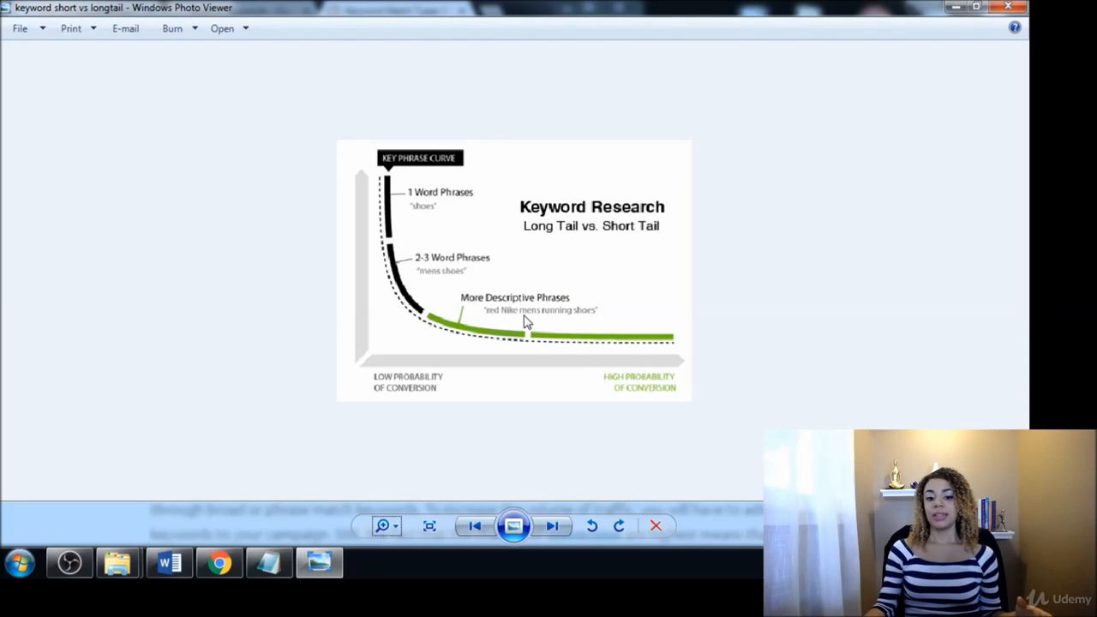
mouse_move(558, 301)
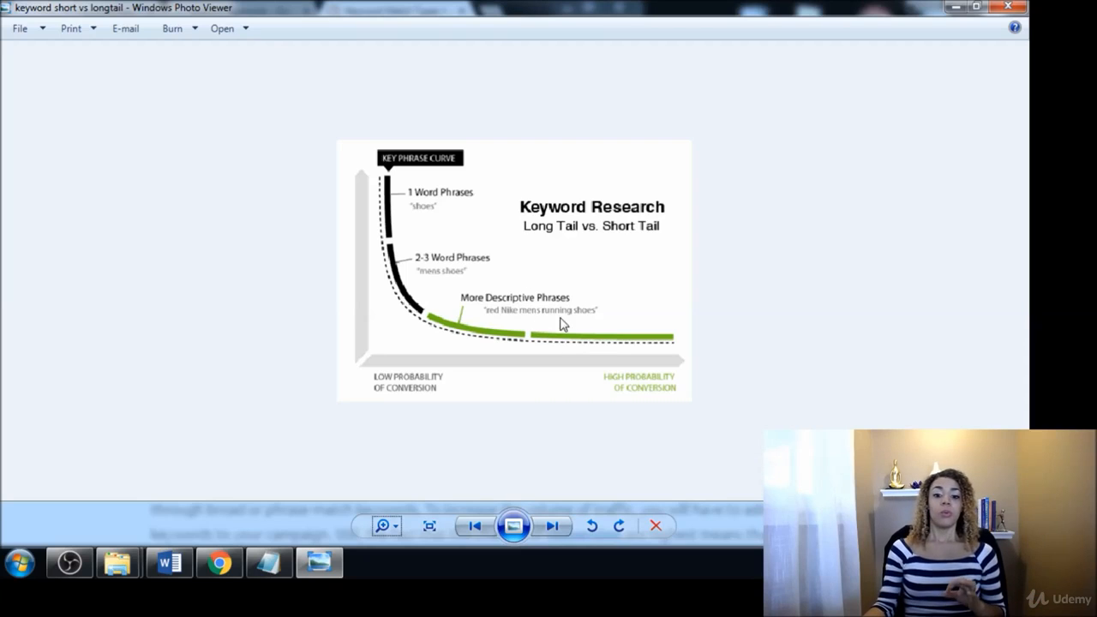
mouse_move(494, 324)
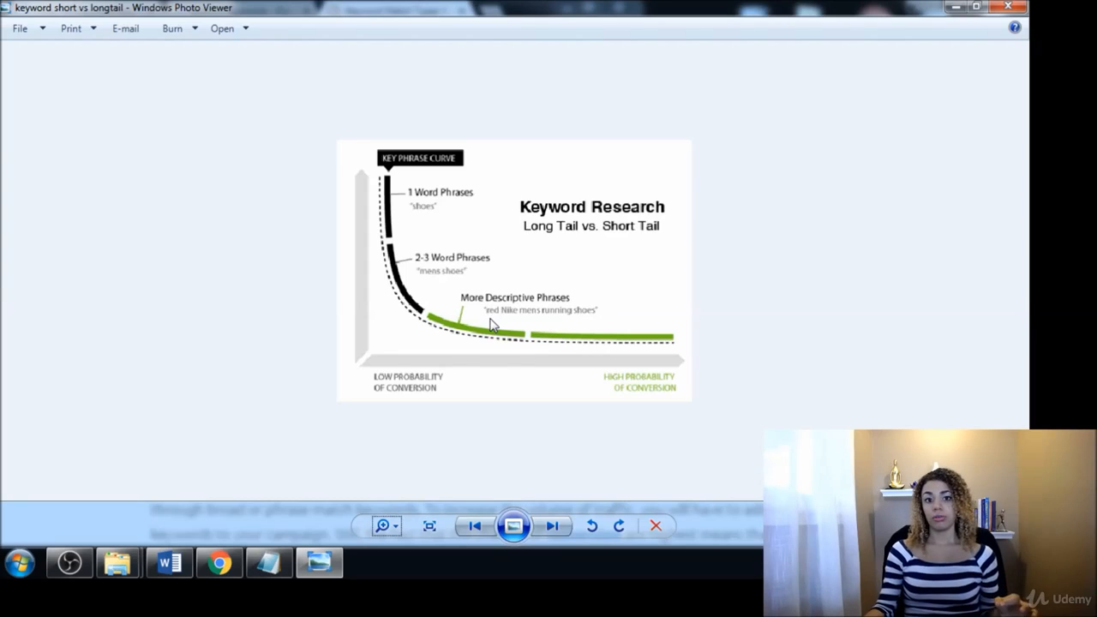
mouse_move(510, 325)
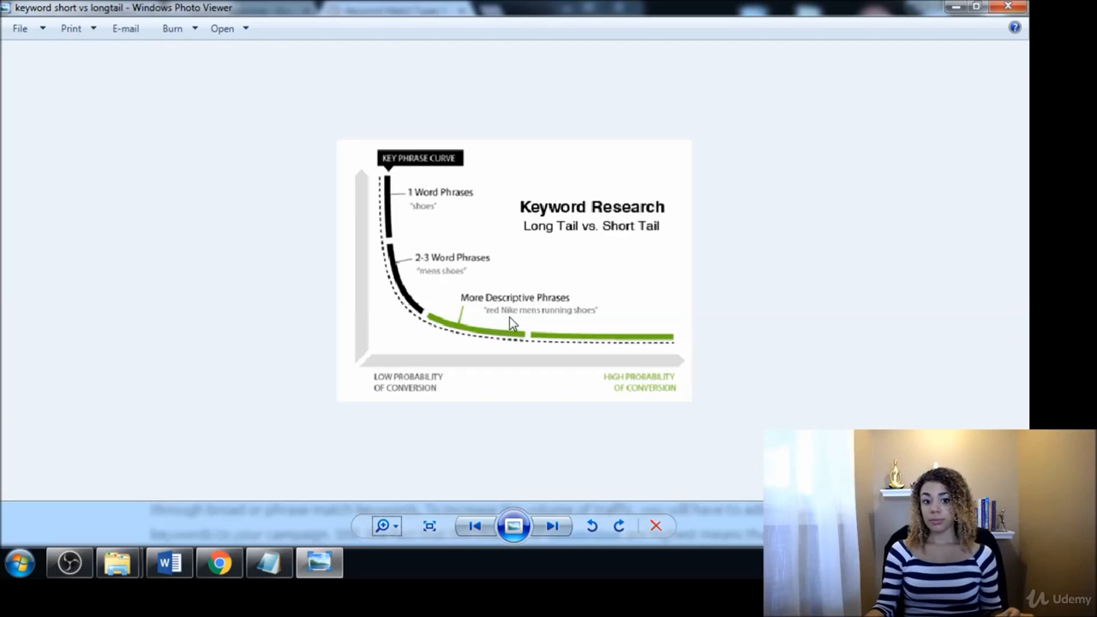
mouse_move(439, 195)
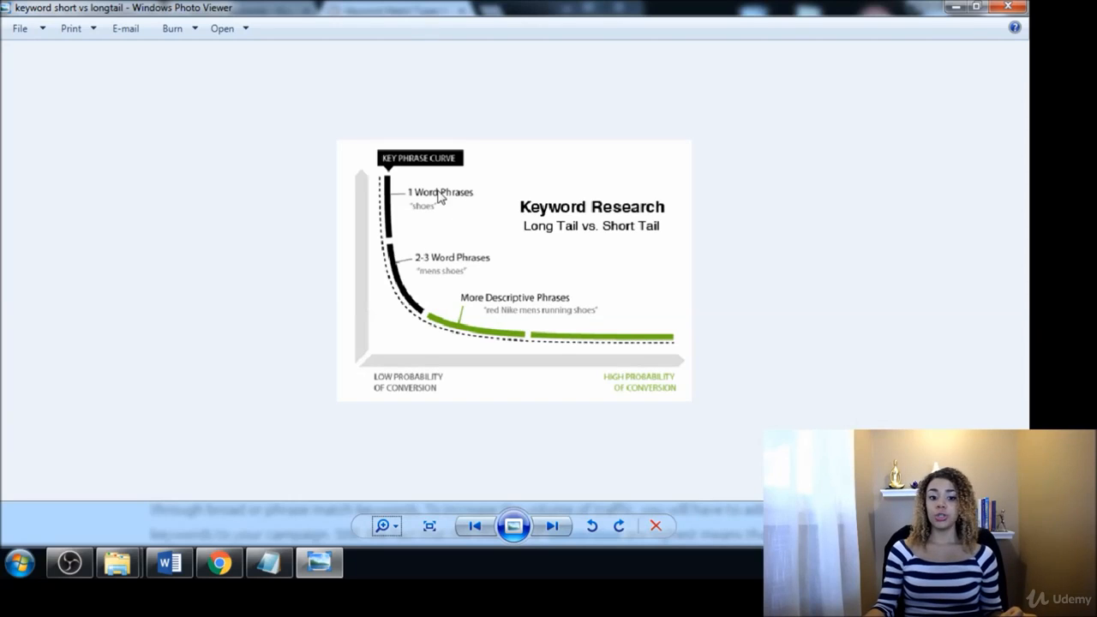
mouse_move(397, 216)
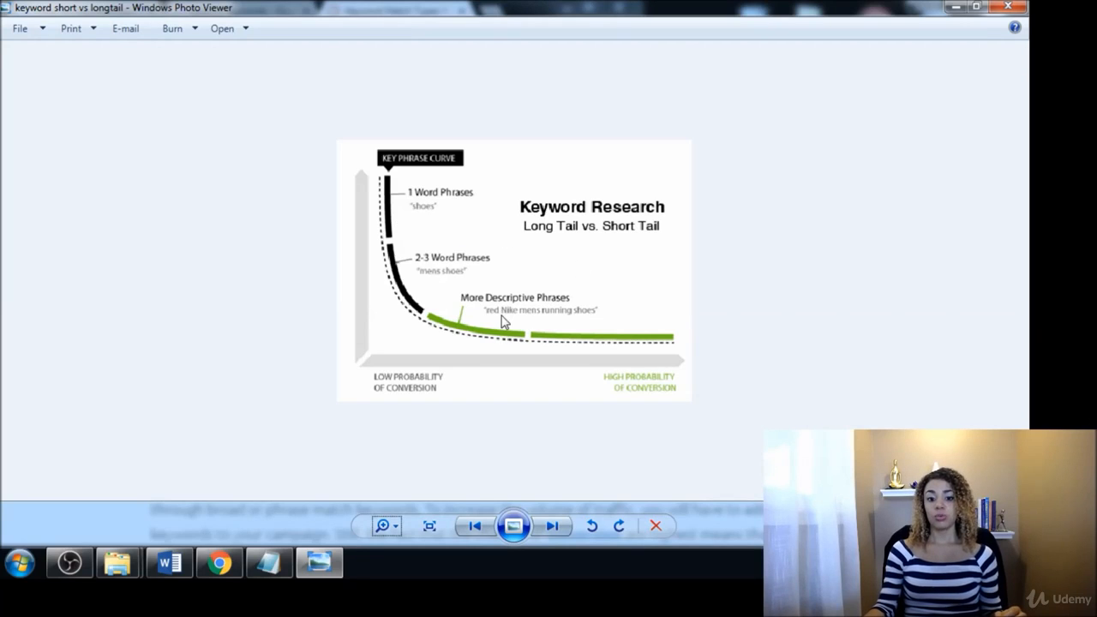
mouse_move(593, 318)
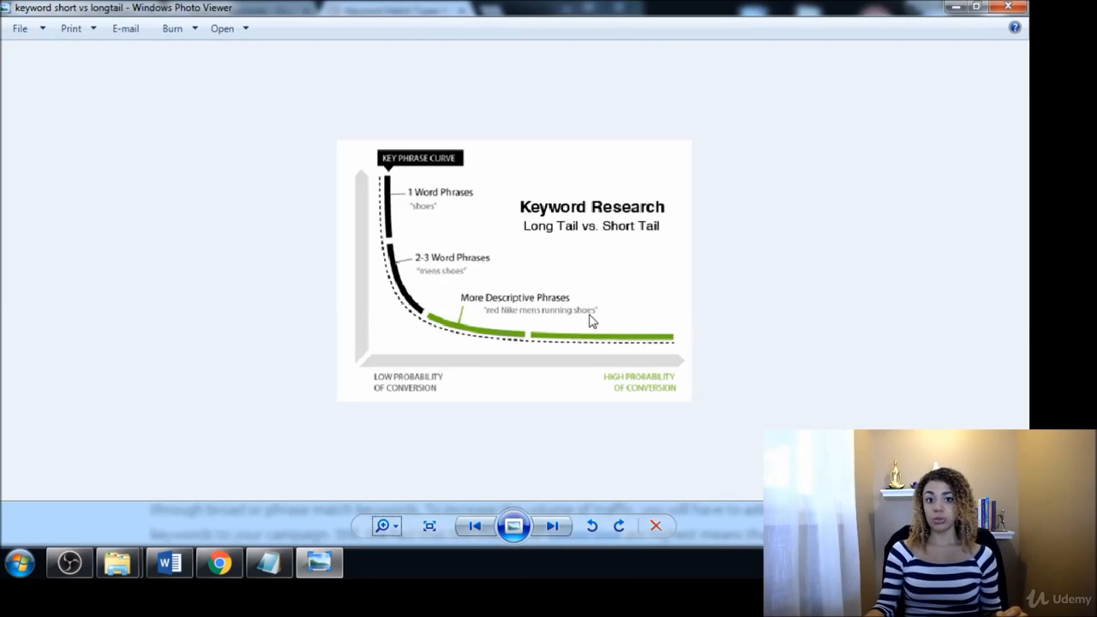
mouse_move(586, 341)
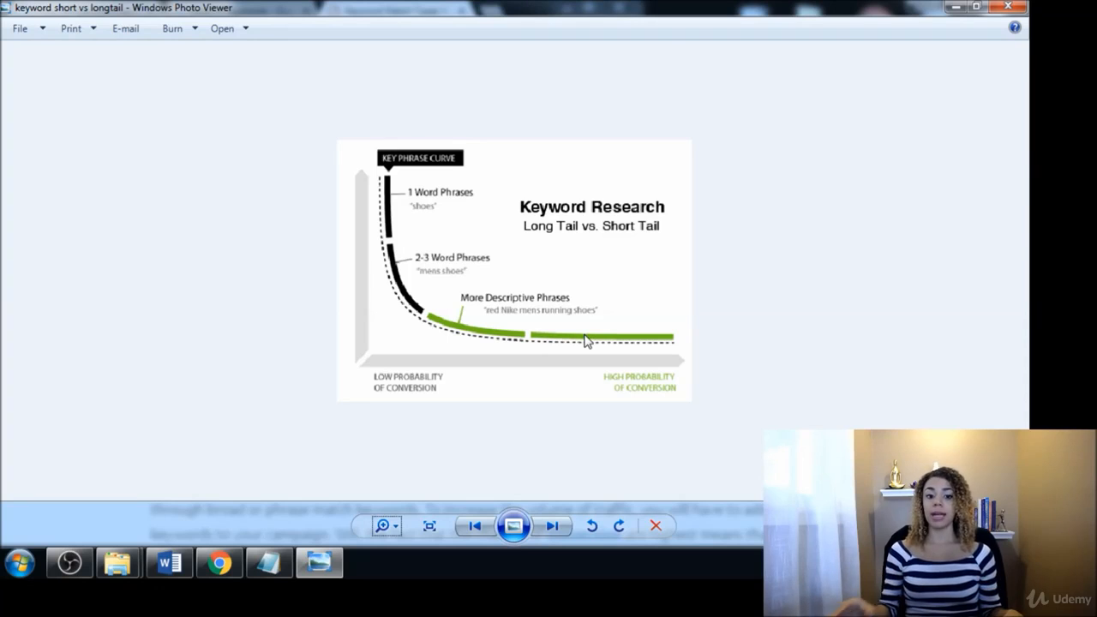
mouse_move(429, 225)
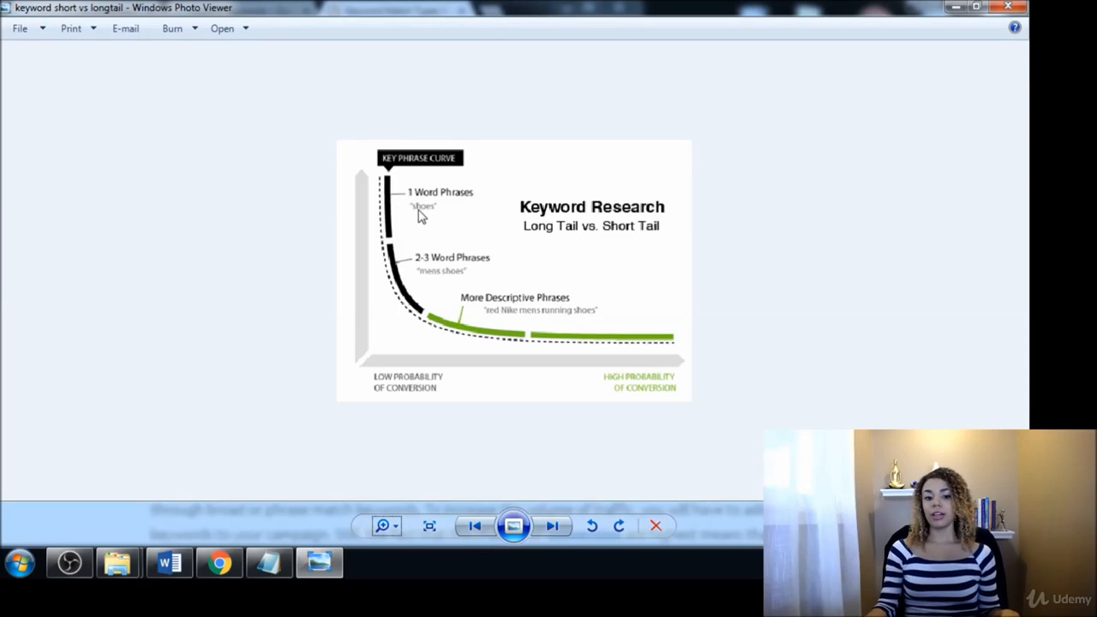
mouse_move(439, 220)
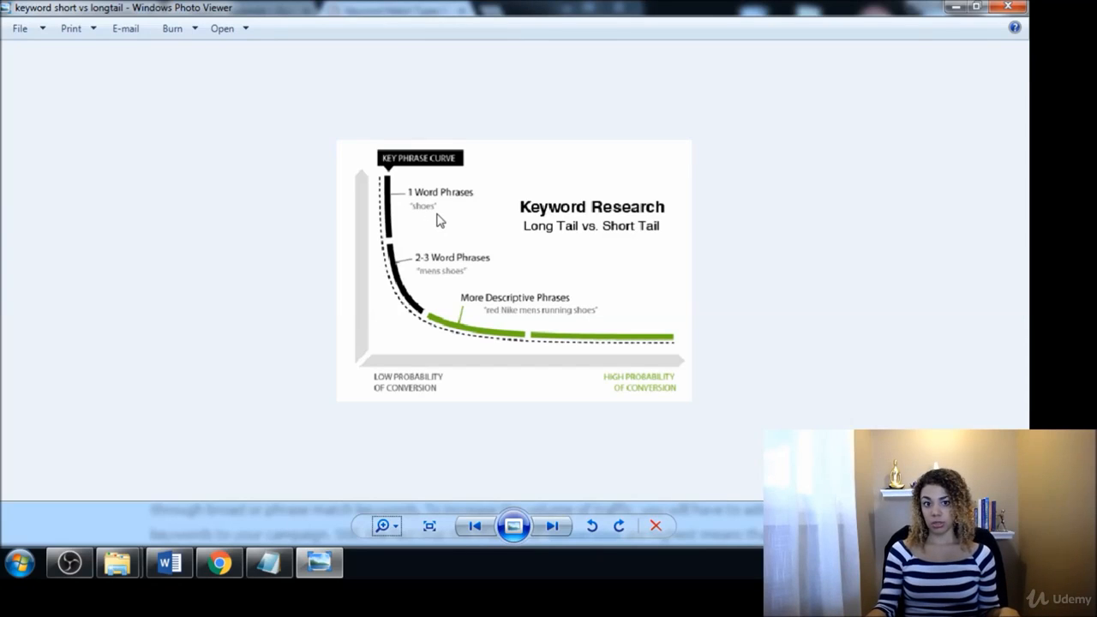
mouse_move(408, 213)
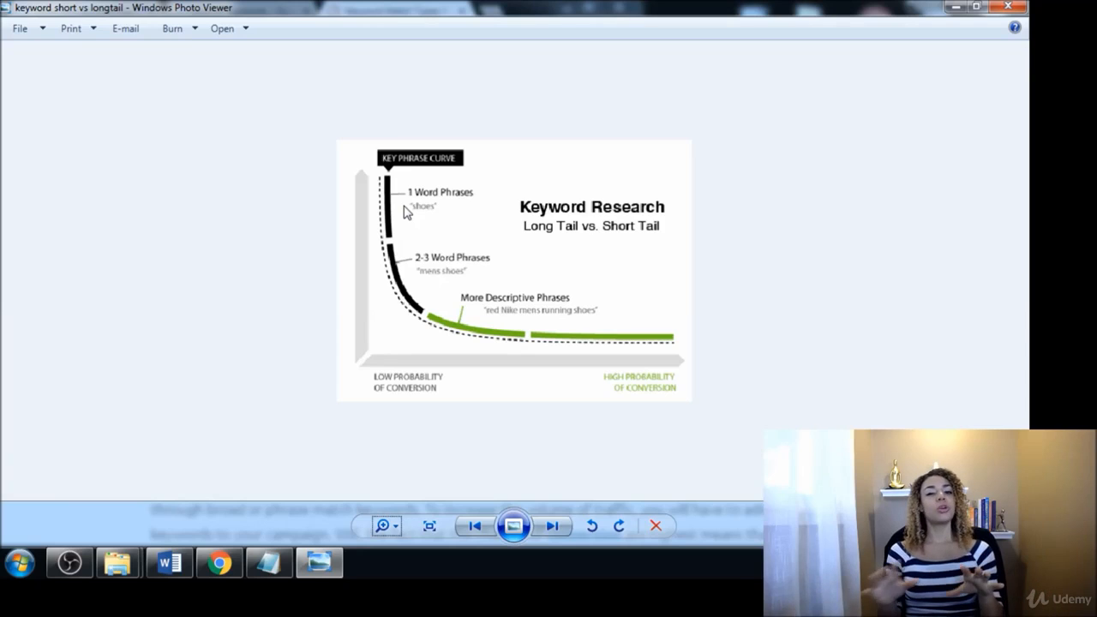
mouse_move(489, 315)
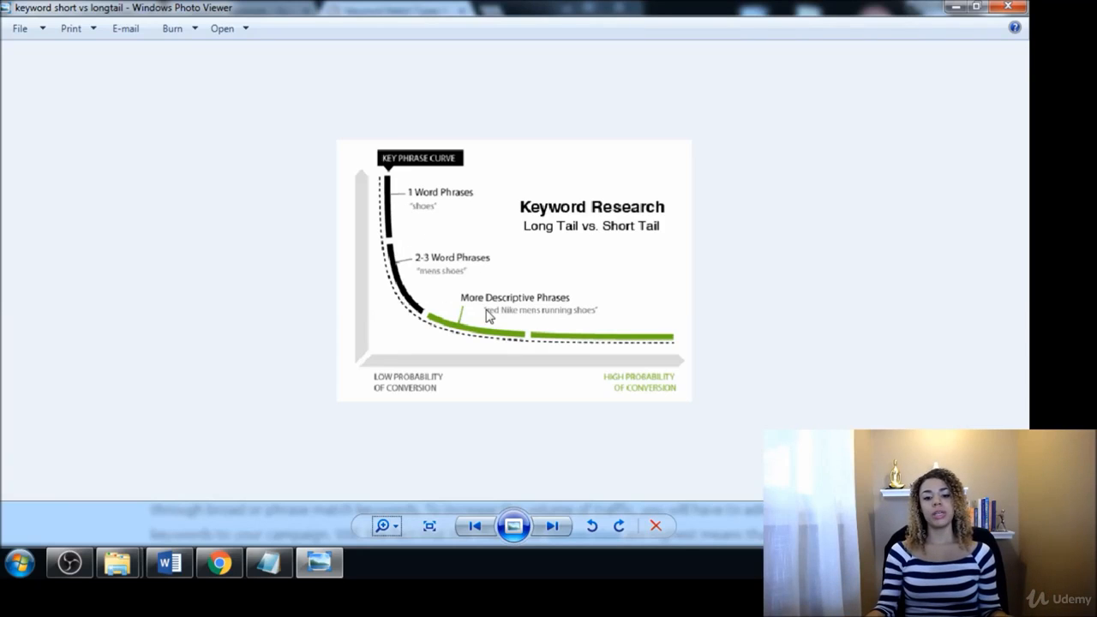
mouse_move(425, 204)
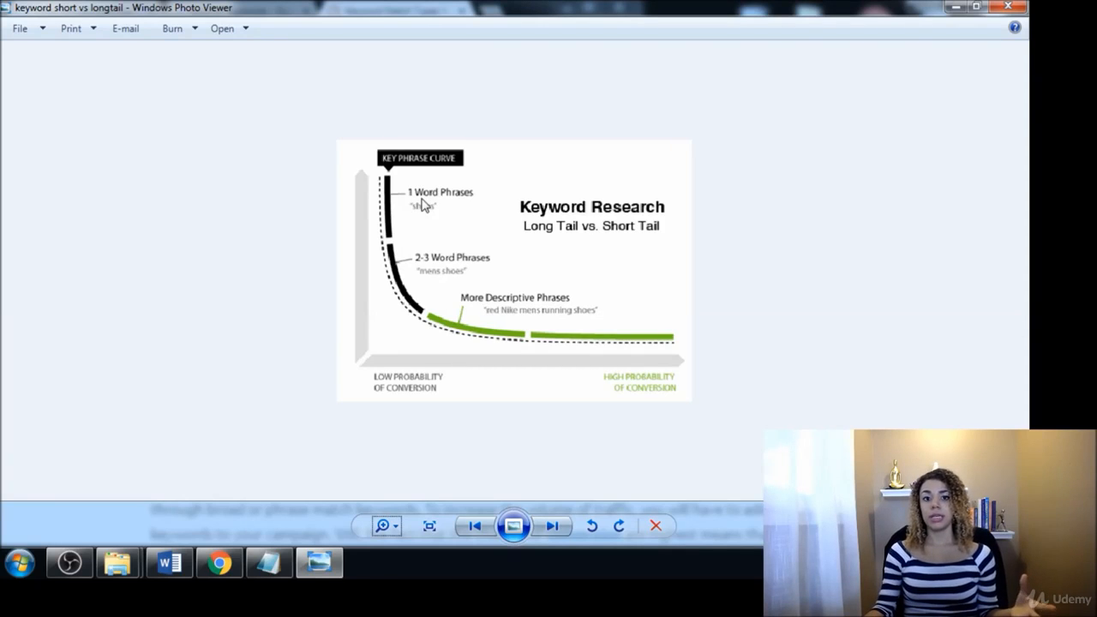
mouse_move(497, 220)
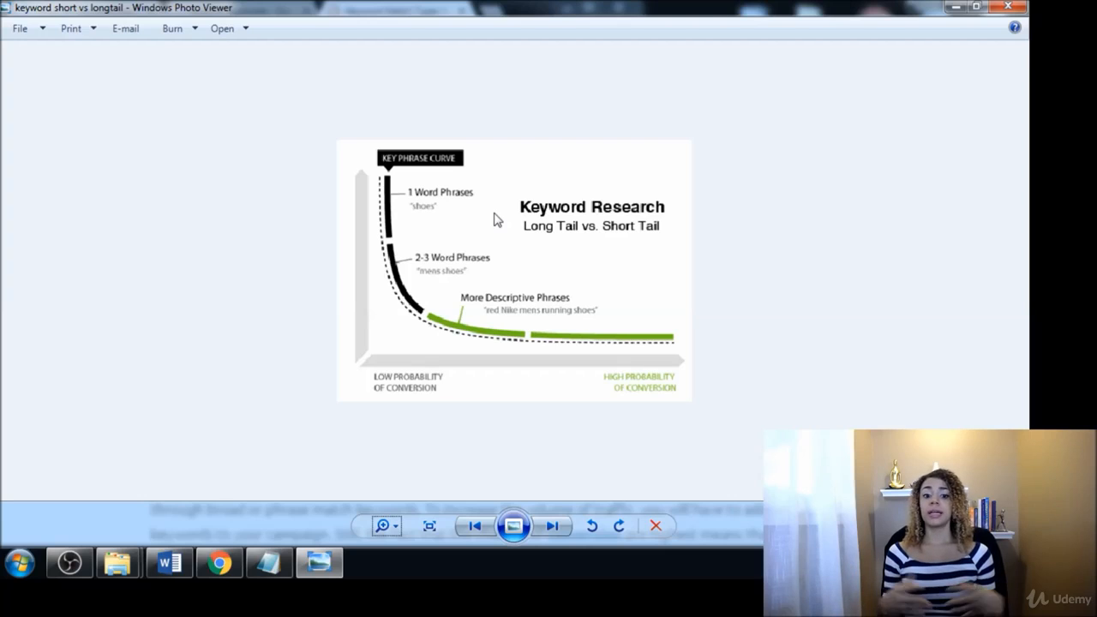
mouse_move(470, 254)
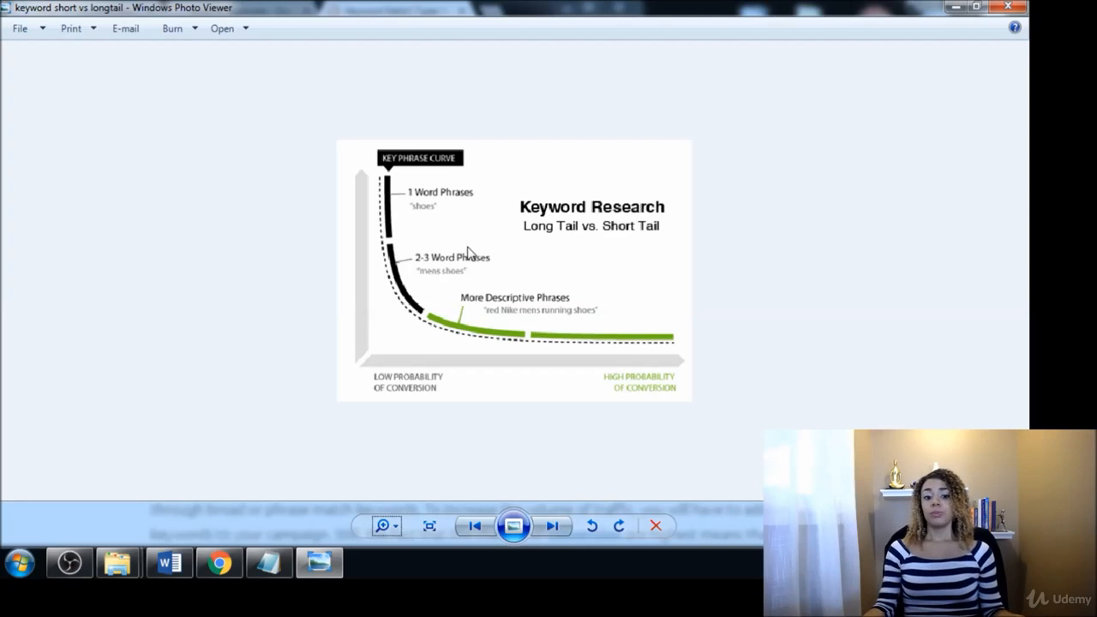
mouse_move(535, 267)
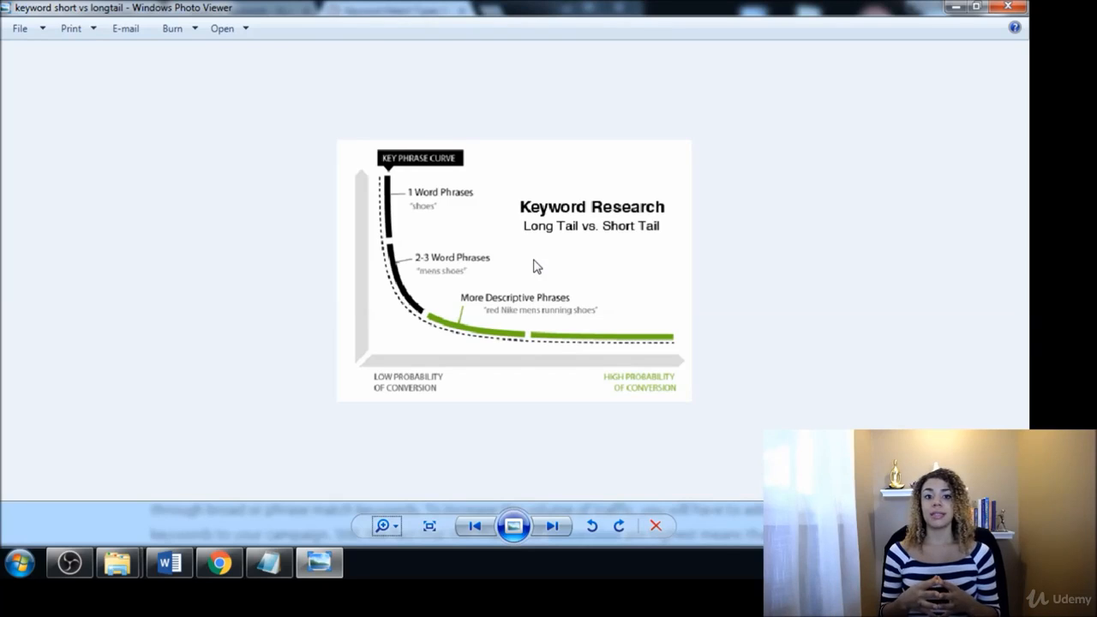
mouse_move(436, 240)
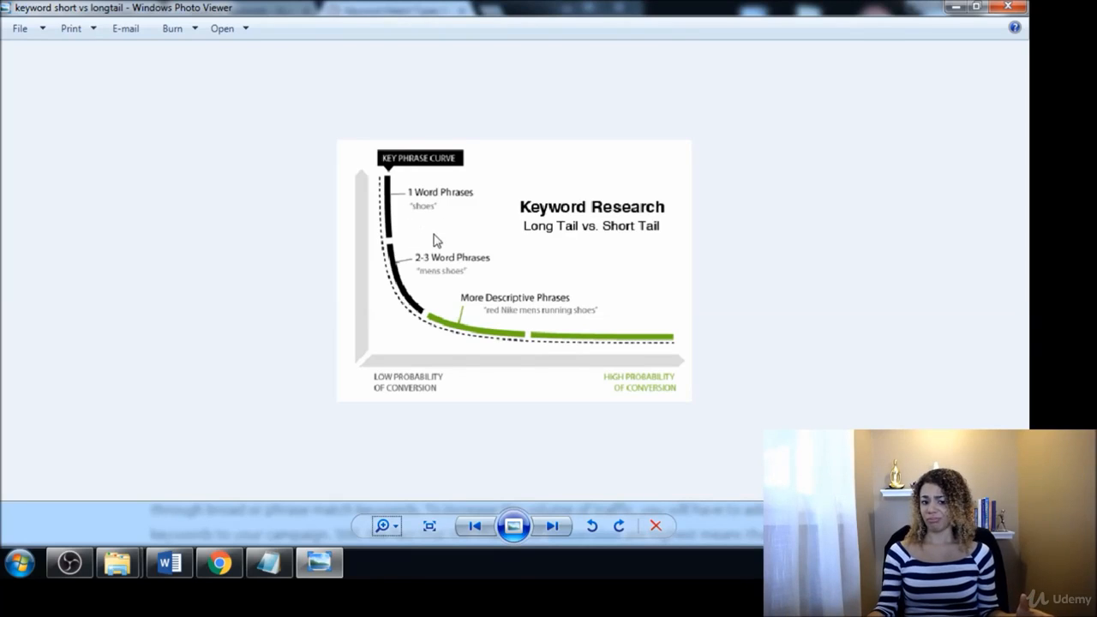
mouse_move(456, 207)
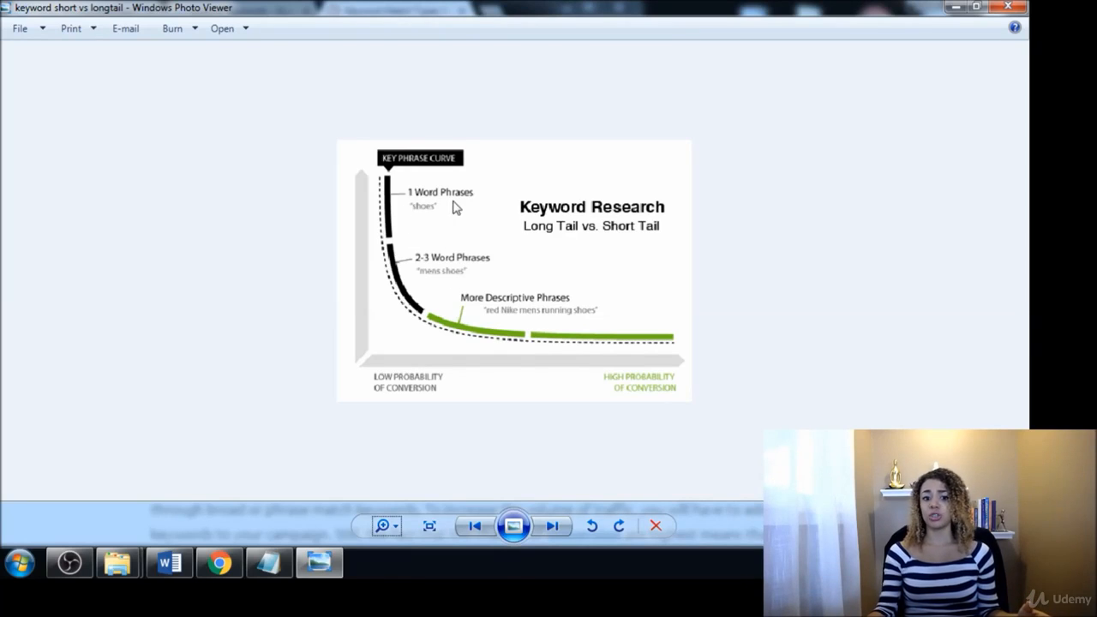
mouse_move(443, 245)
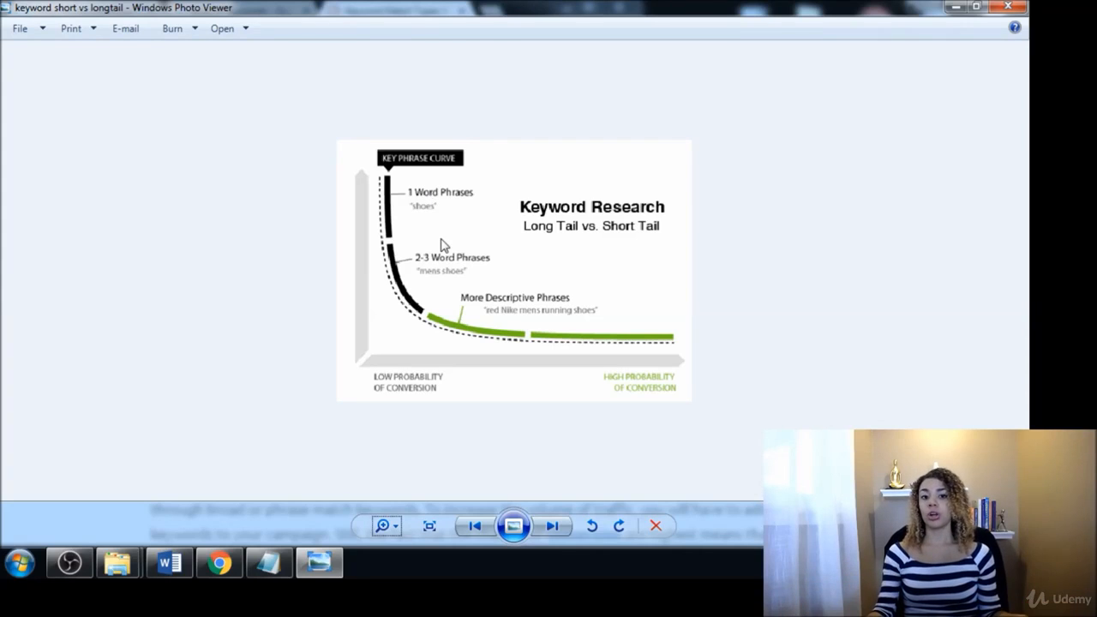
mouse_move(314, 298)
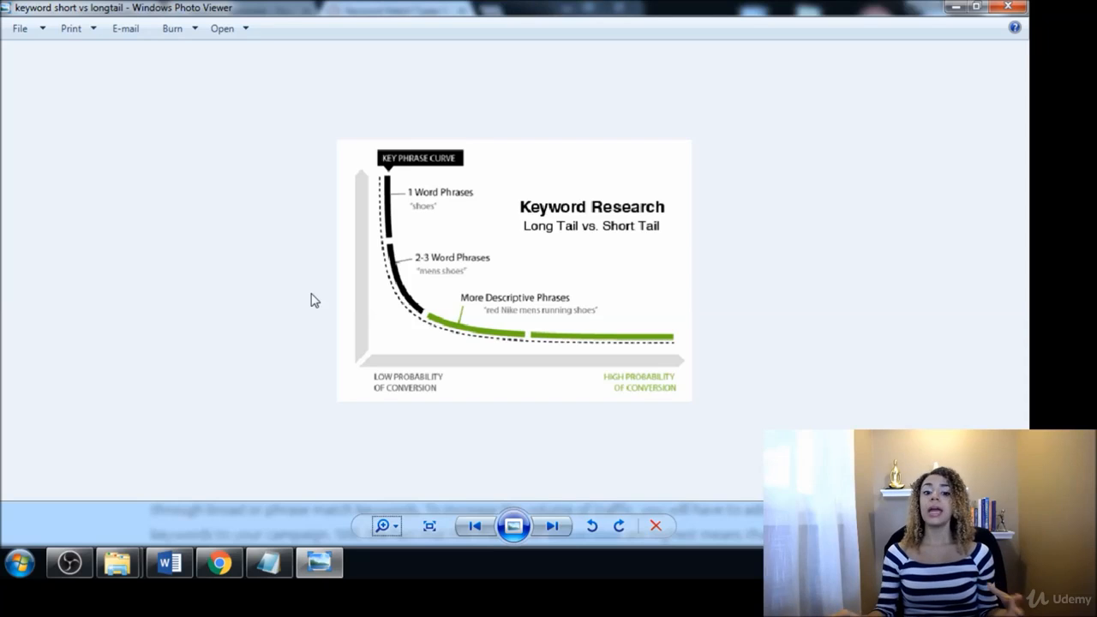
mouse_move(488, 346)
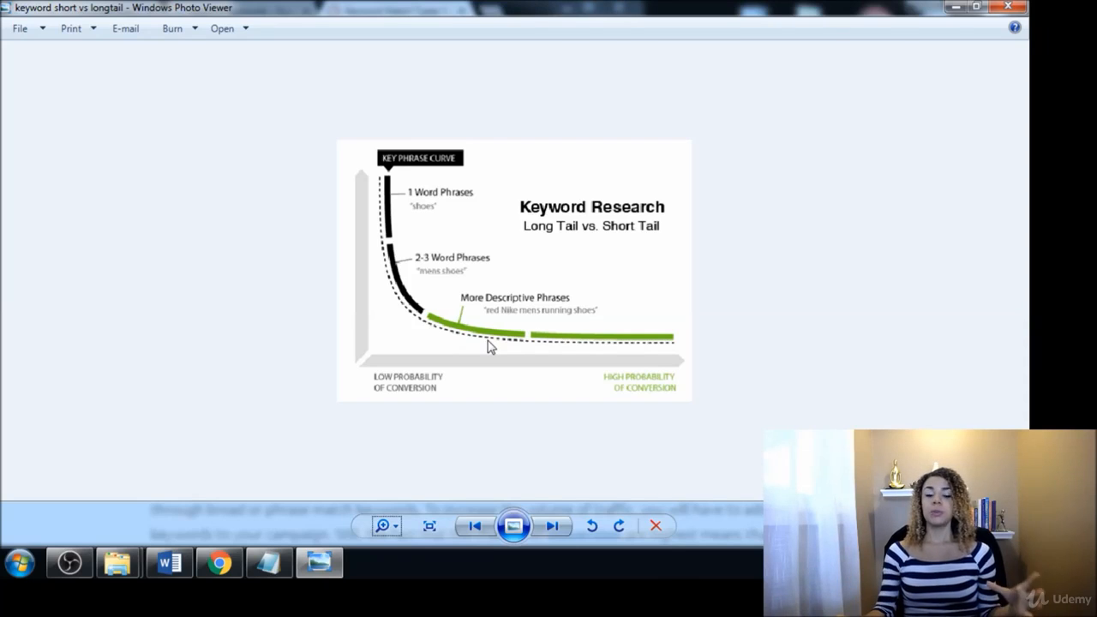
mouse_move(480, 252)
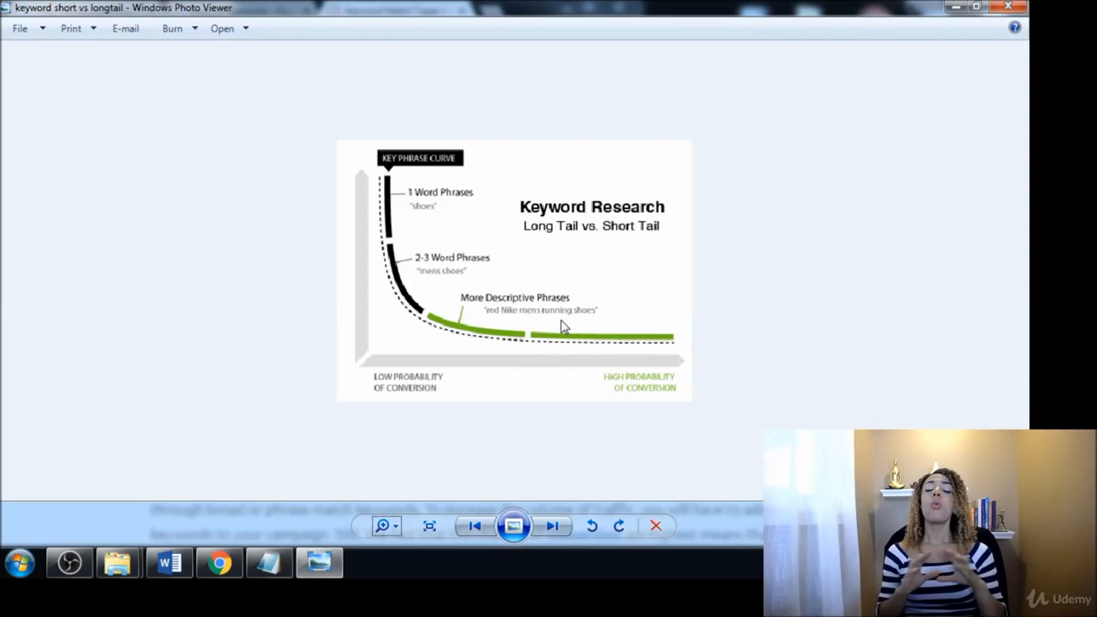
mouse_move(552, 317)
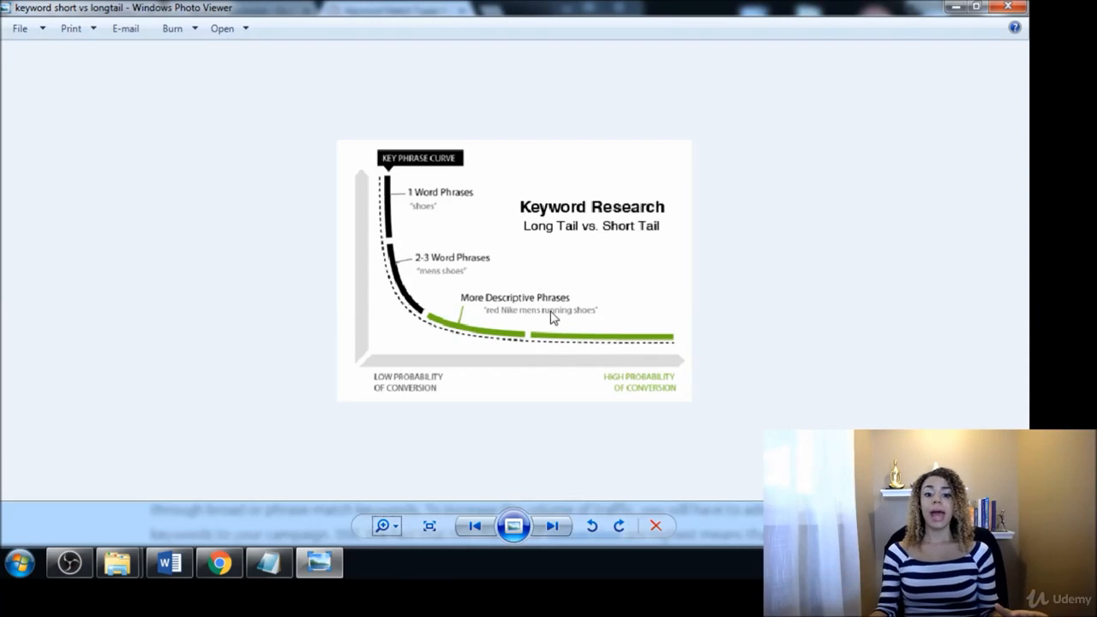
mouse_move(617, 343)
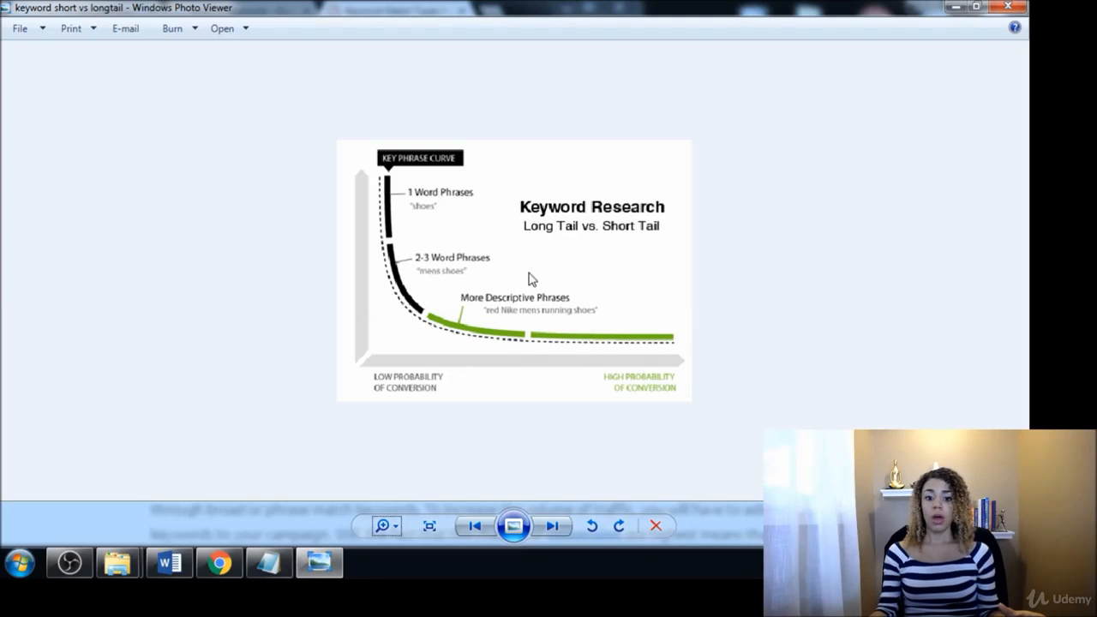
mouse_move(494, 334)
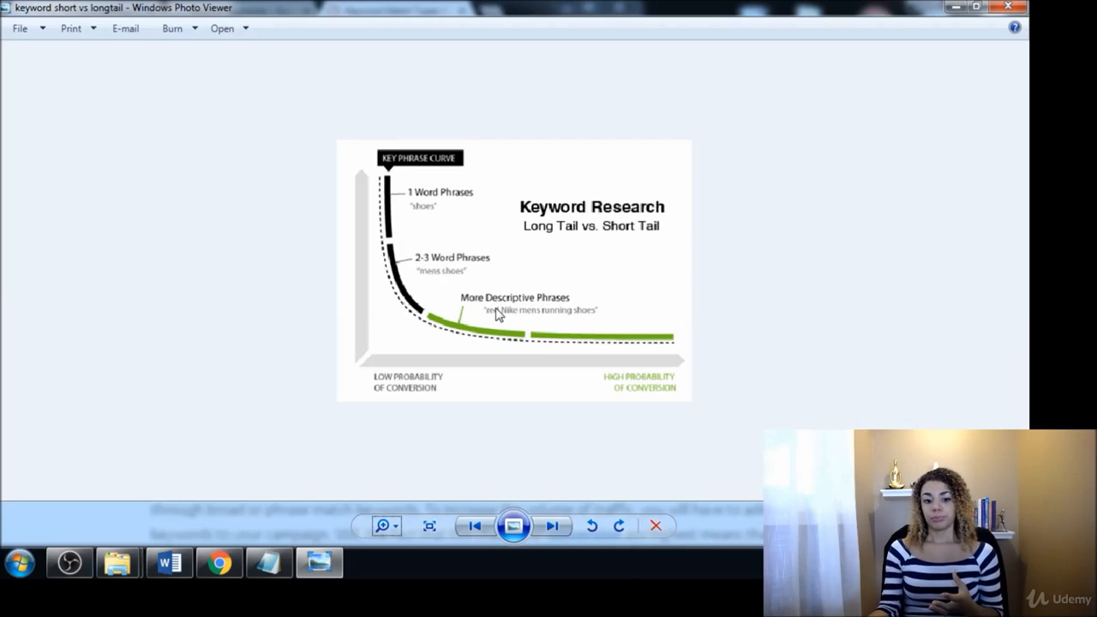
mouse_move(579, 321)
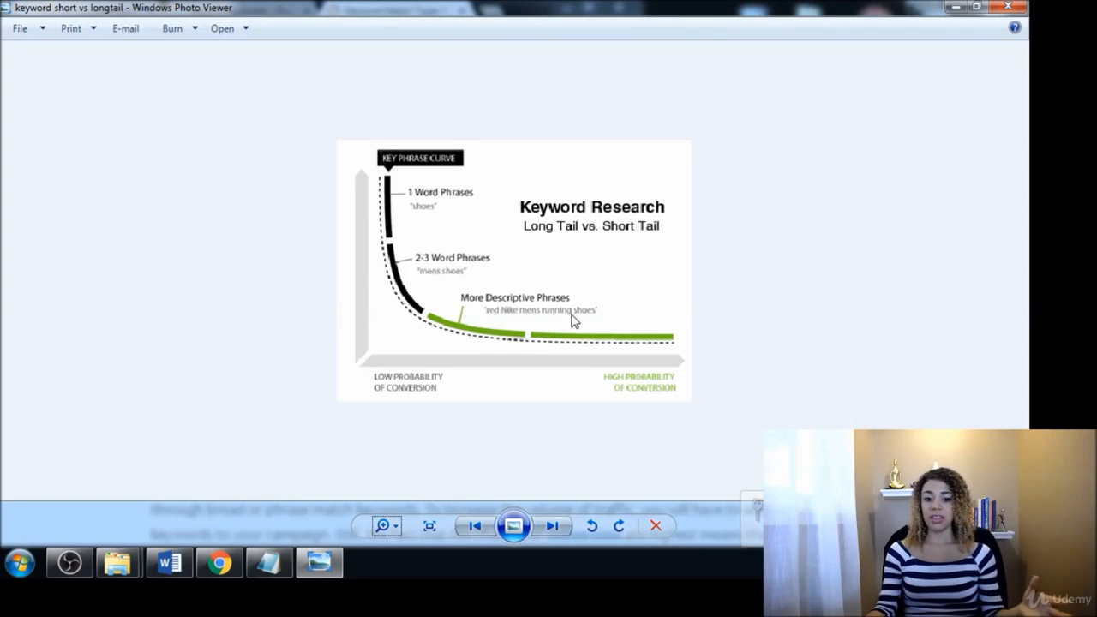
mouse_move(511, 317)
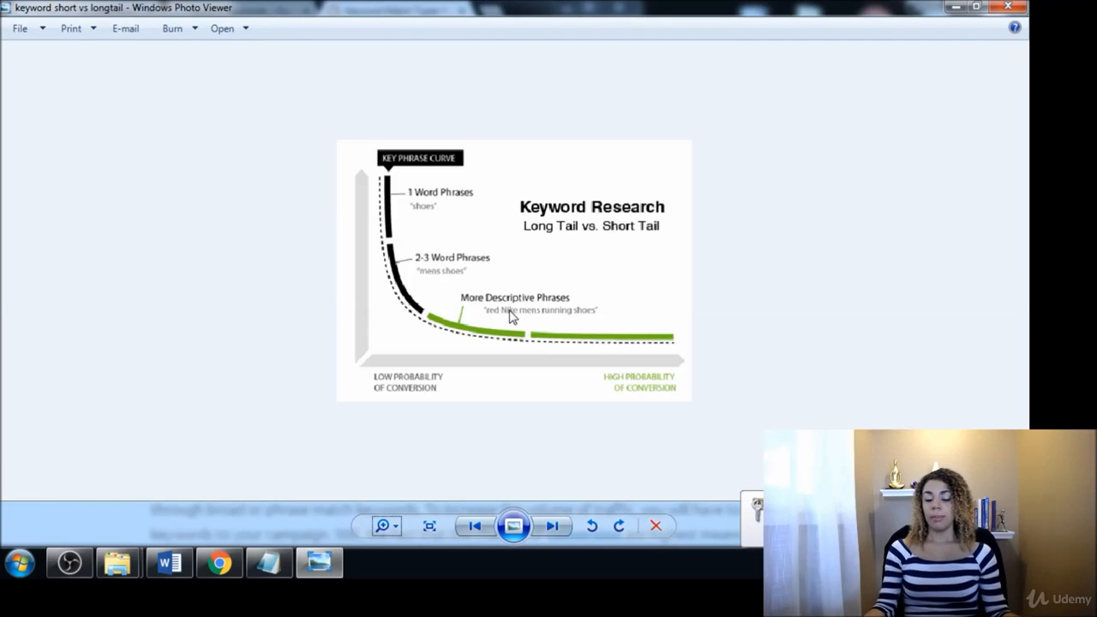
mouse_move(596, 322)
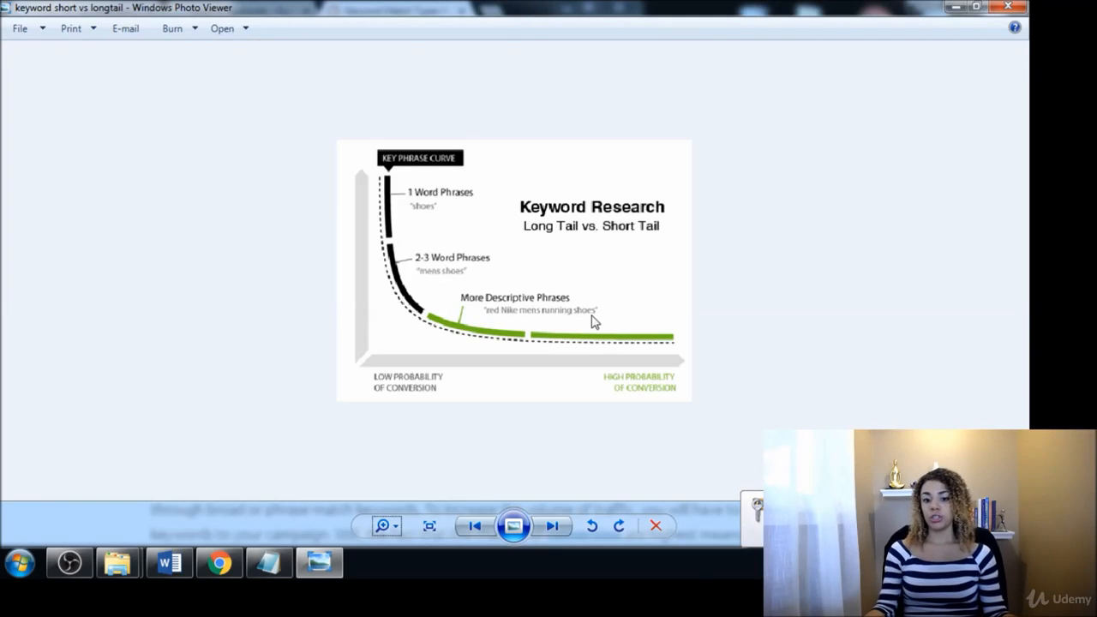
mouse_move(648, 326)
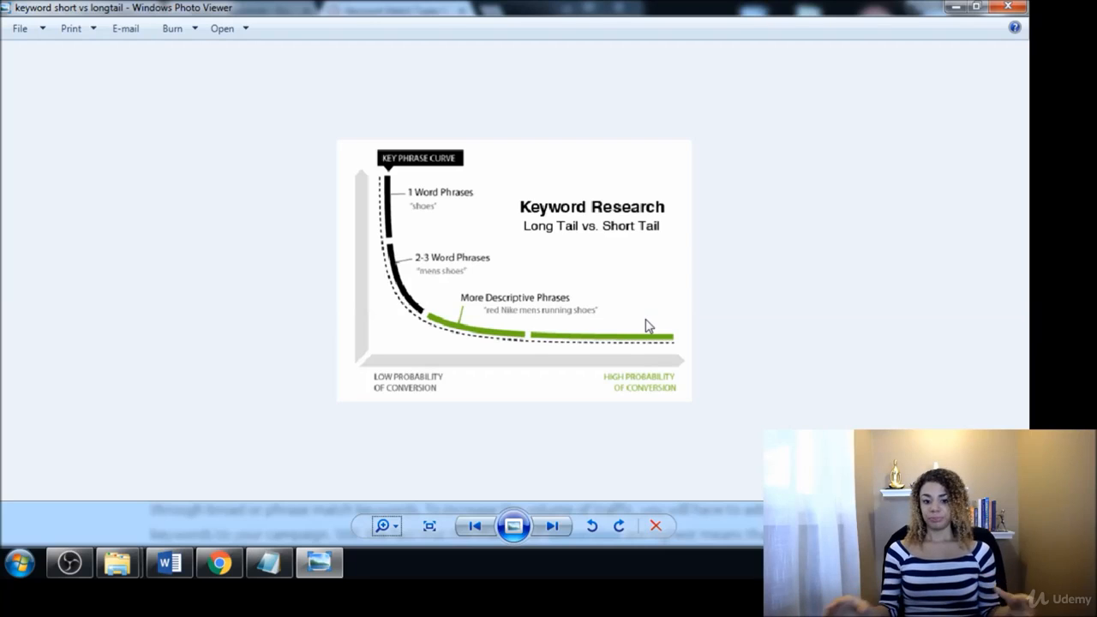
mouse_move(564, 329)
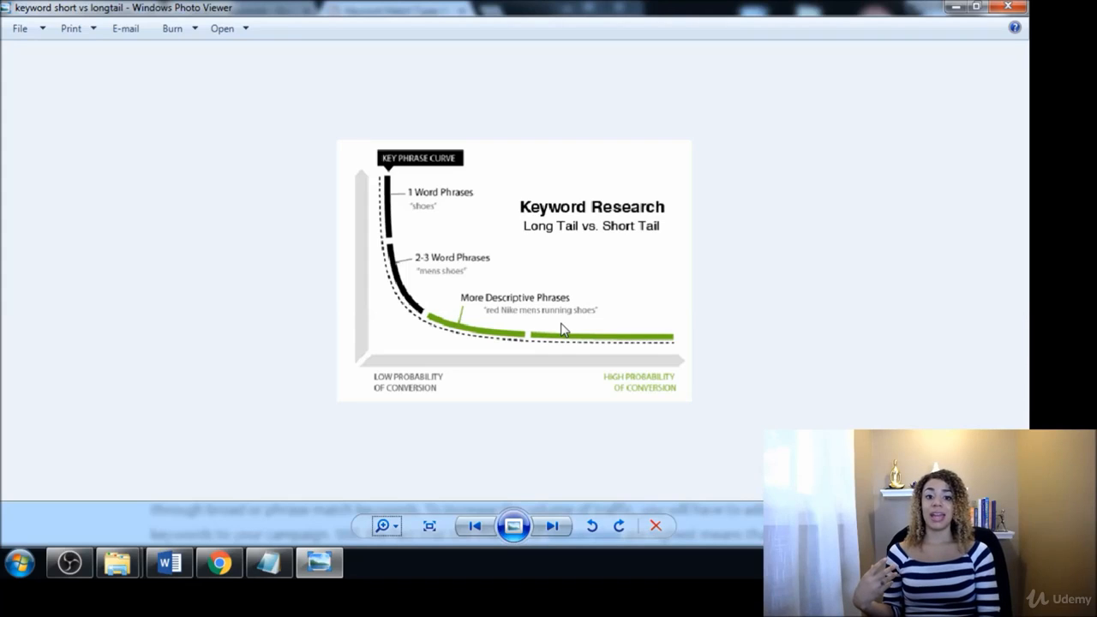
mouse_move(626, 319)
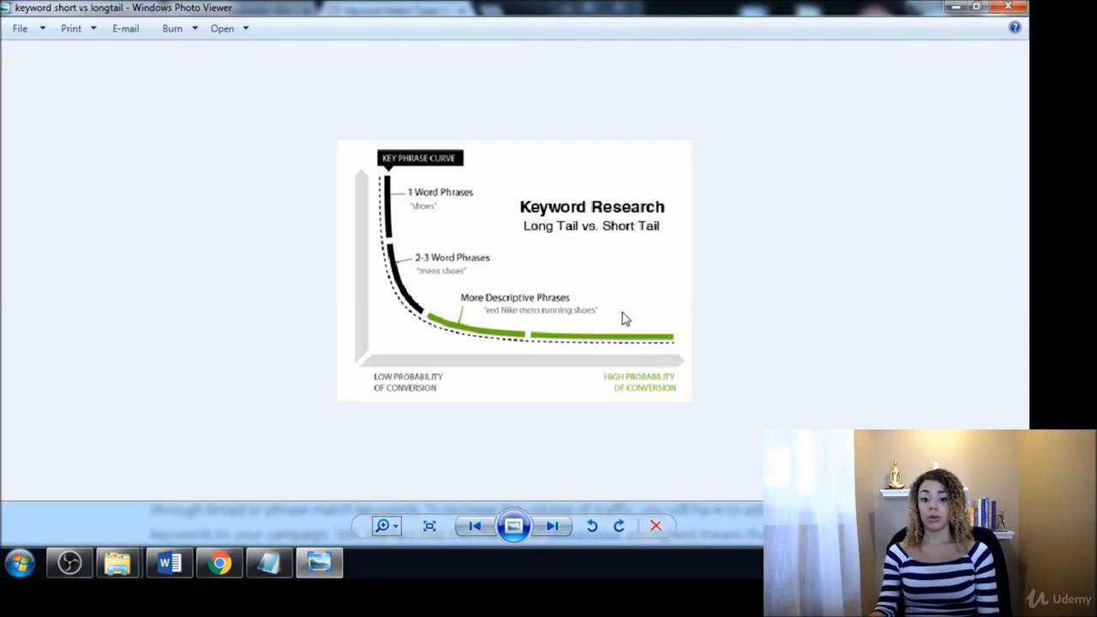
mouse_move(624, 351)
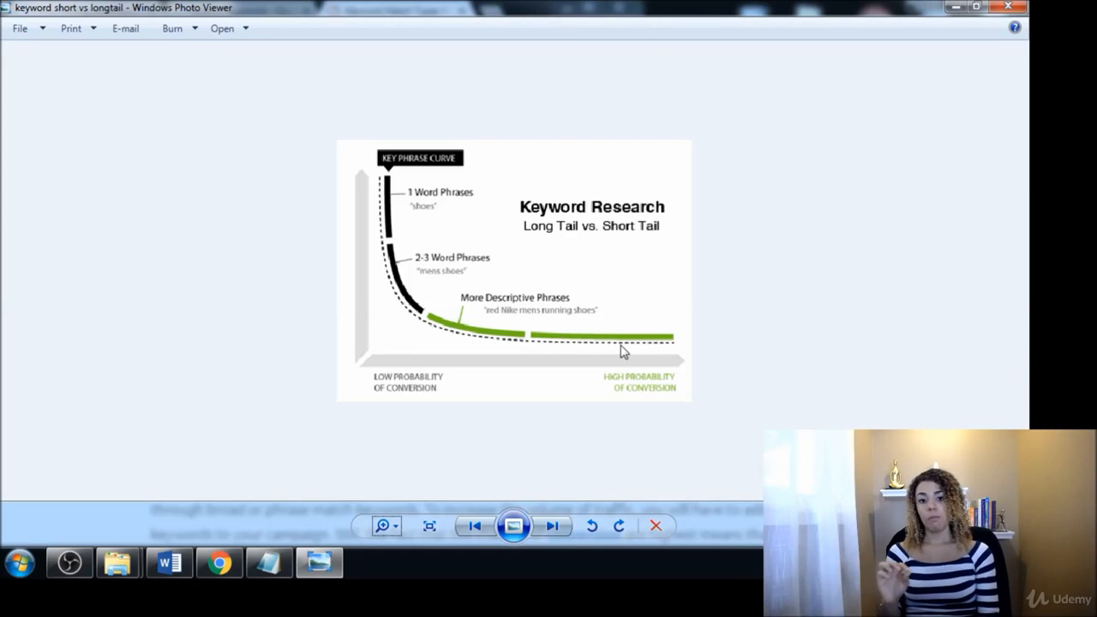
mouse_move(631, 284)
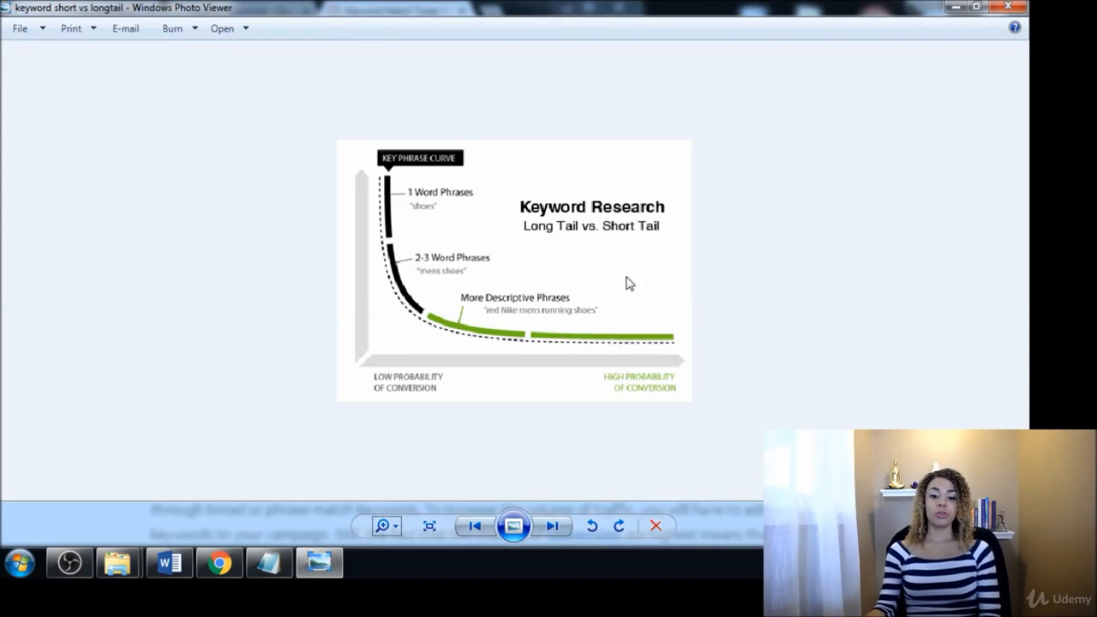
mouse_move(562, 334)
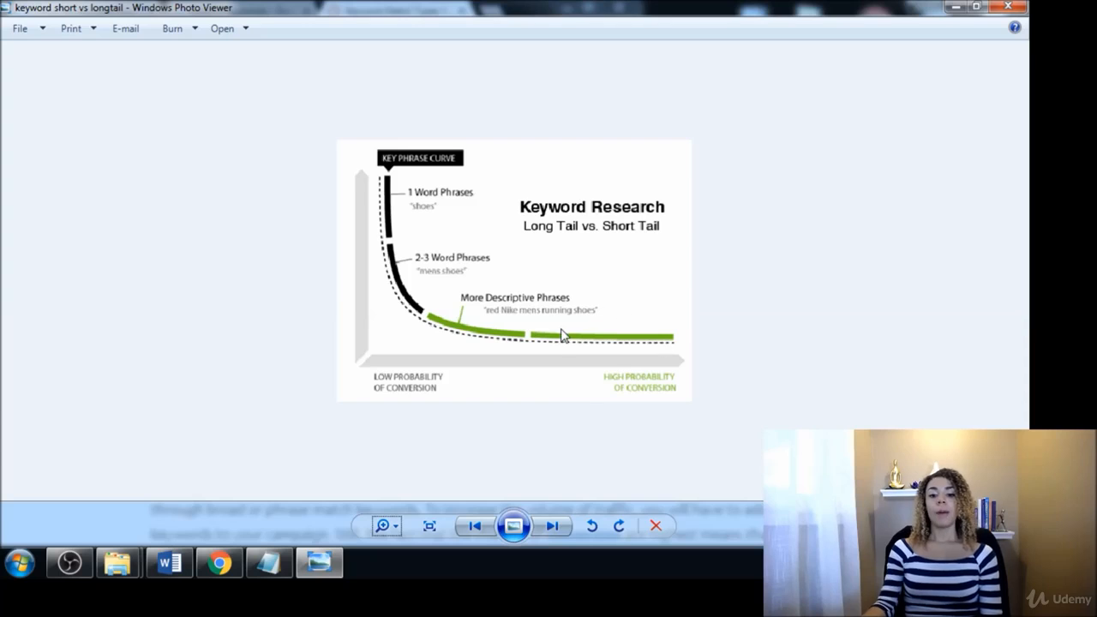
mouse_move(568, 353)
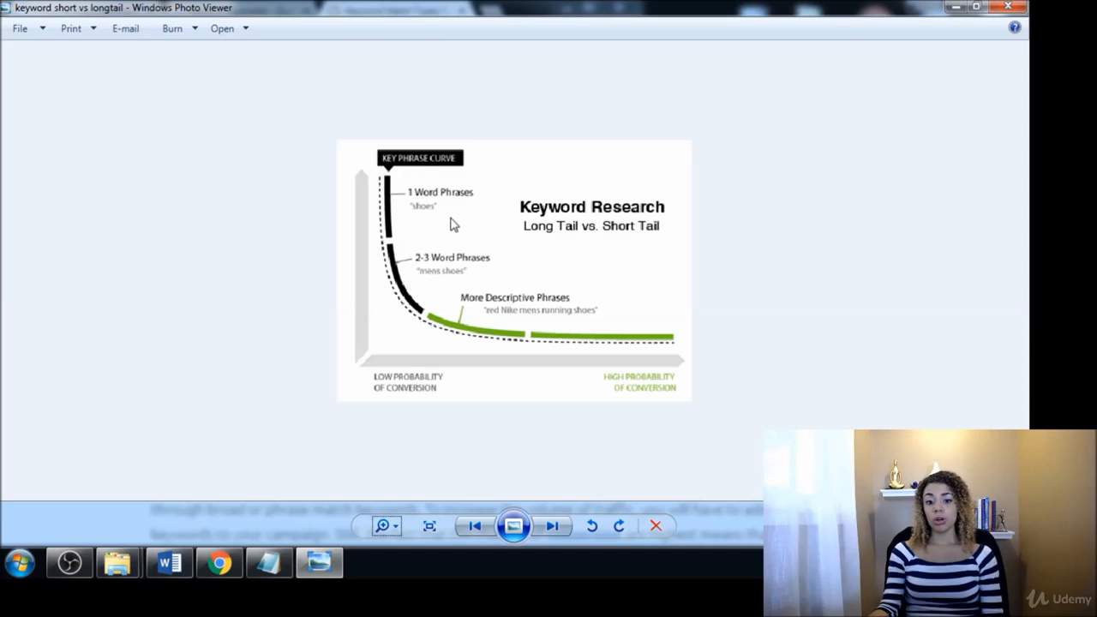
mouse_move(545, 329)
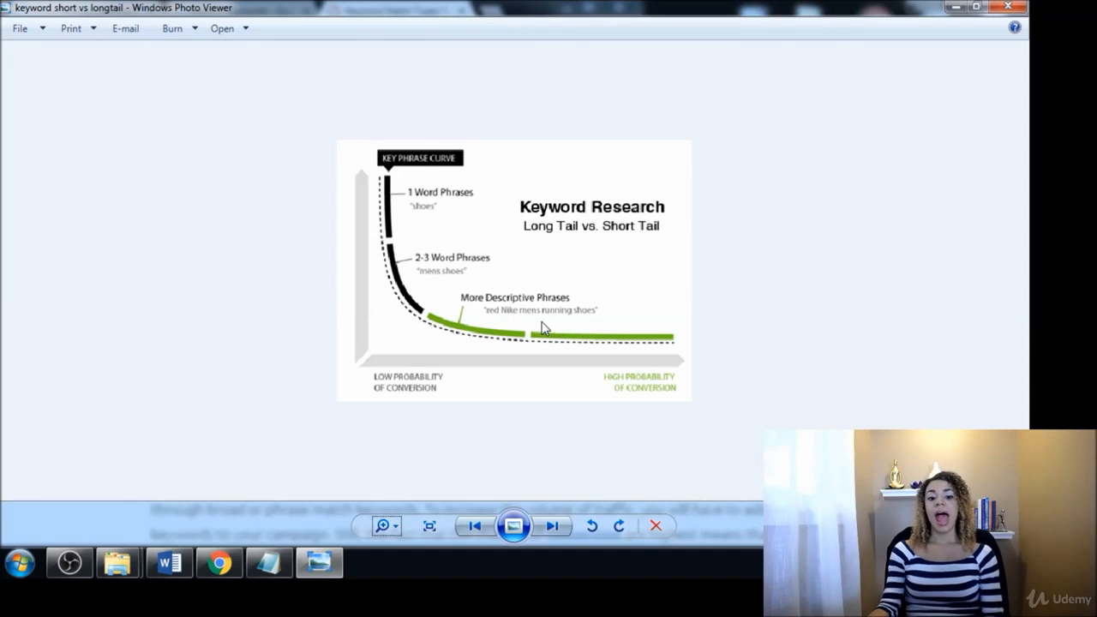
mouse_move(418, 312)
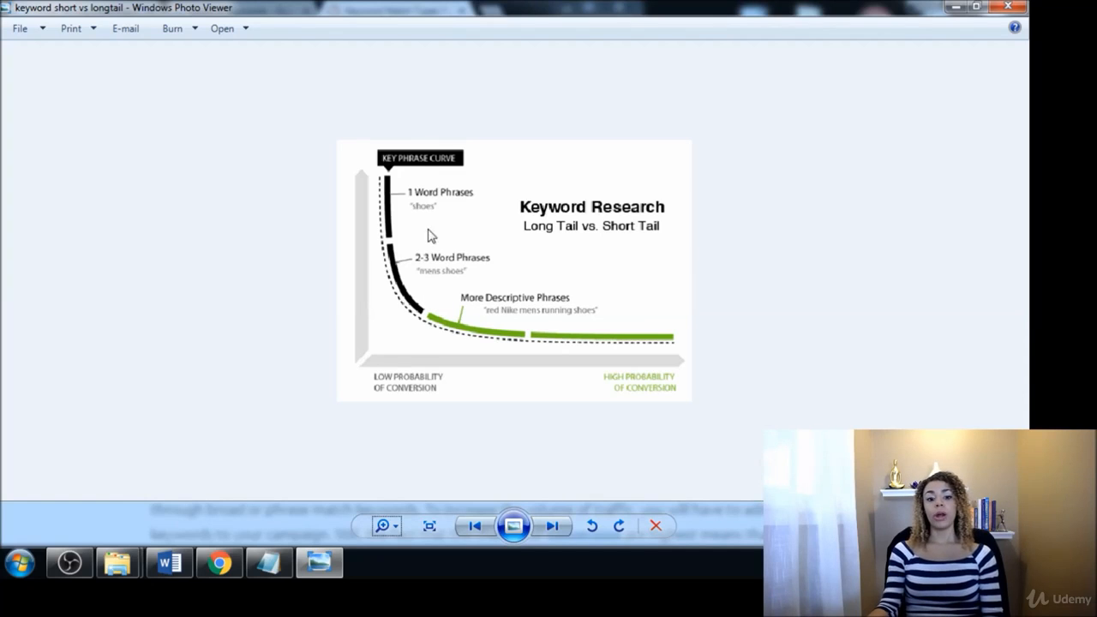
mouse_move(367, 321)
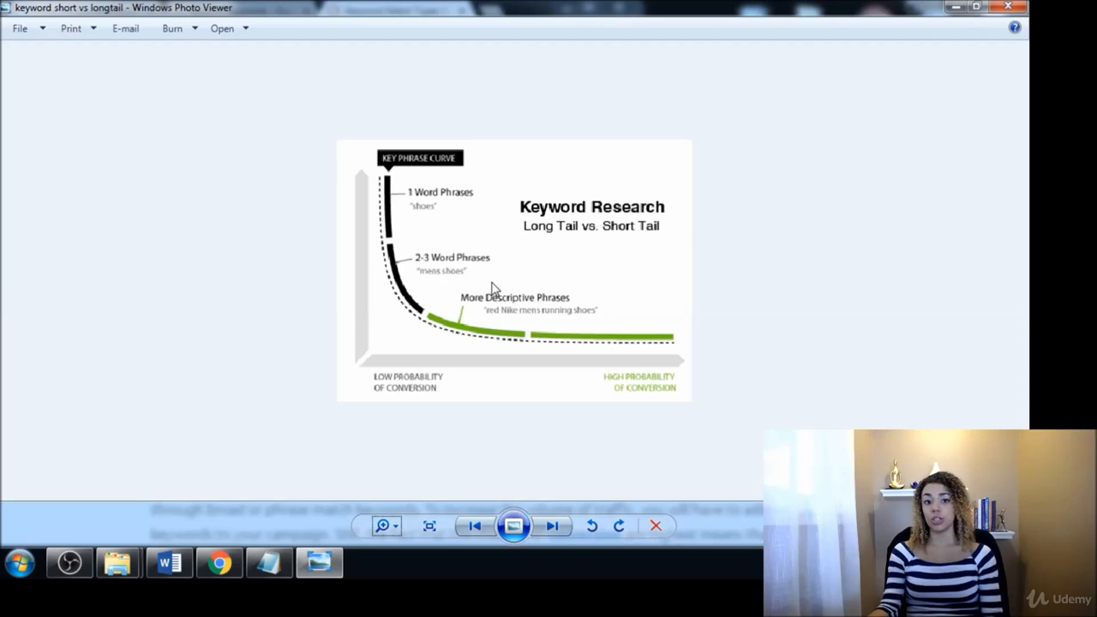
mouse_move(456, 291)
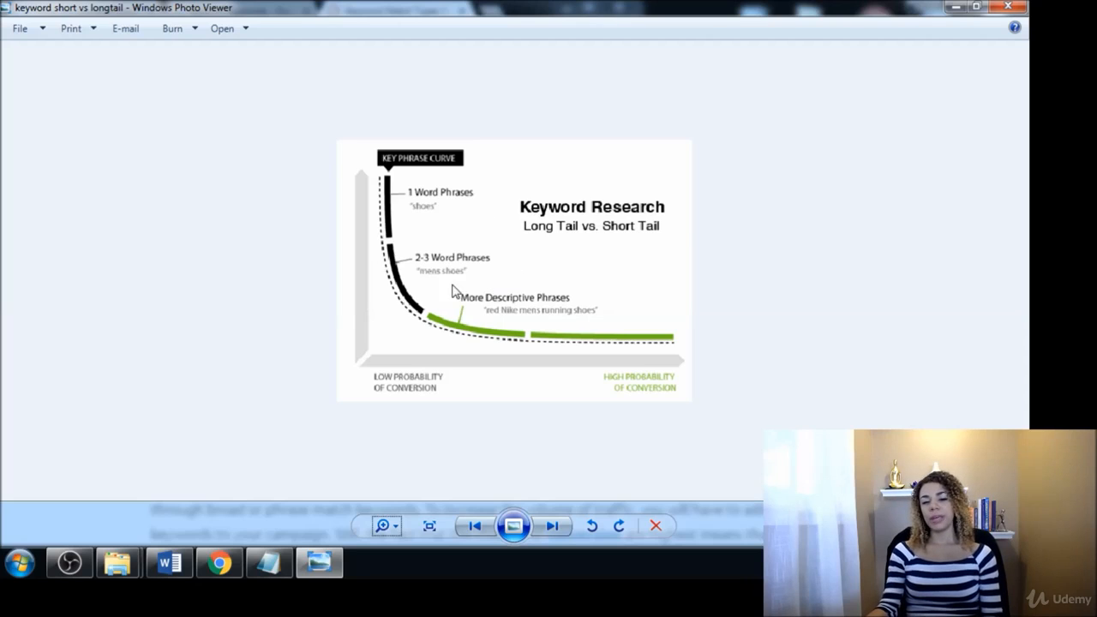
mouse_move(459, 233)
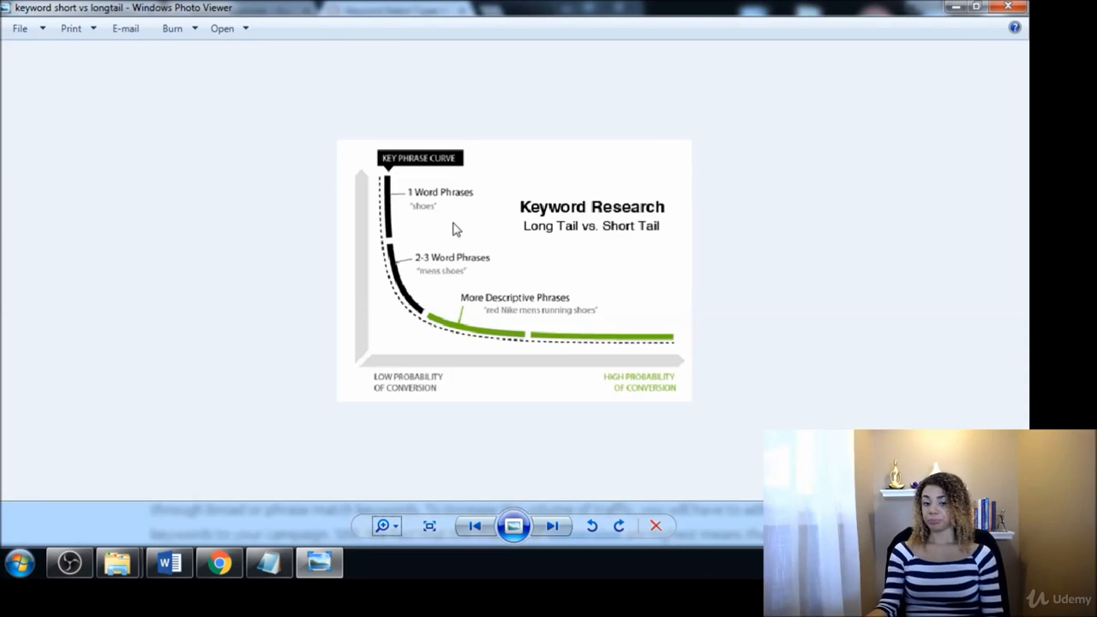
mouse_move(408, 218)
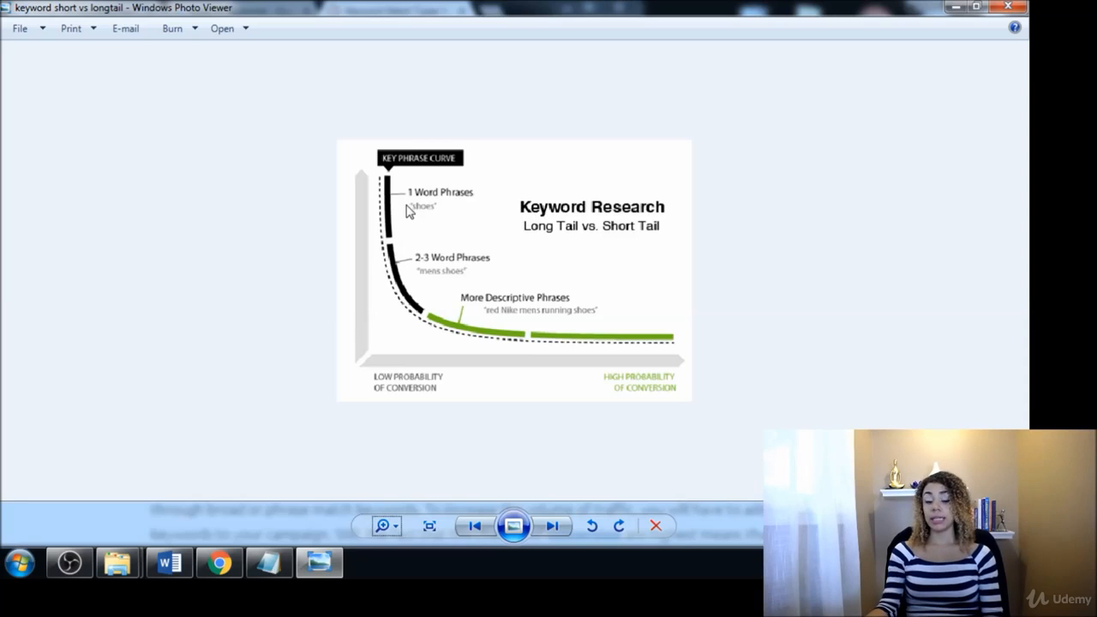
mouse_move(445, 213)
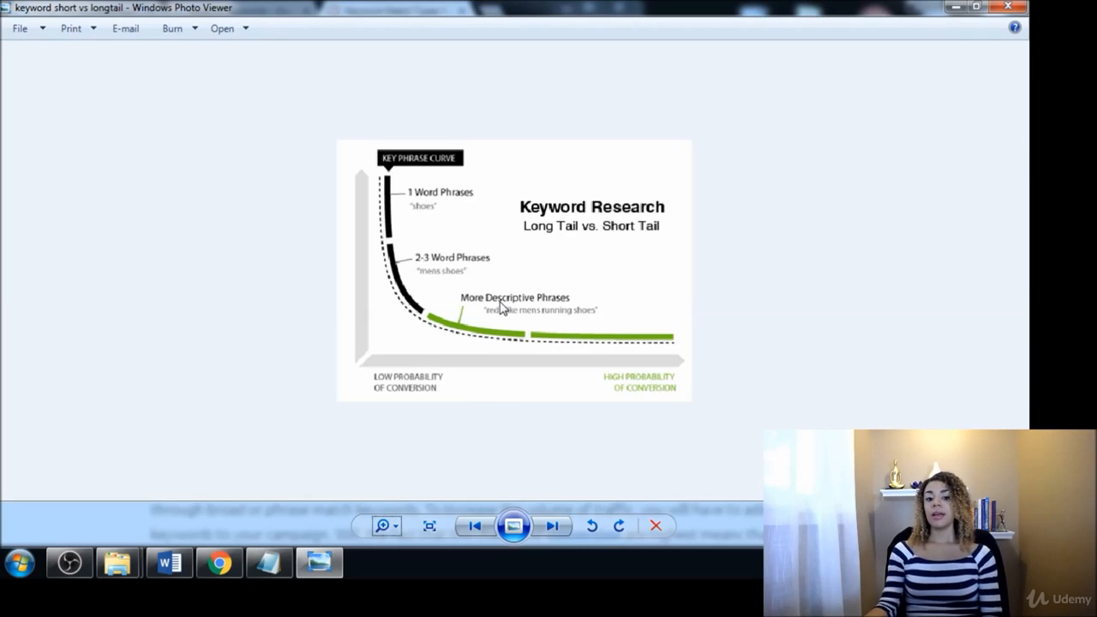
mouse_move(500, 308)
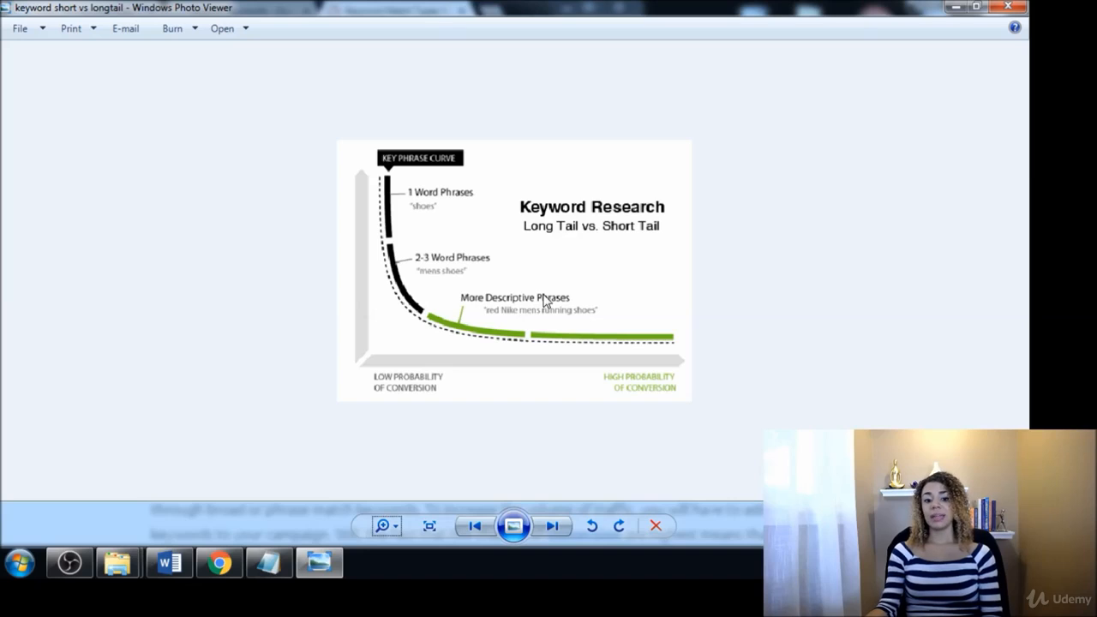
mouse_move(548, 319)
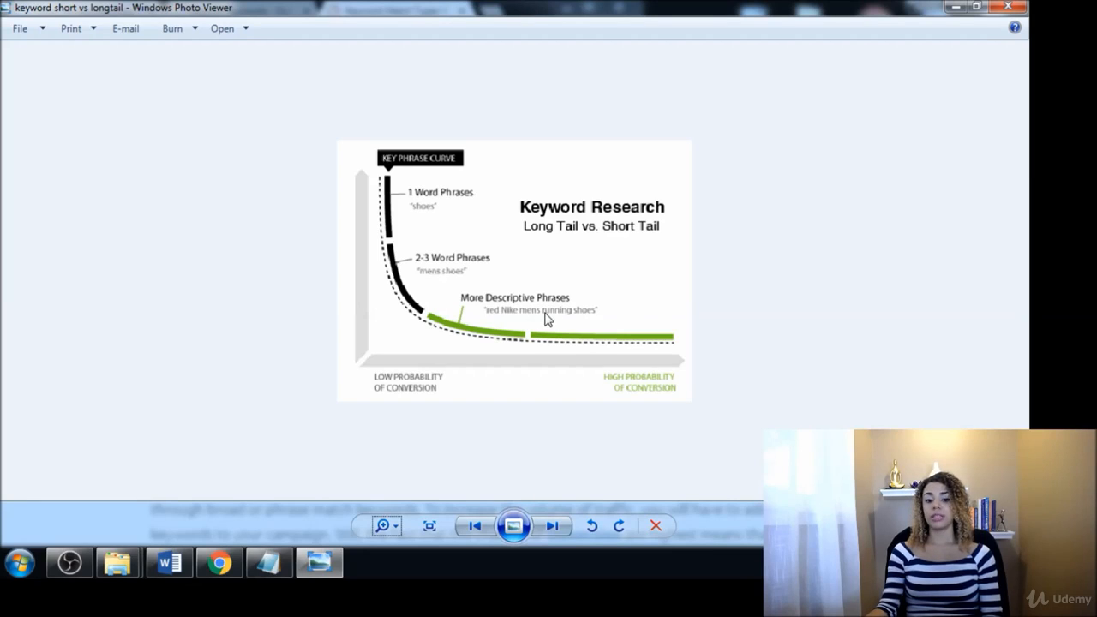
mouse_move(523, 317)
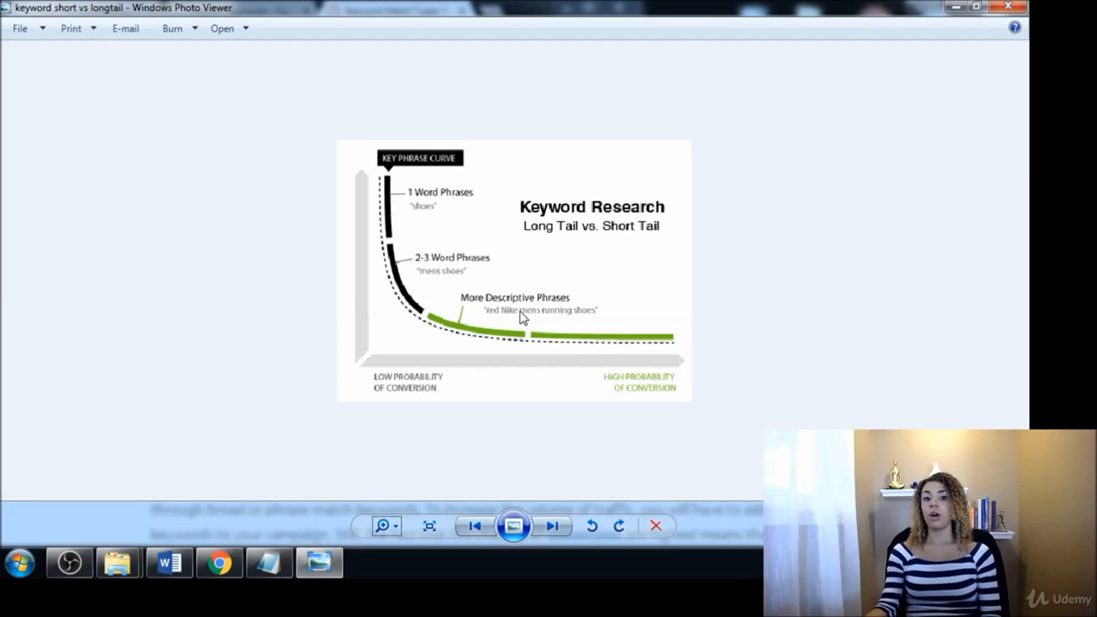
mouse_move(483, 300)
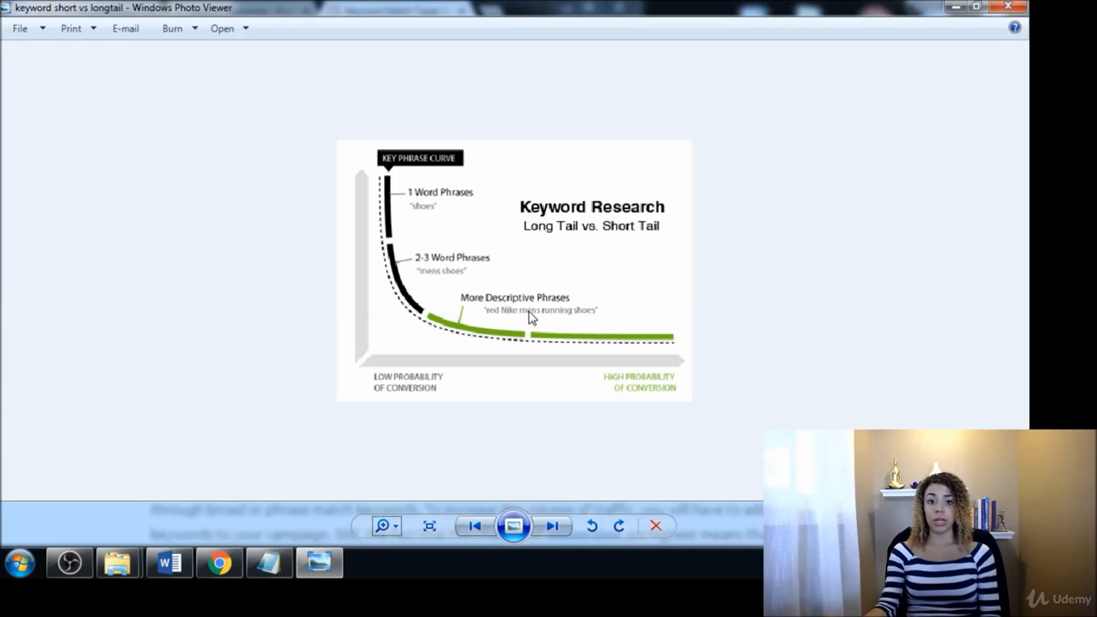
mouse_move(480, 283)
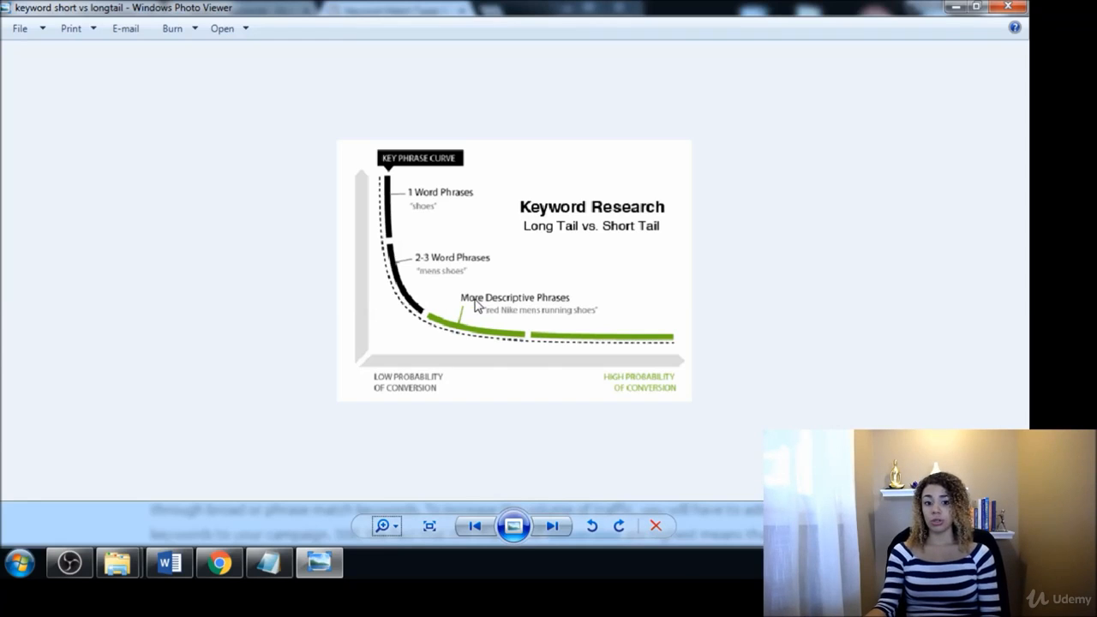
mouse_move(531, 300)
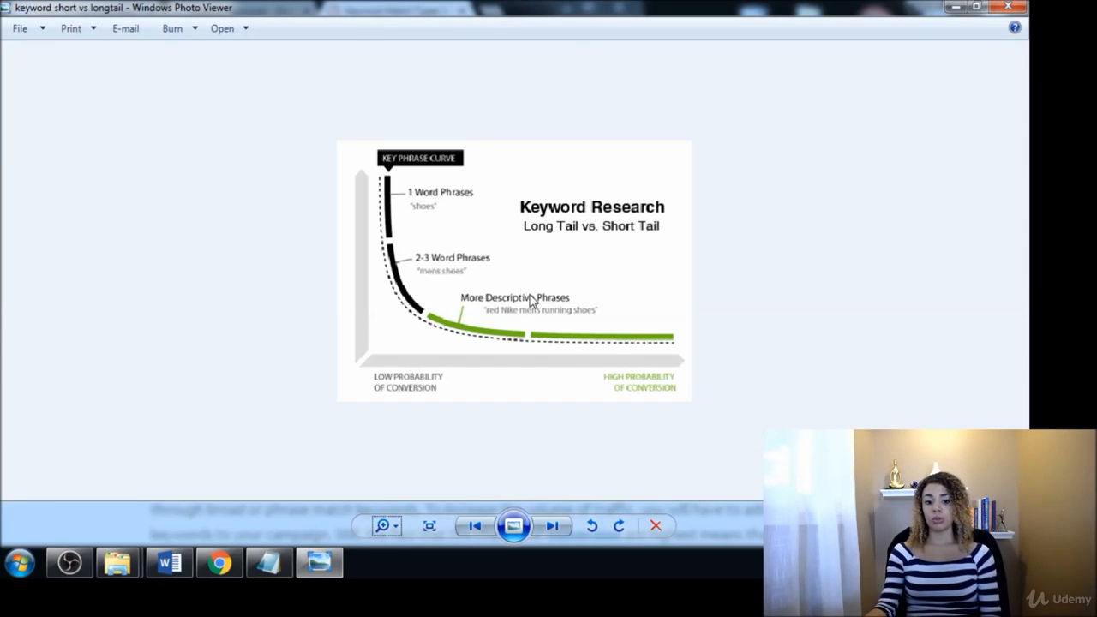
mouse_move(500, 318)
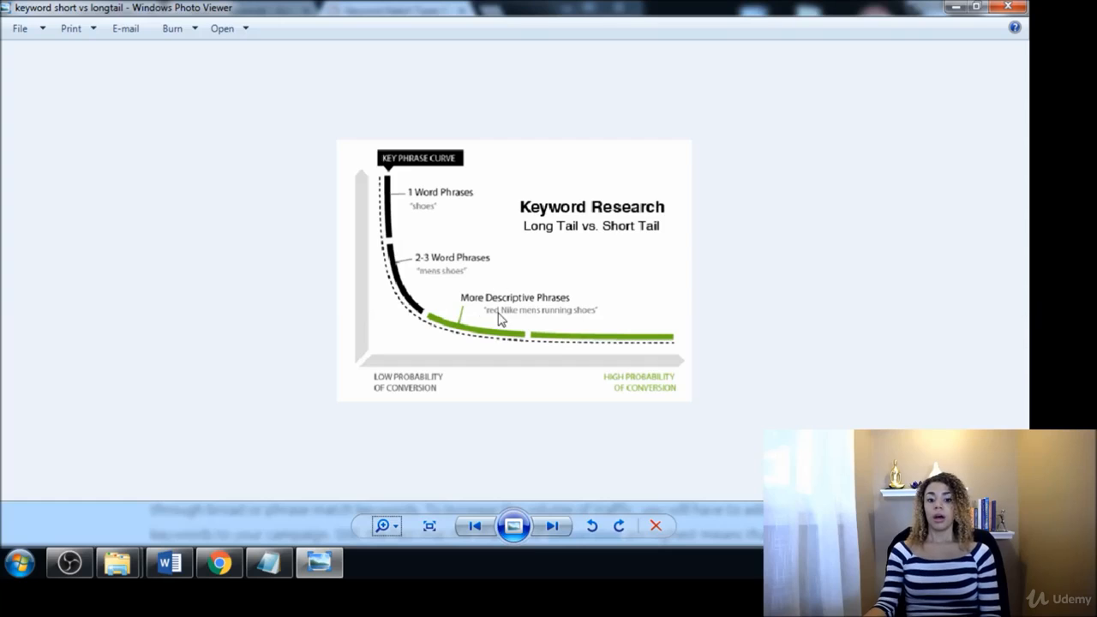
mouse_move(559, 319)
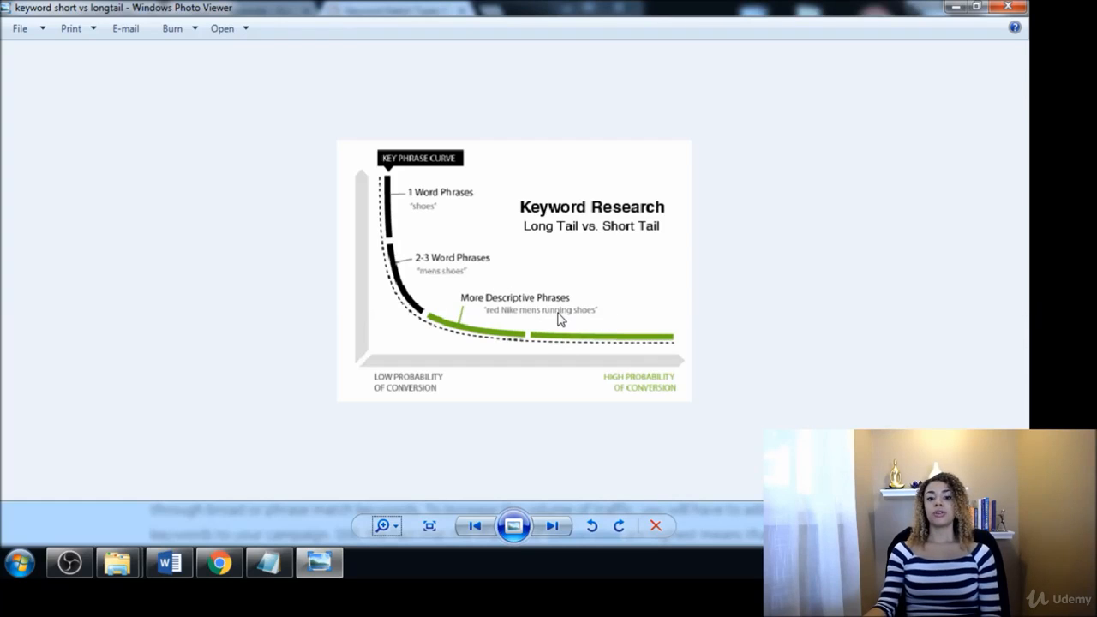
mouse_move(521, 334)
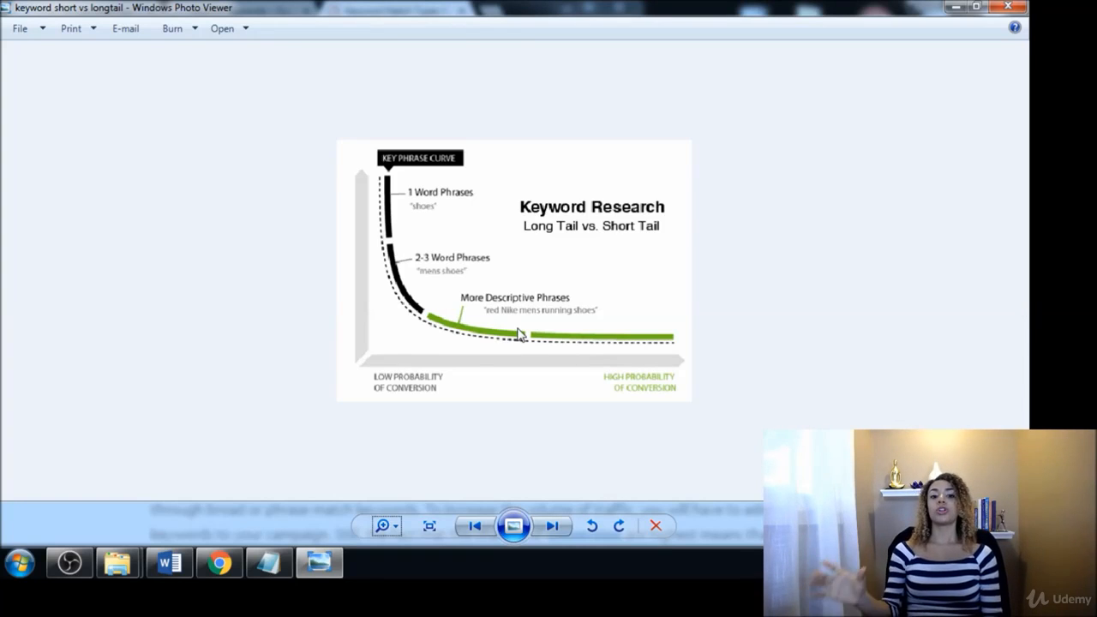
mouse_move(454, 258)
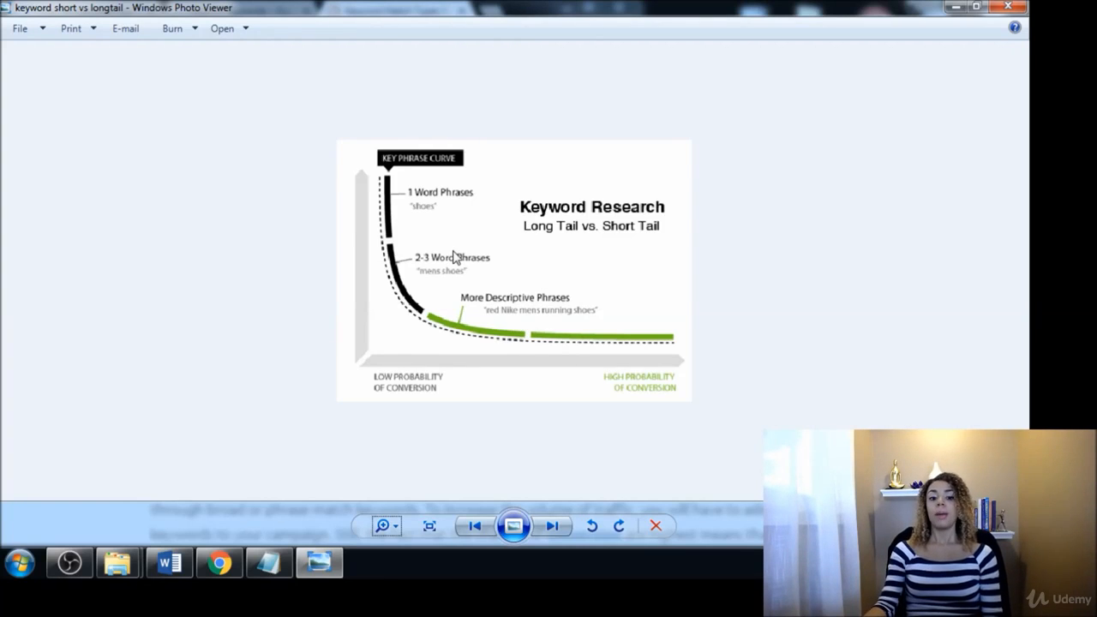
mouse_move(411, 274)
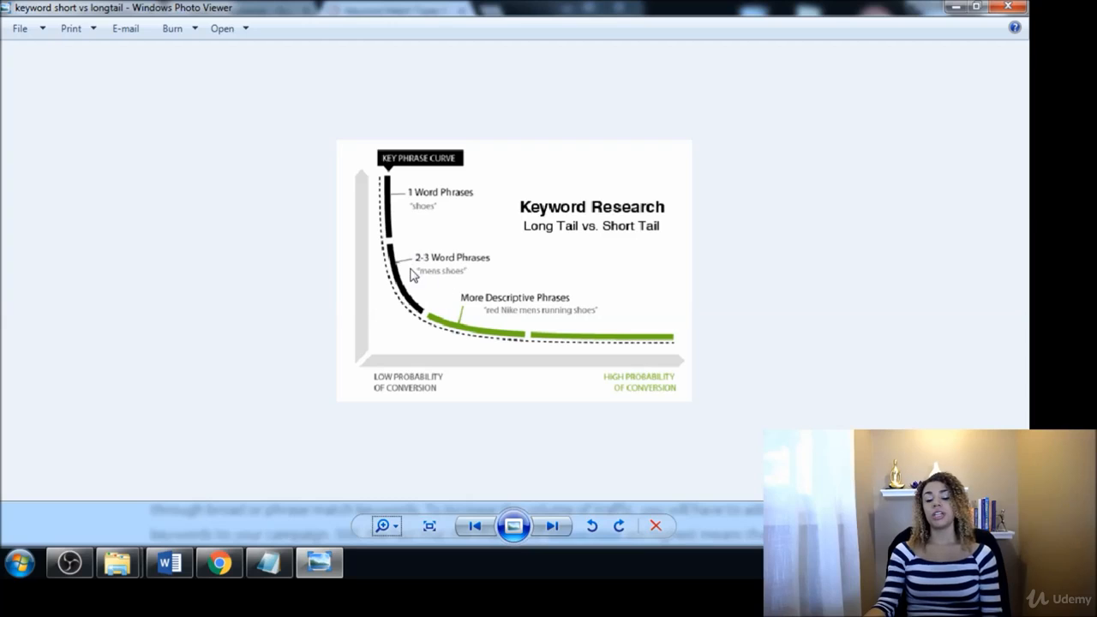
mouse_move(418, 278)
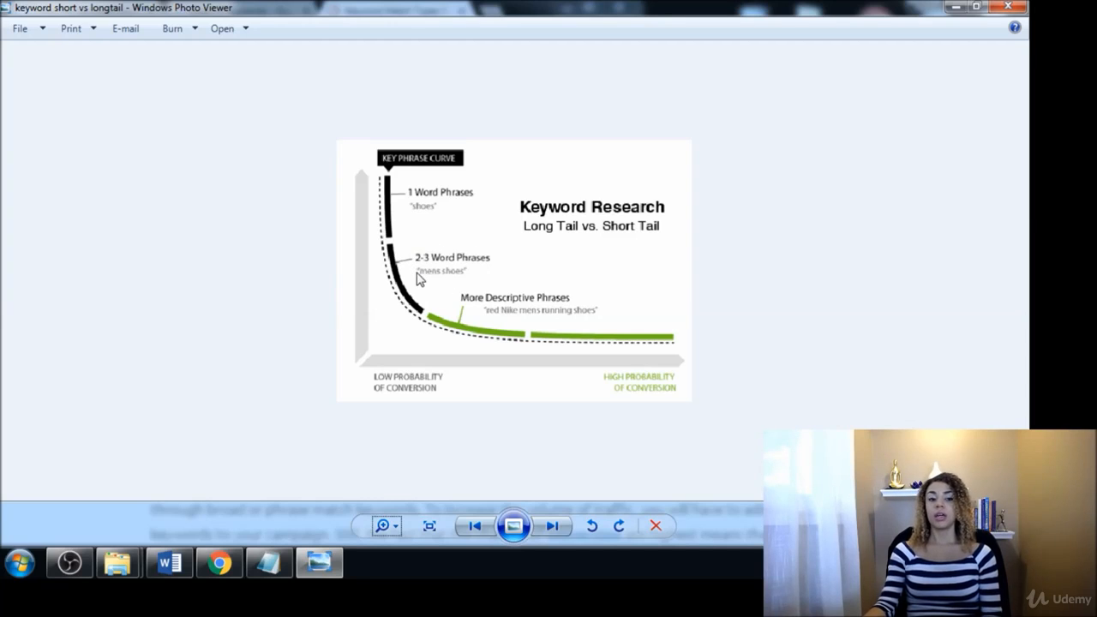
mouse_move(469, 274)
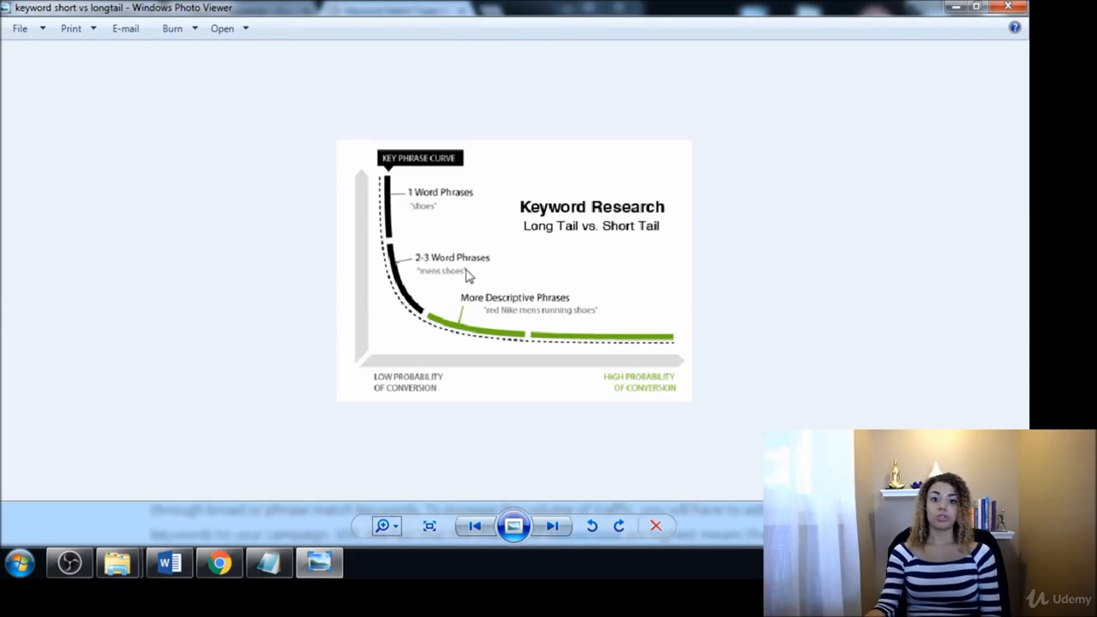
mouse_move(421, 298)
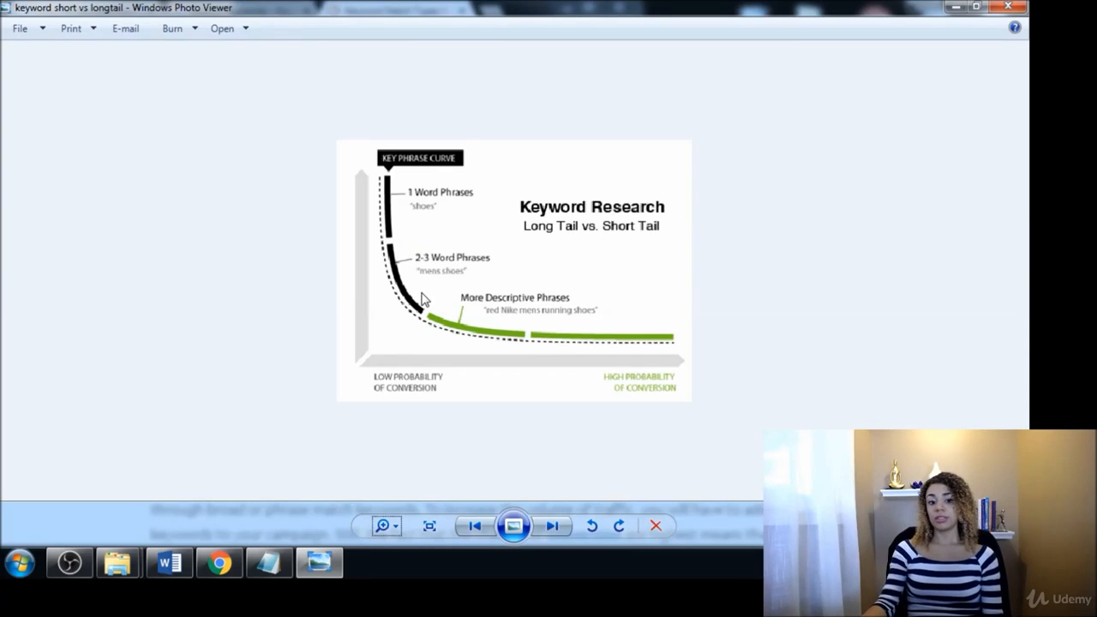
mouse_move(428, 298)
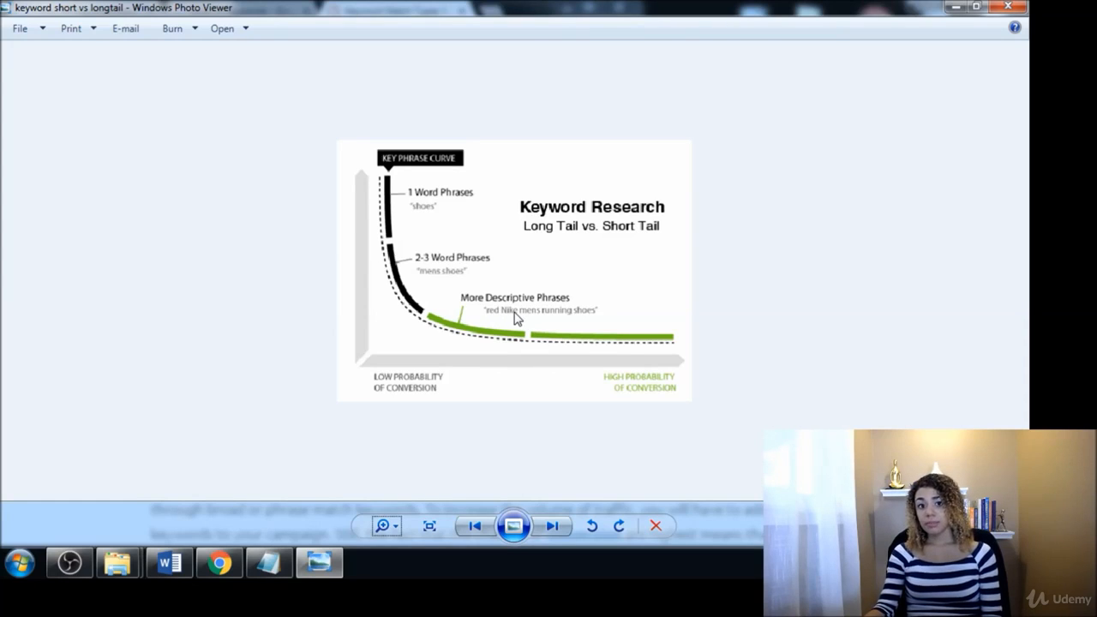
mouse_move(557, 317)
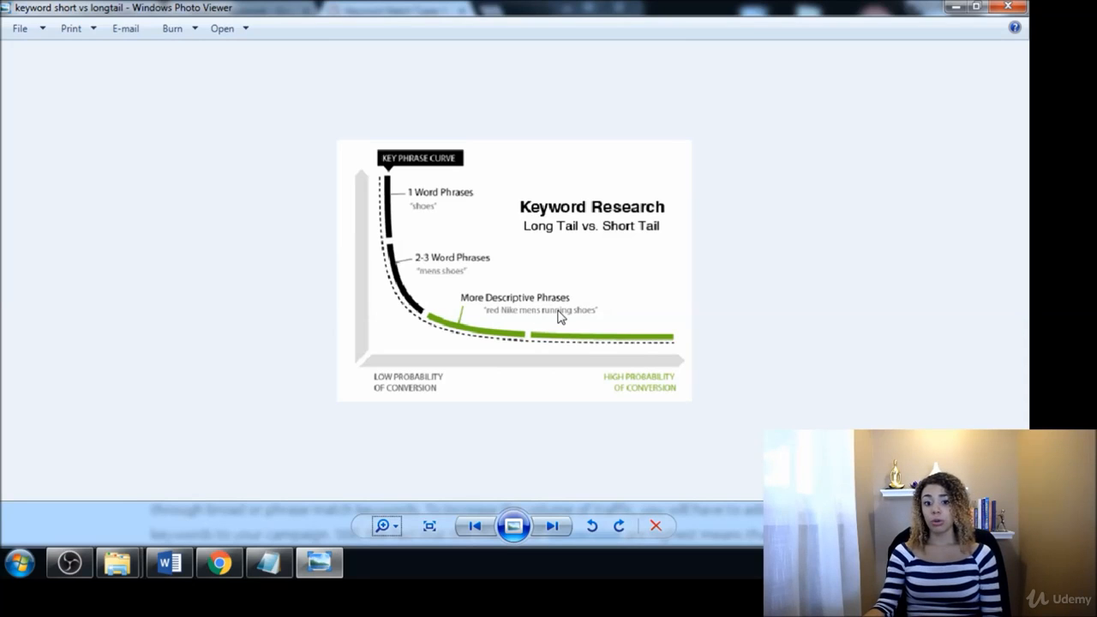
mouse_move(512, 334)
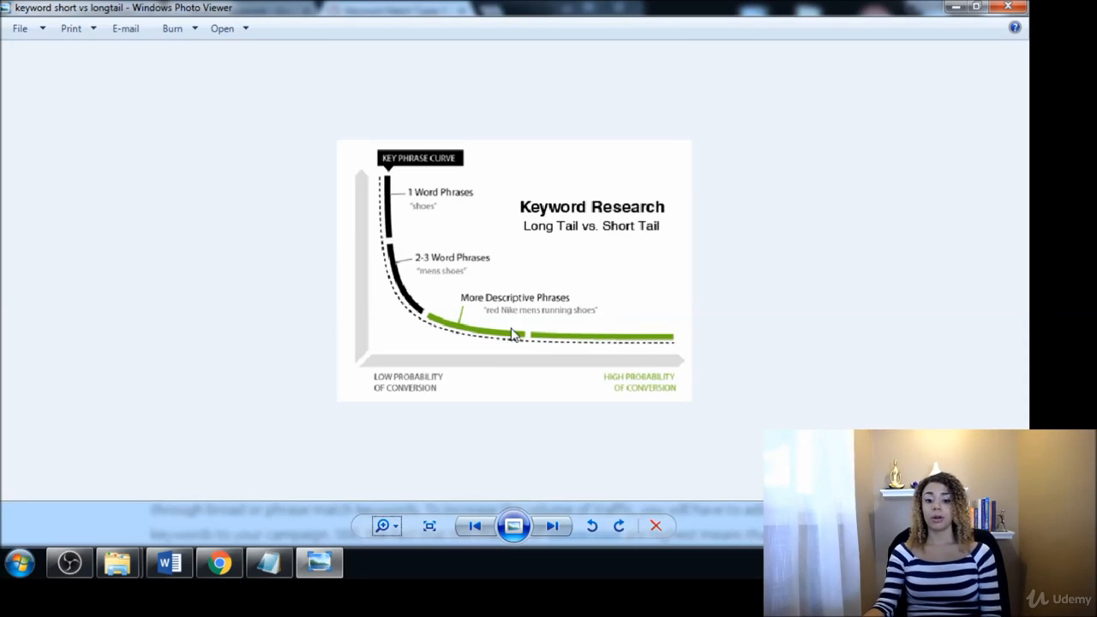
mouse_move(501, 312)
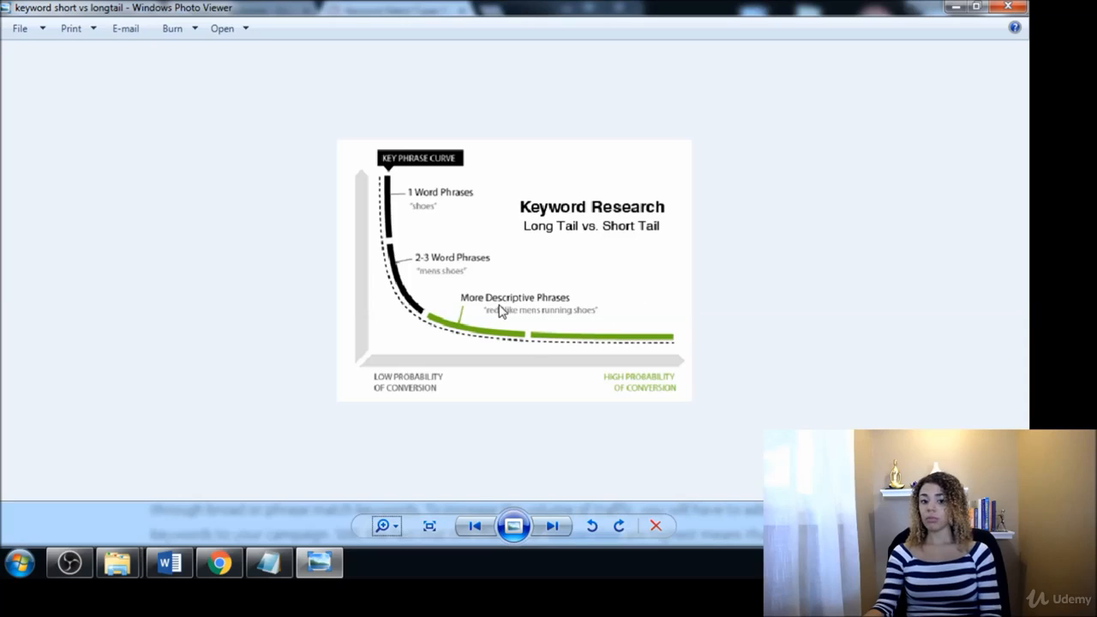
mouse_move(609, 272)
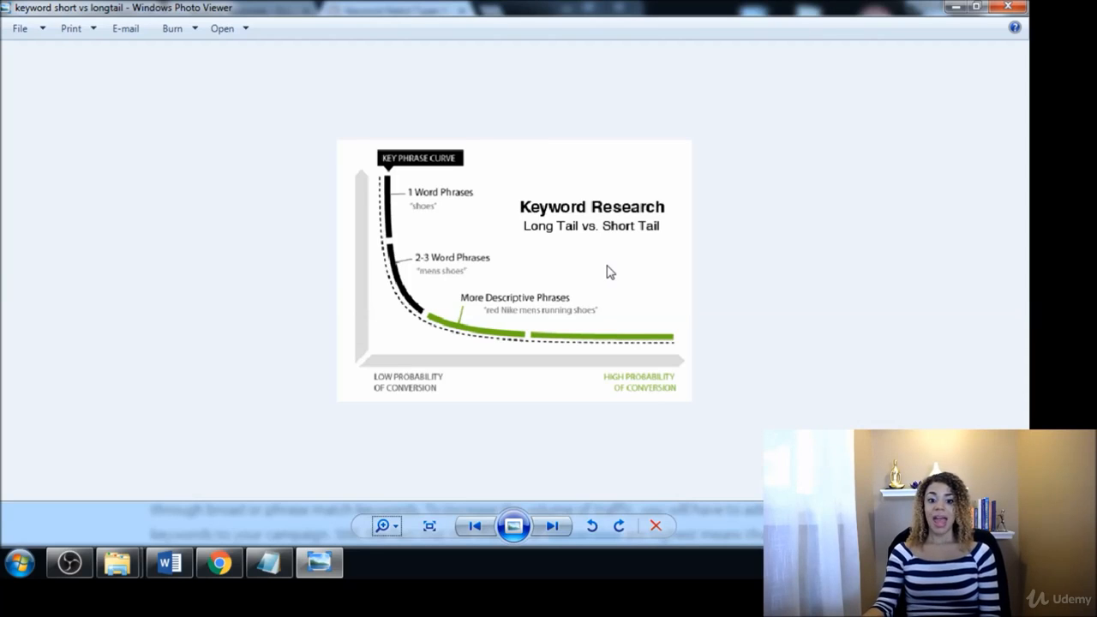
mouse_move(343, 336)
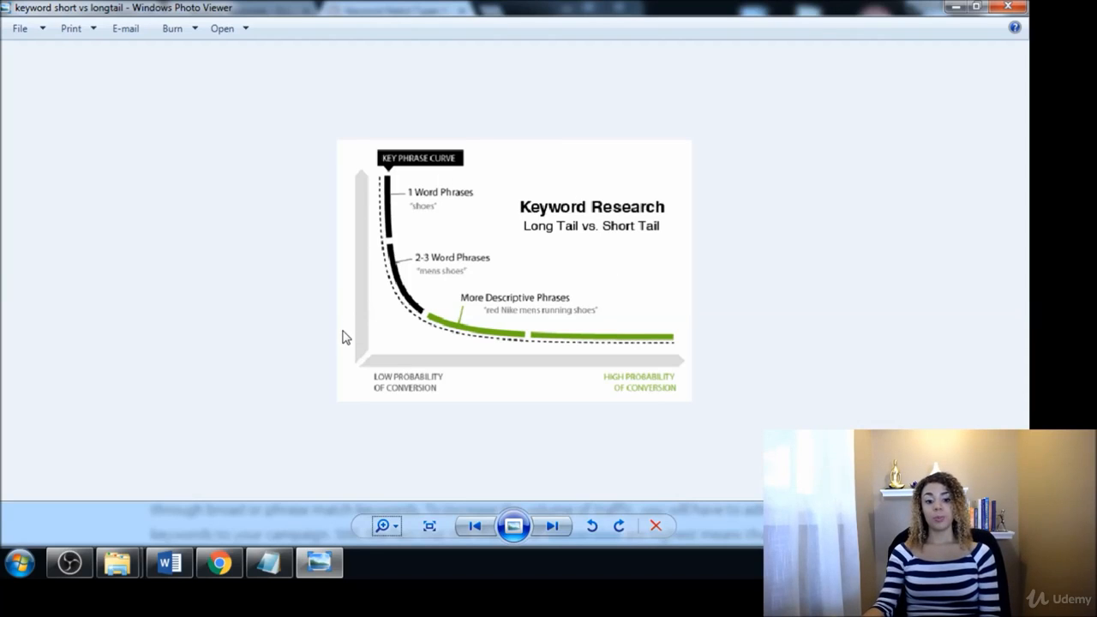
mouse_move(679, 401)
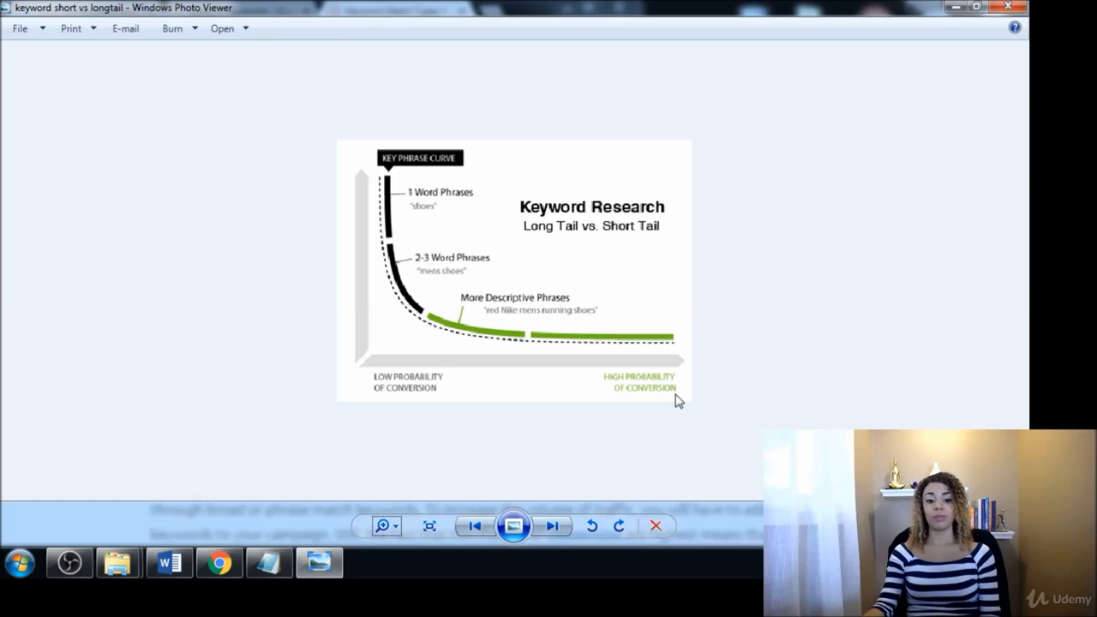
mouse_move(316, 398)
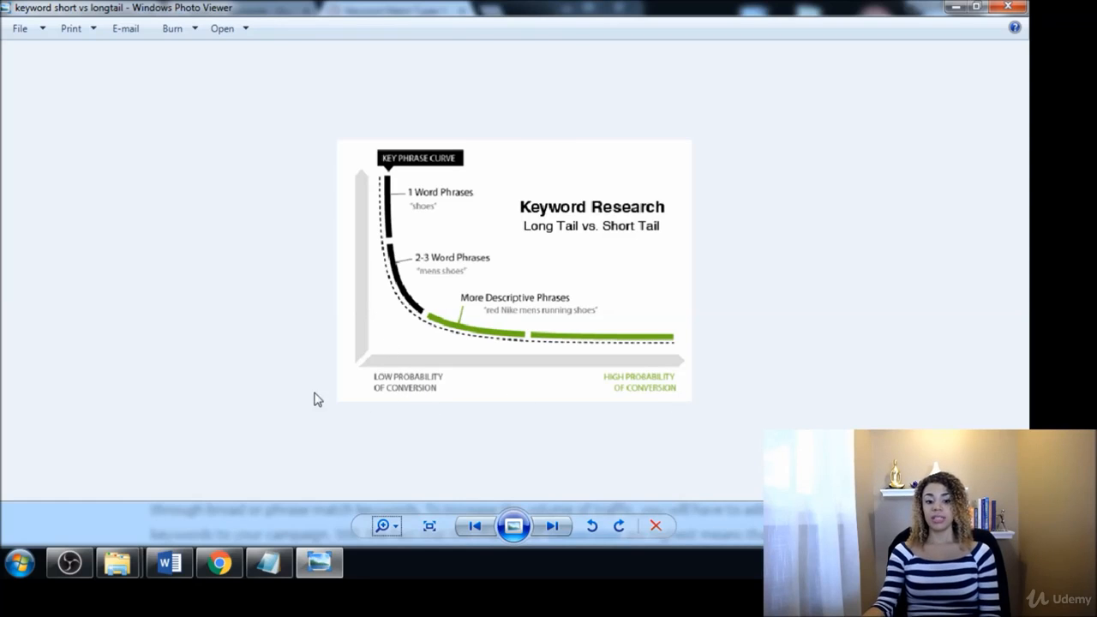
mouse_move(408, 315)
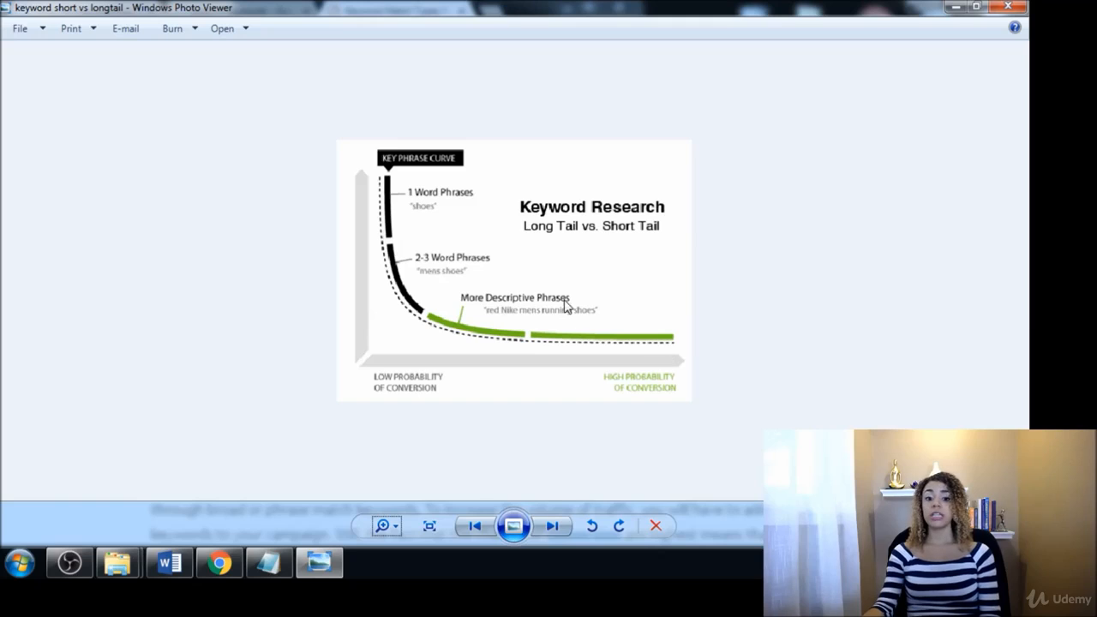
mouse_move(505, 274)
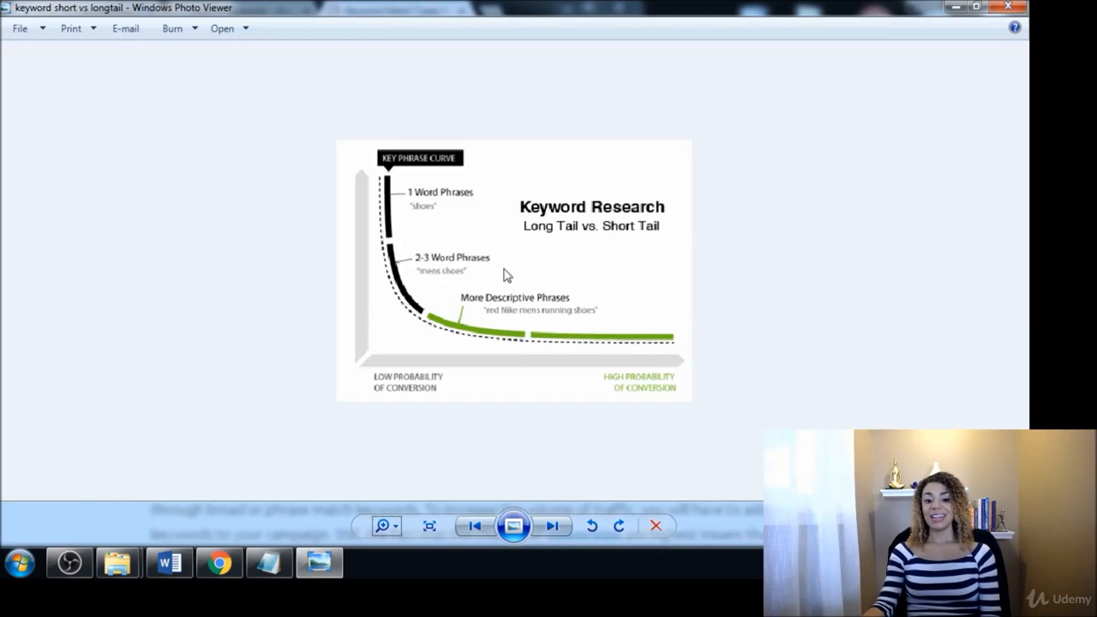
mouse_move(518, 272)
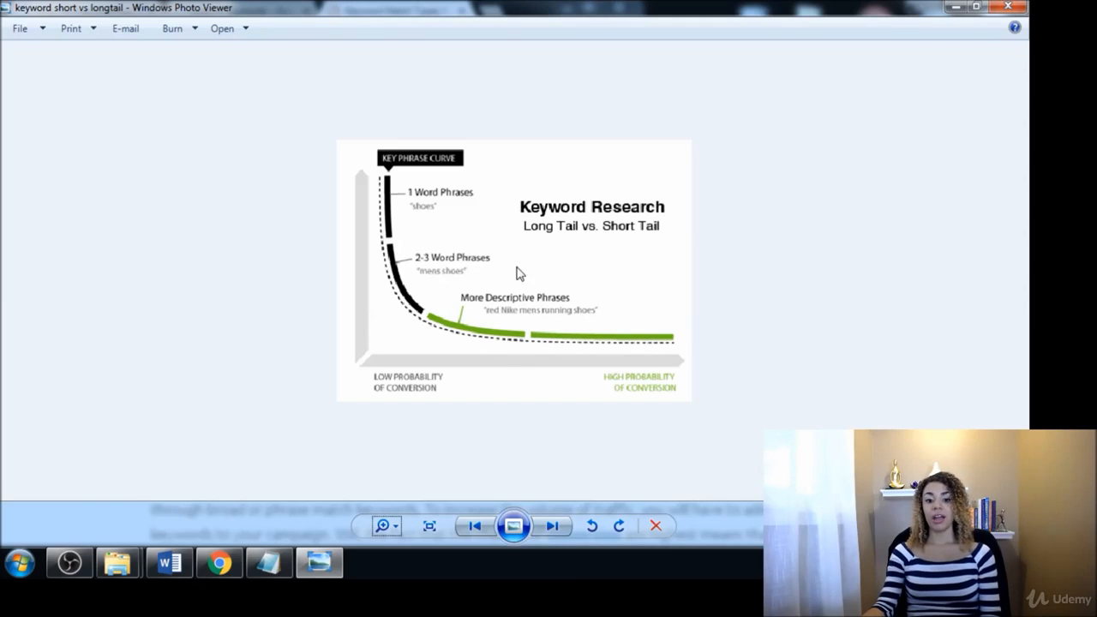
mouse_move(487, 314)
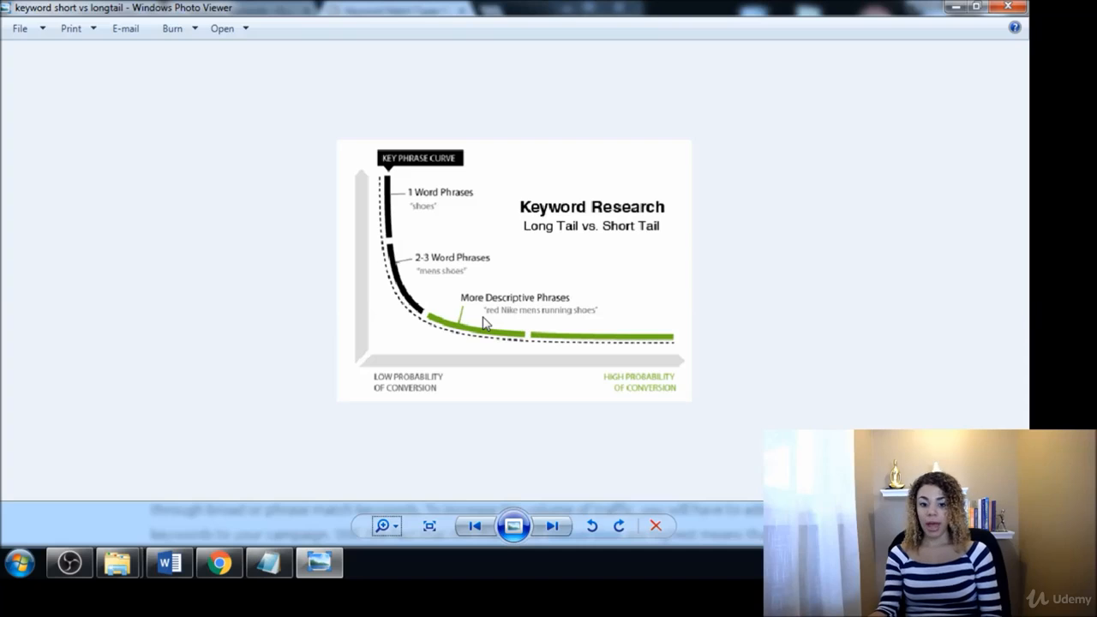
mouse_move(588, 322)
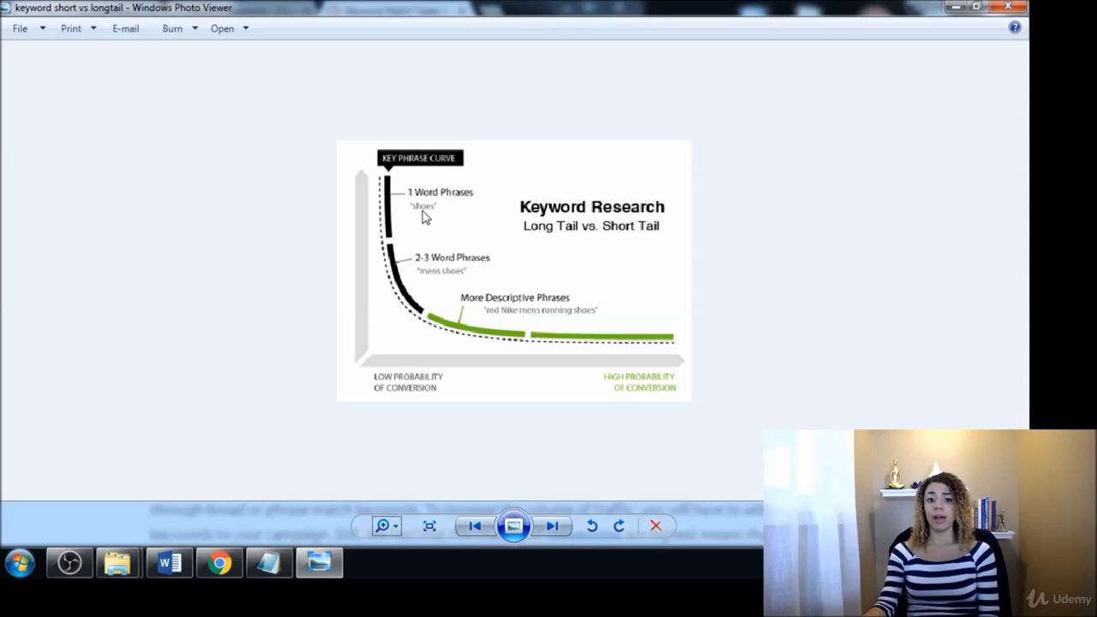
mouse_move(422, 216)
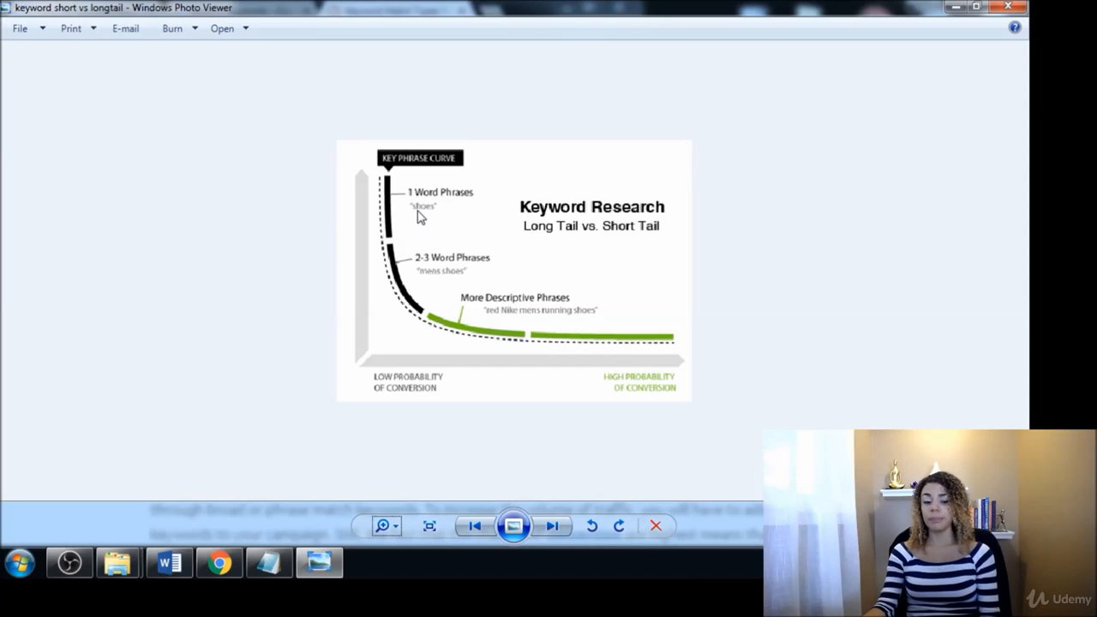
mouse_move(507, 340)
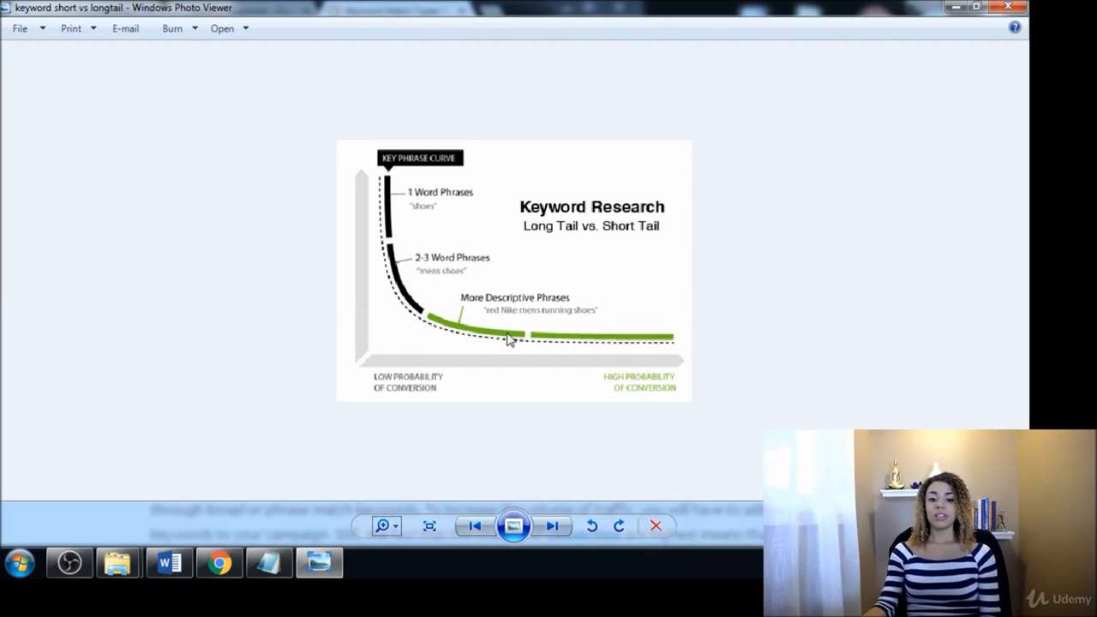
mouse_move(488, 346)
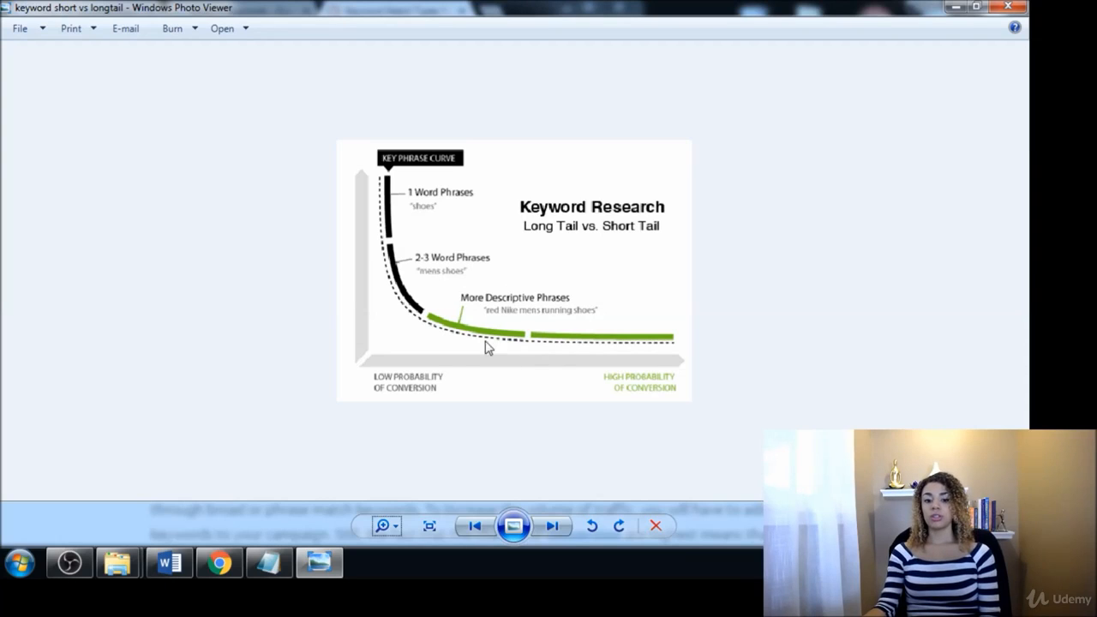
mouse_move(598, 358)
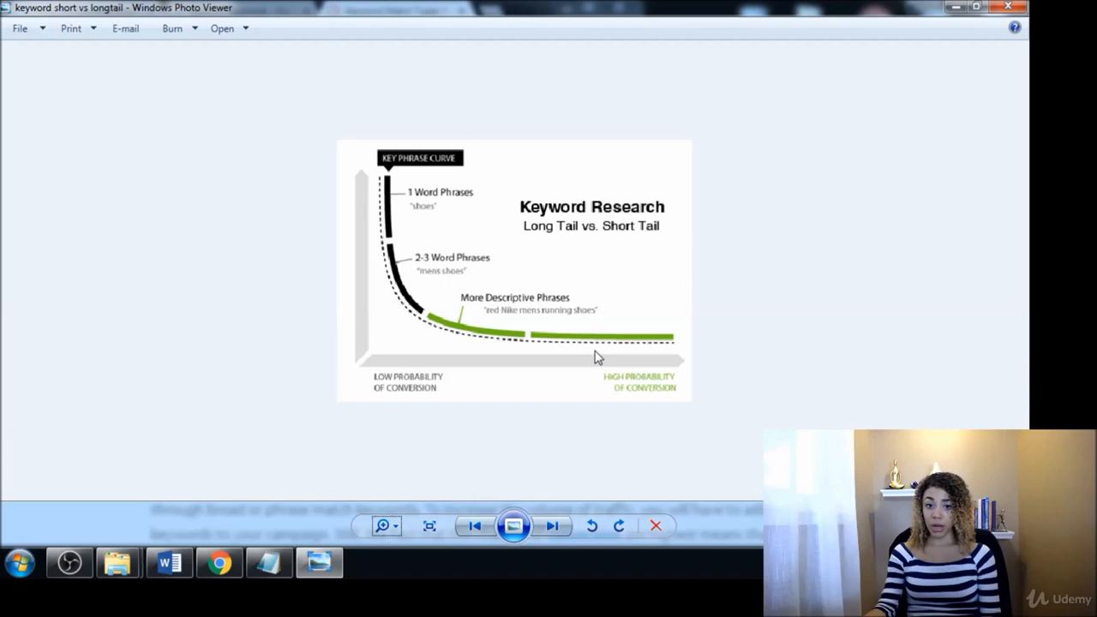
mouse_move(589, 329)
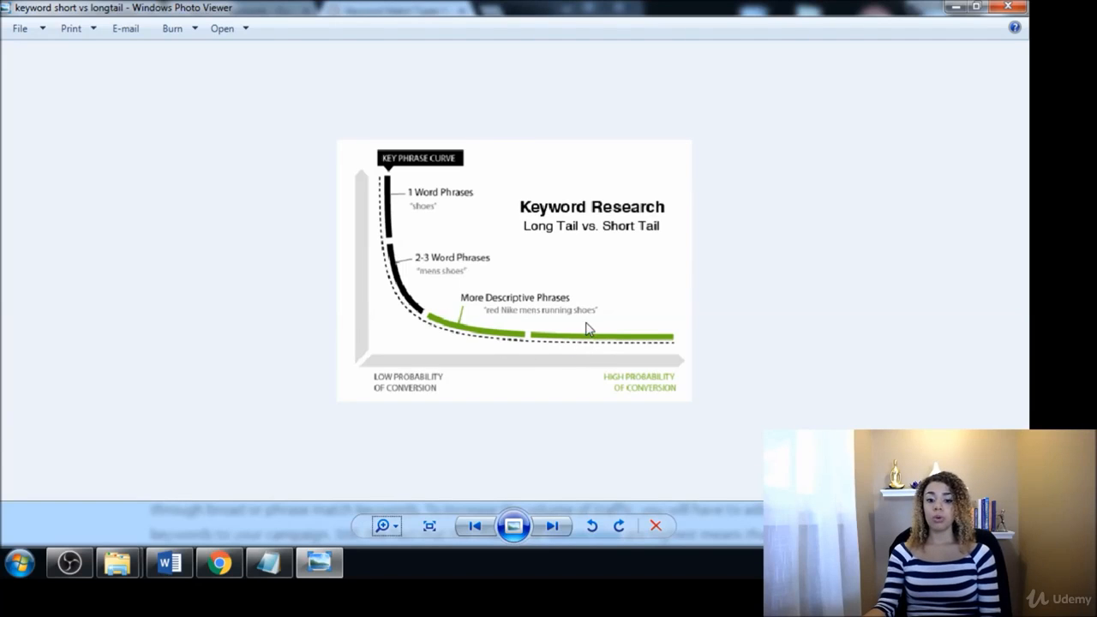
mouse_move(524, 347)
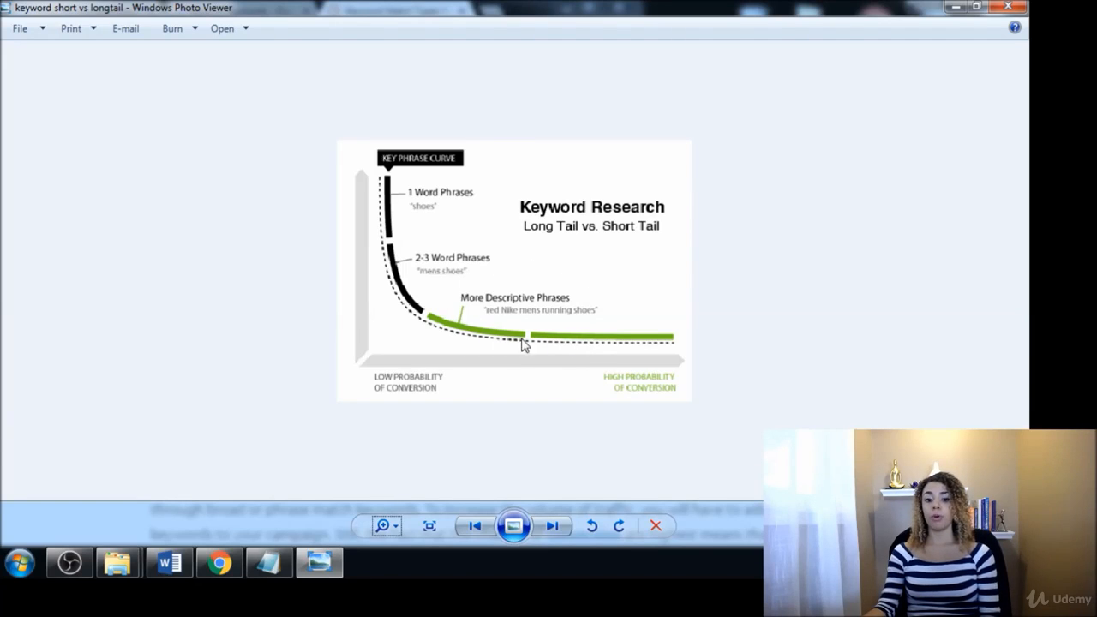
mouse_move(596, 312)
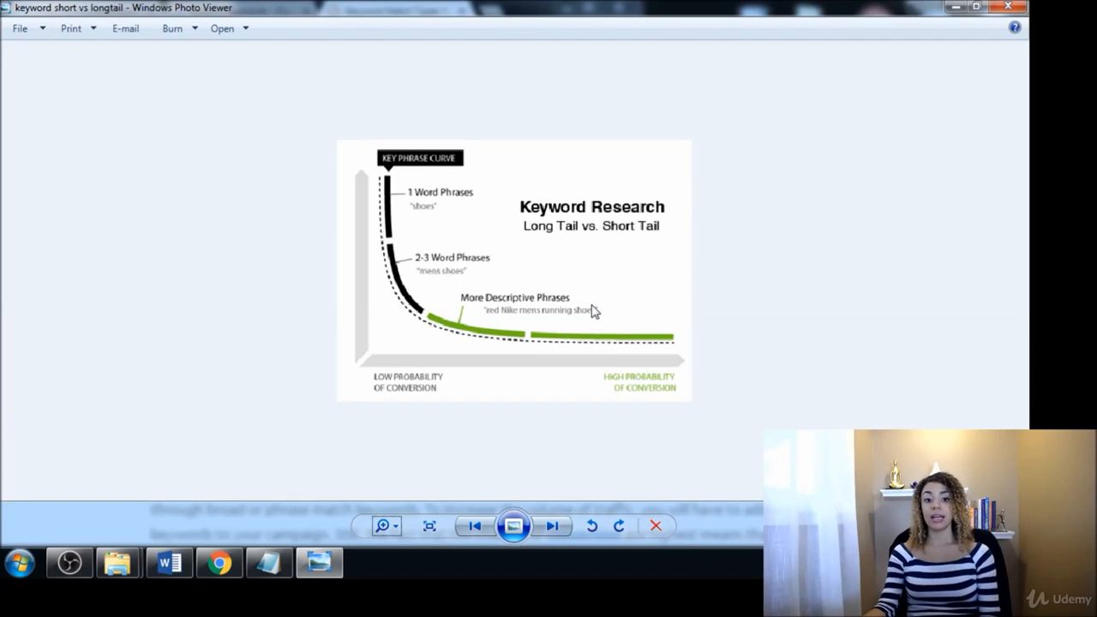
mouse_move(522, 316)
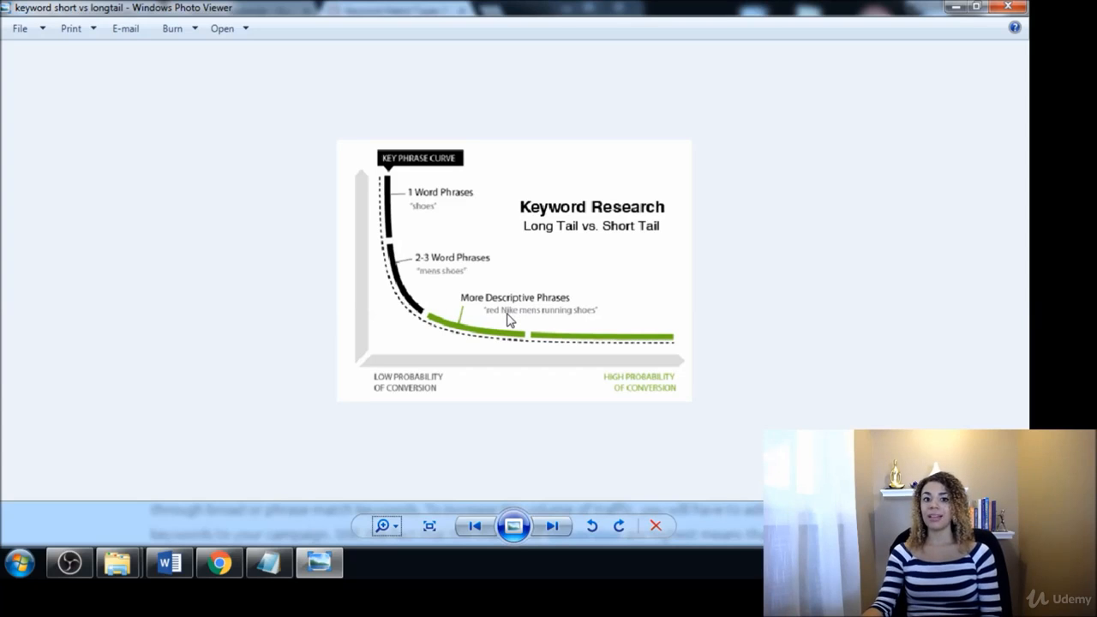
mouse_move(534, 340)
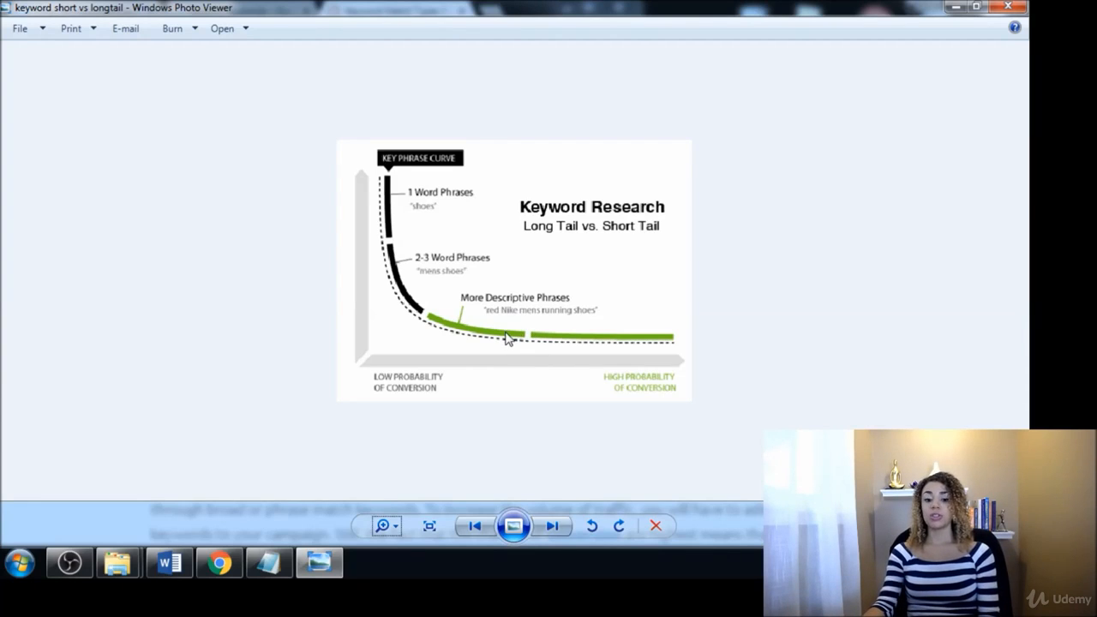
mouse_move(596, 360)
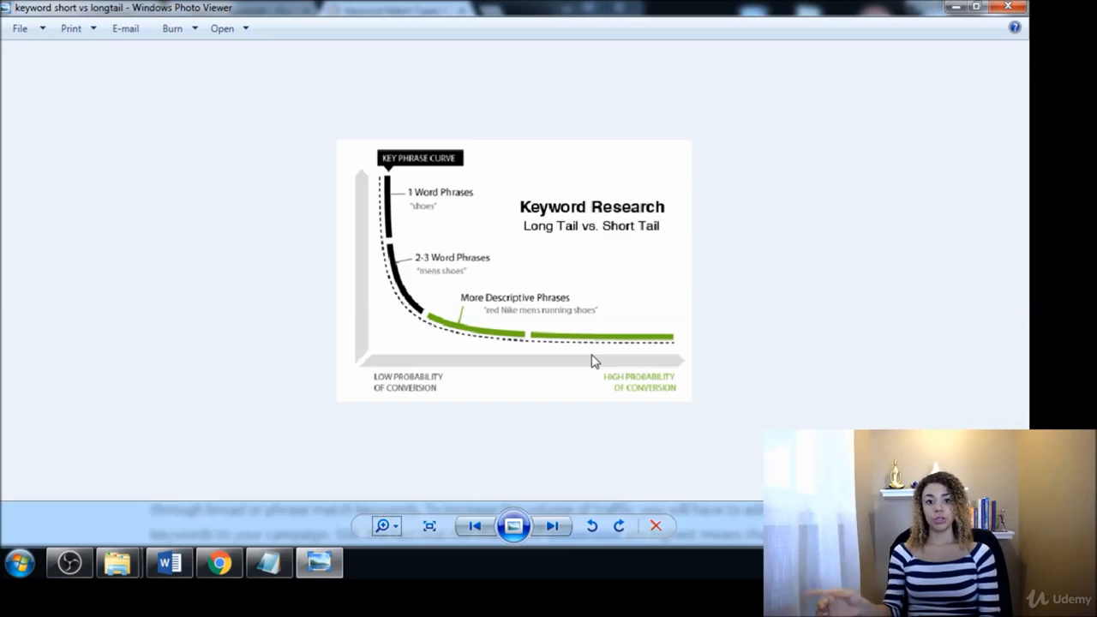
mouse_move(508, 343)
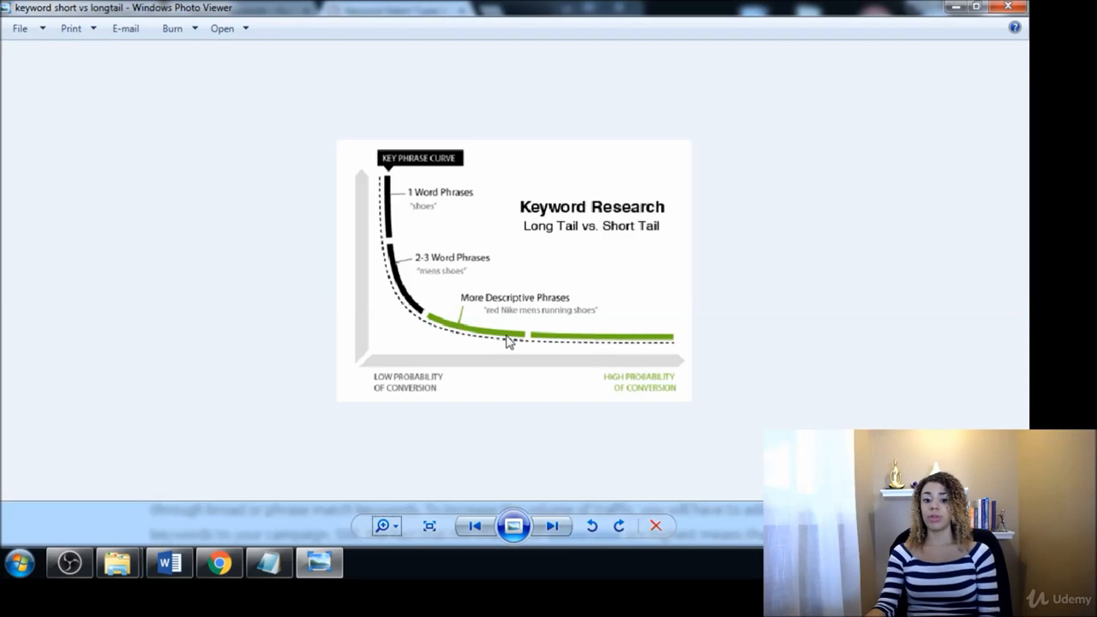
mouse_move(305, 291)
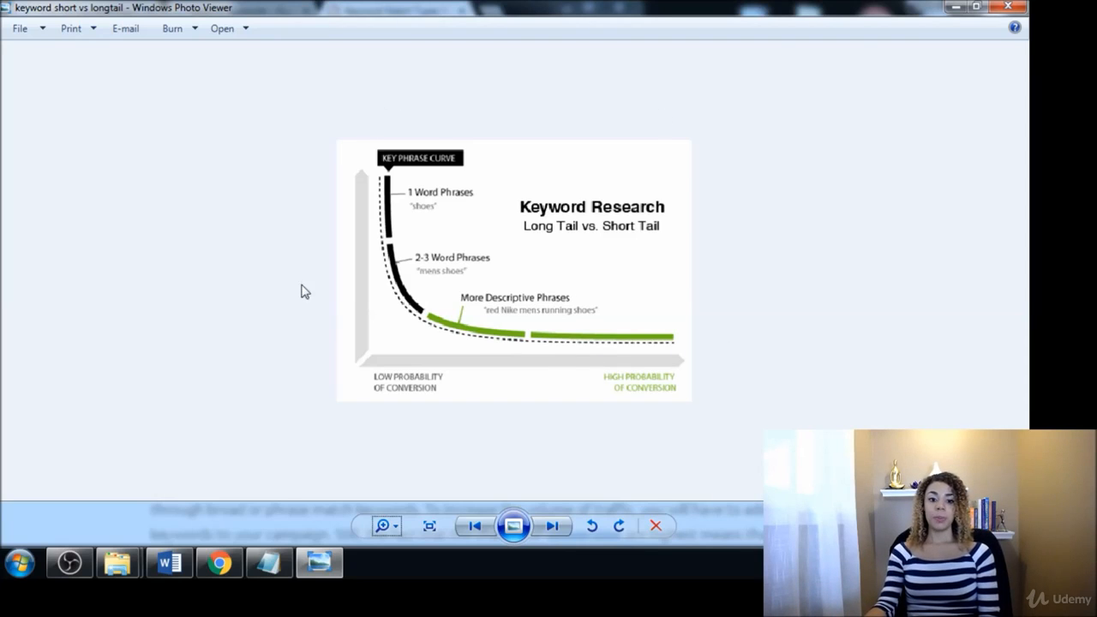
mouse_move(300, 164)
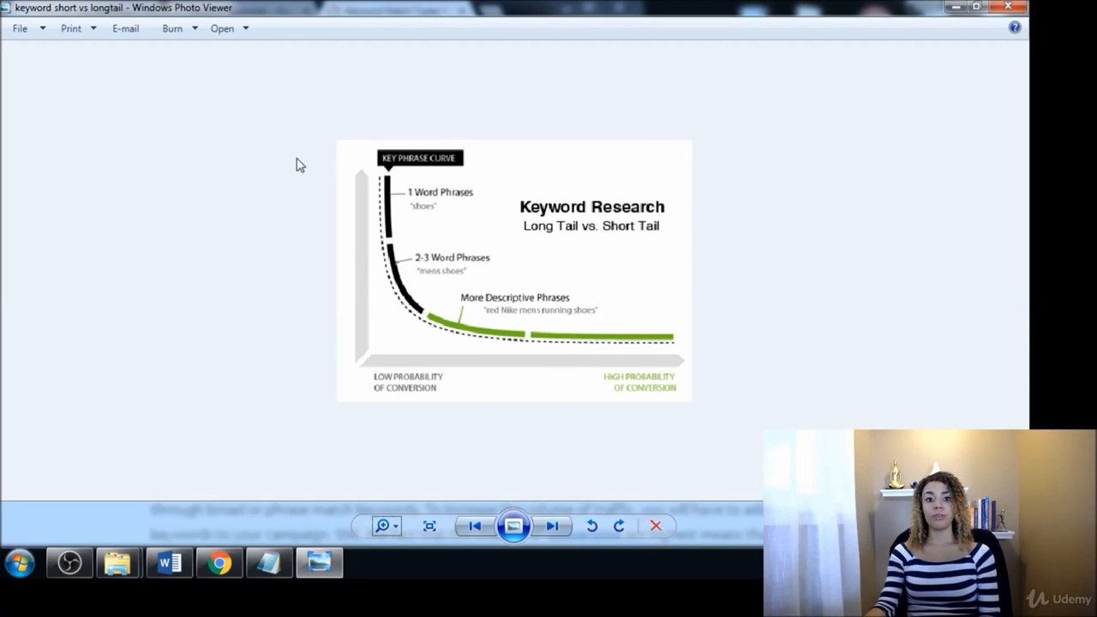